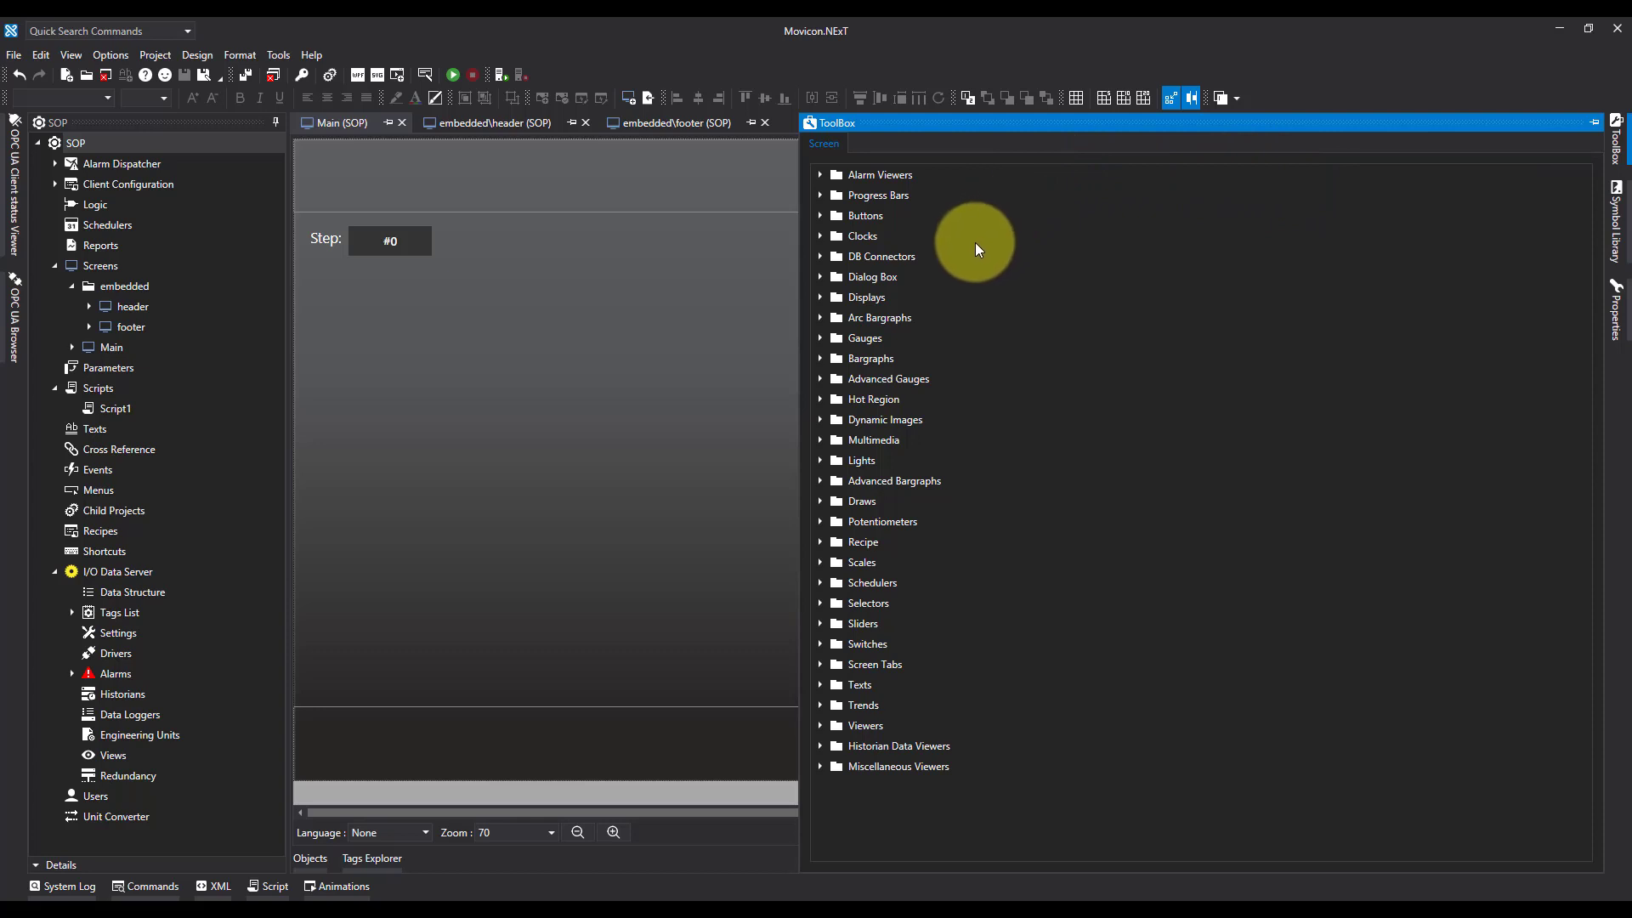
mouse_move(920, 522)
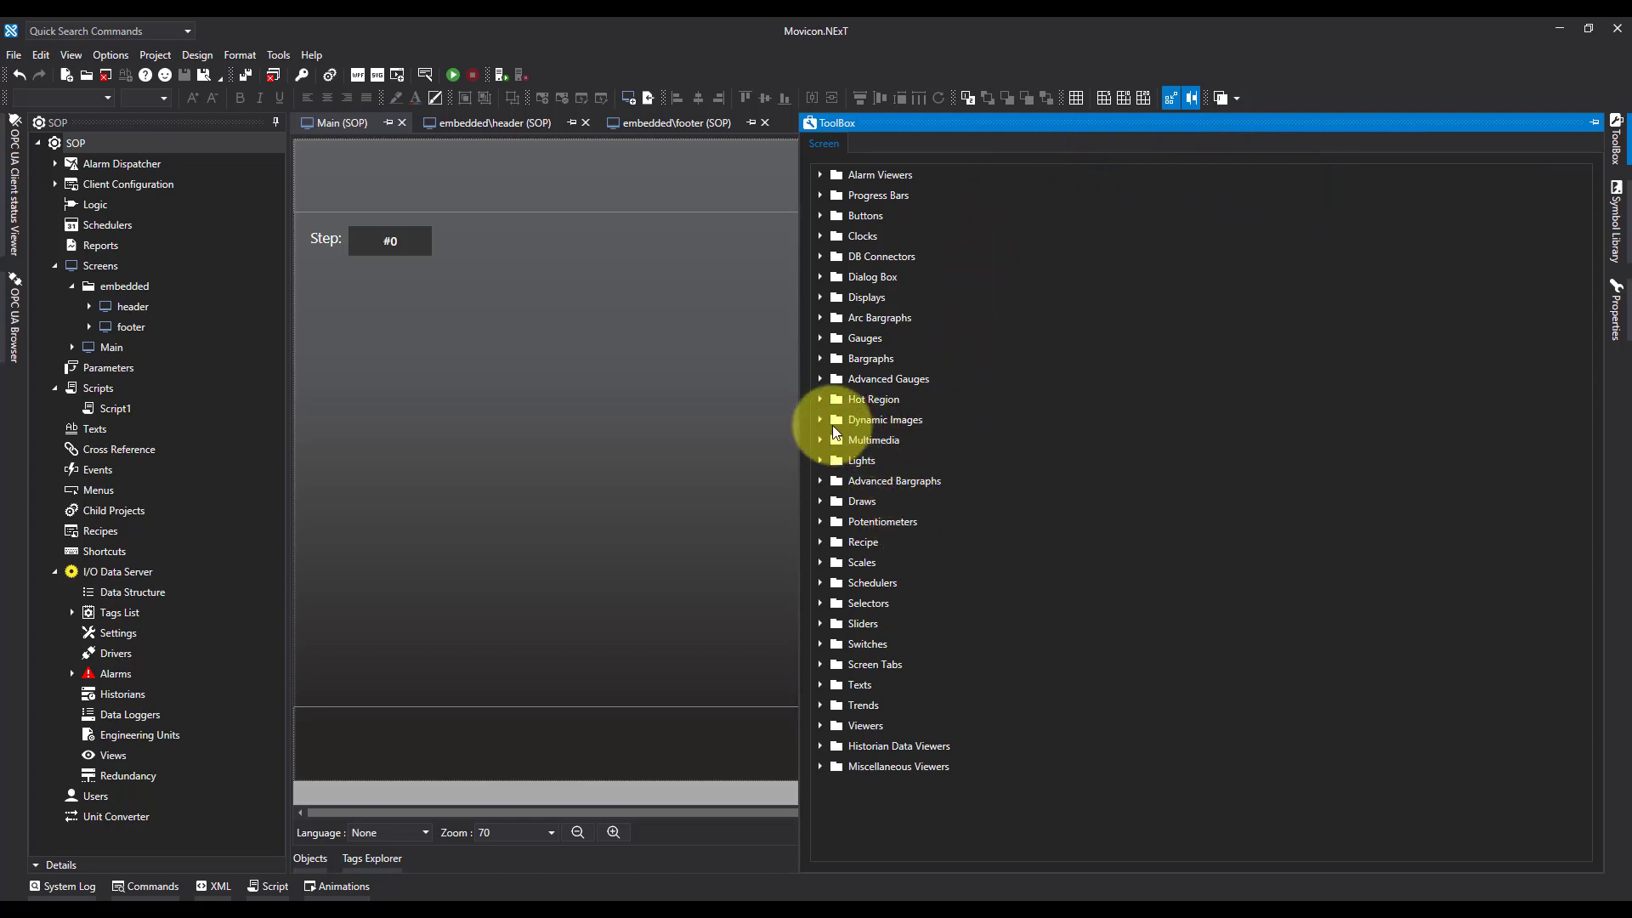
Step: Drop a Dynamic Image from the ToolBox onto the Main screen
left_click(822, 419)
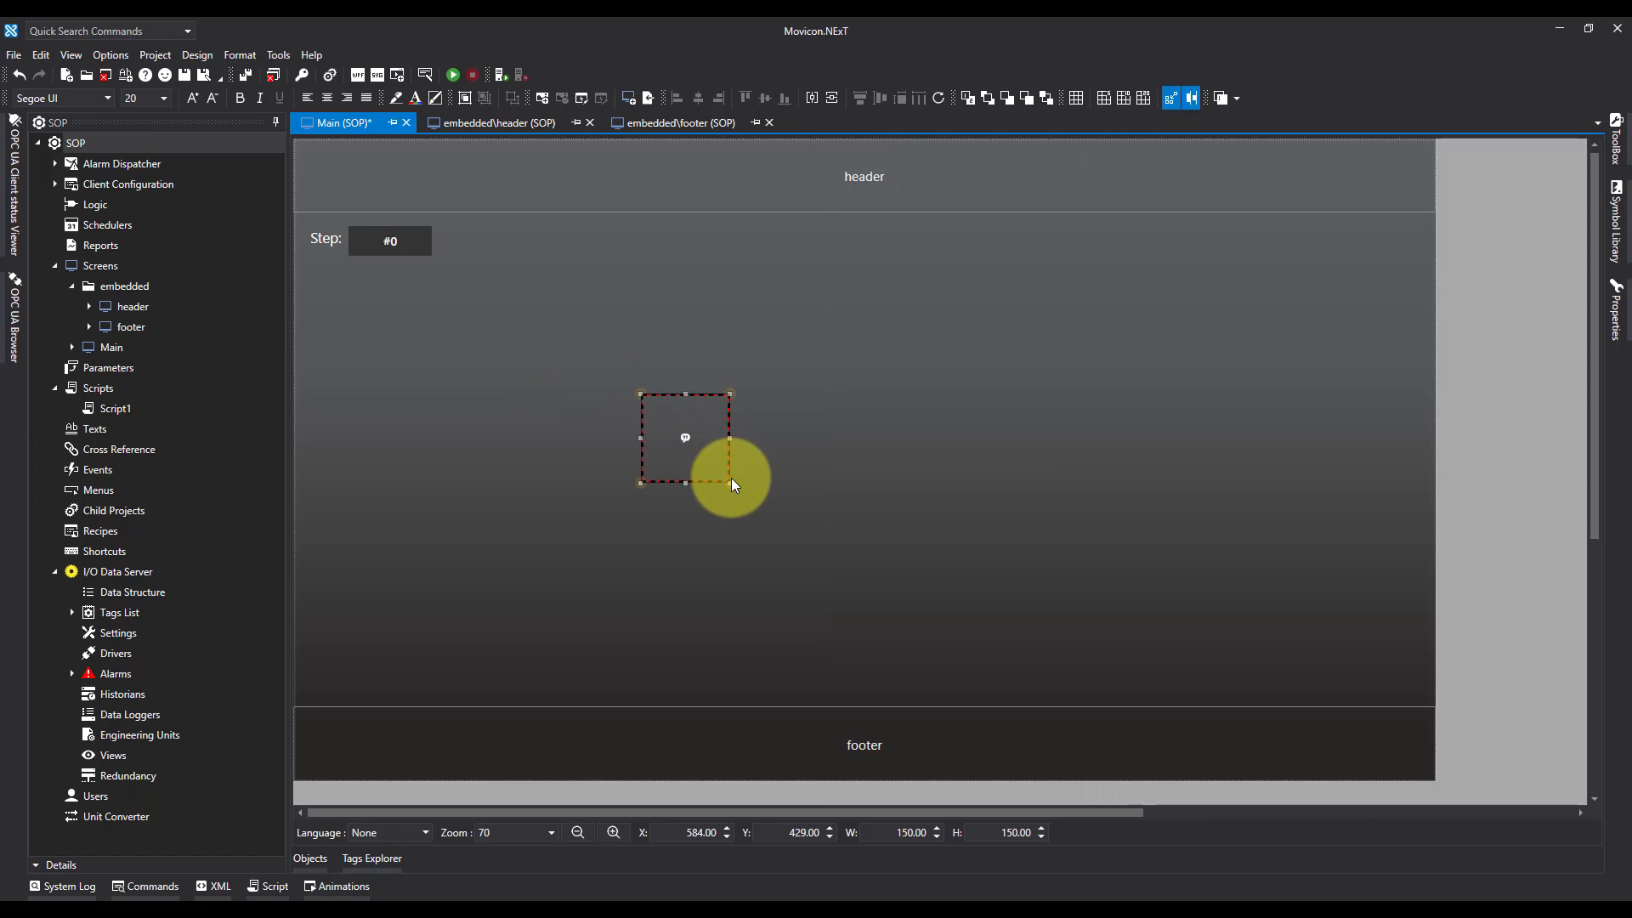
Step: Resize the Dynamic Image to about 1179 x 605 below the Step field
left_click_drag(729, 484, 1145, 655)
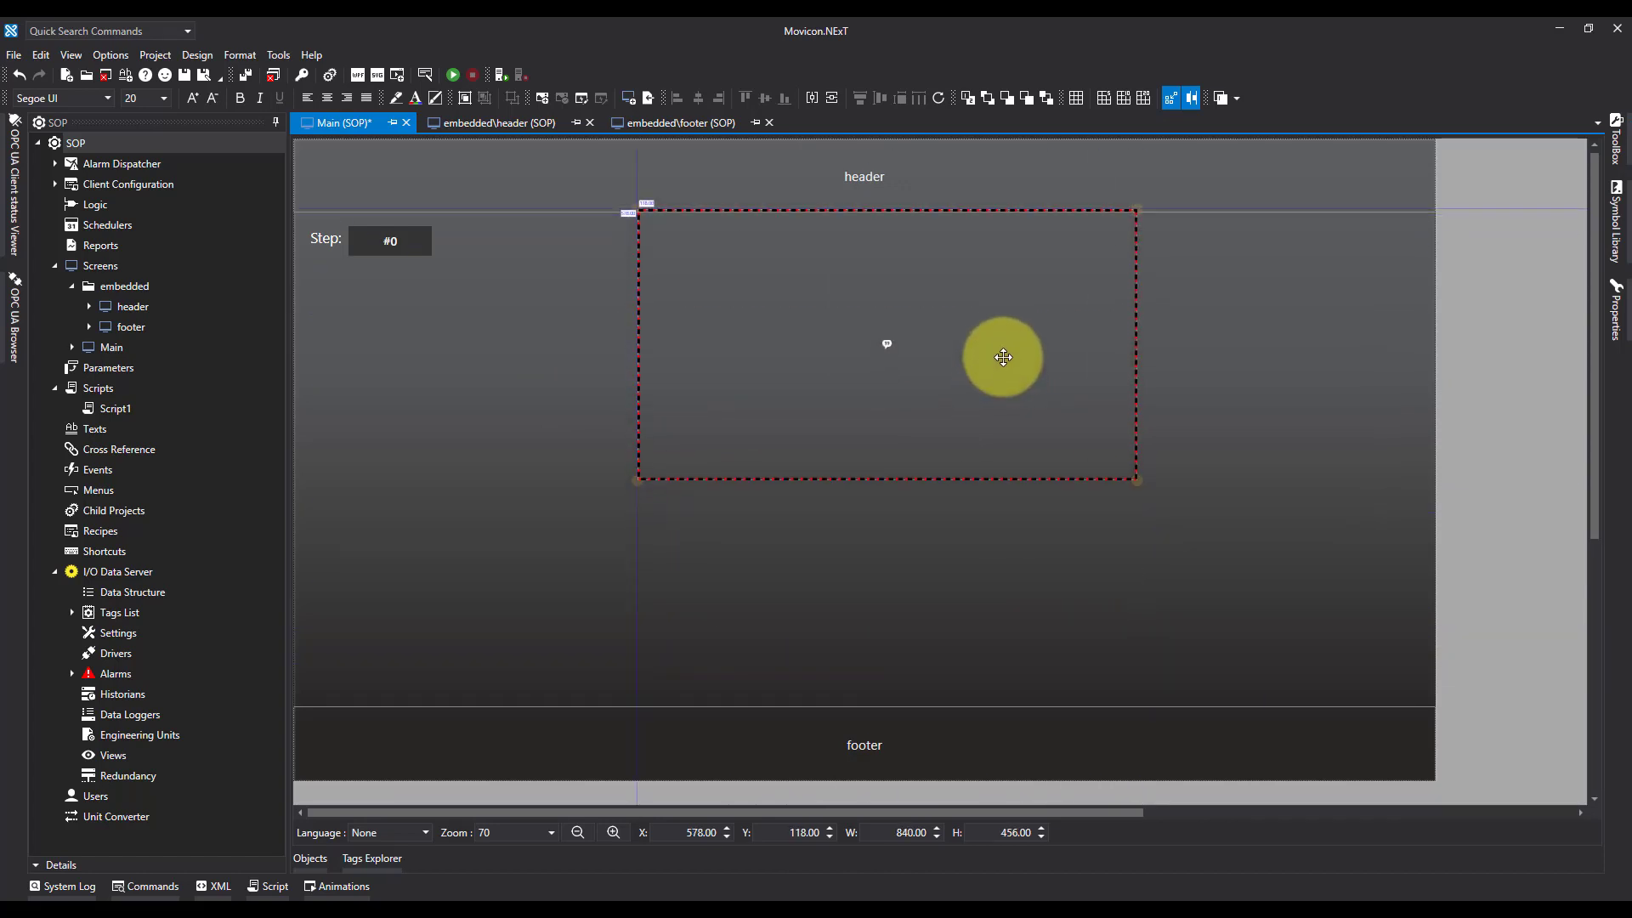
left_click_drag(1135, 479, 1228, 570)
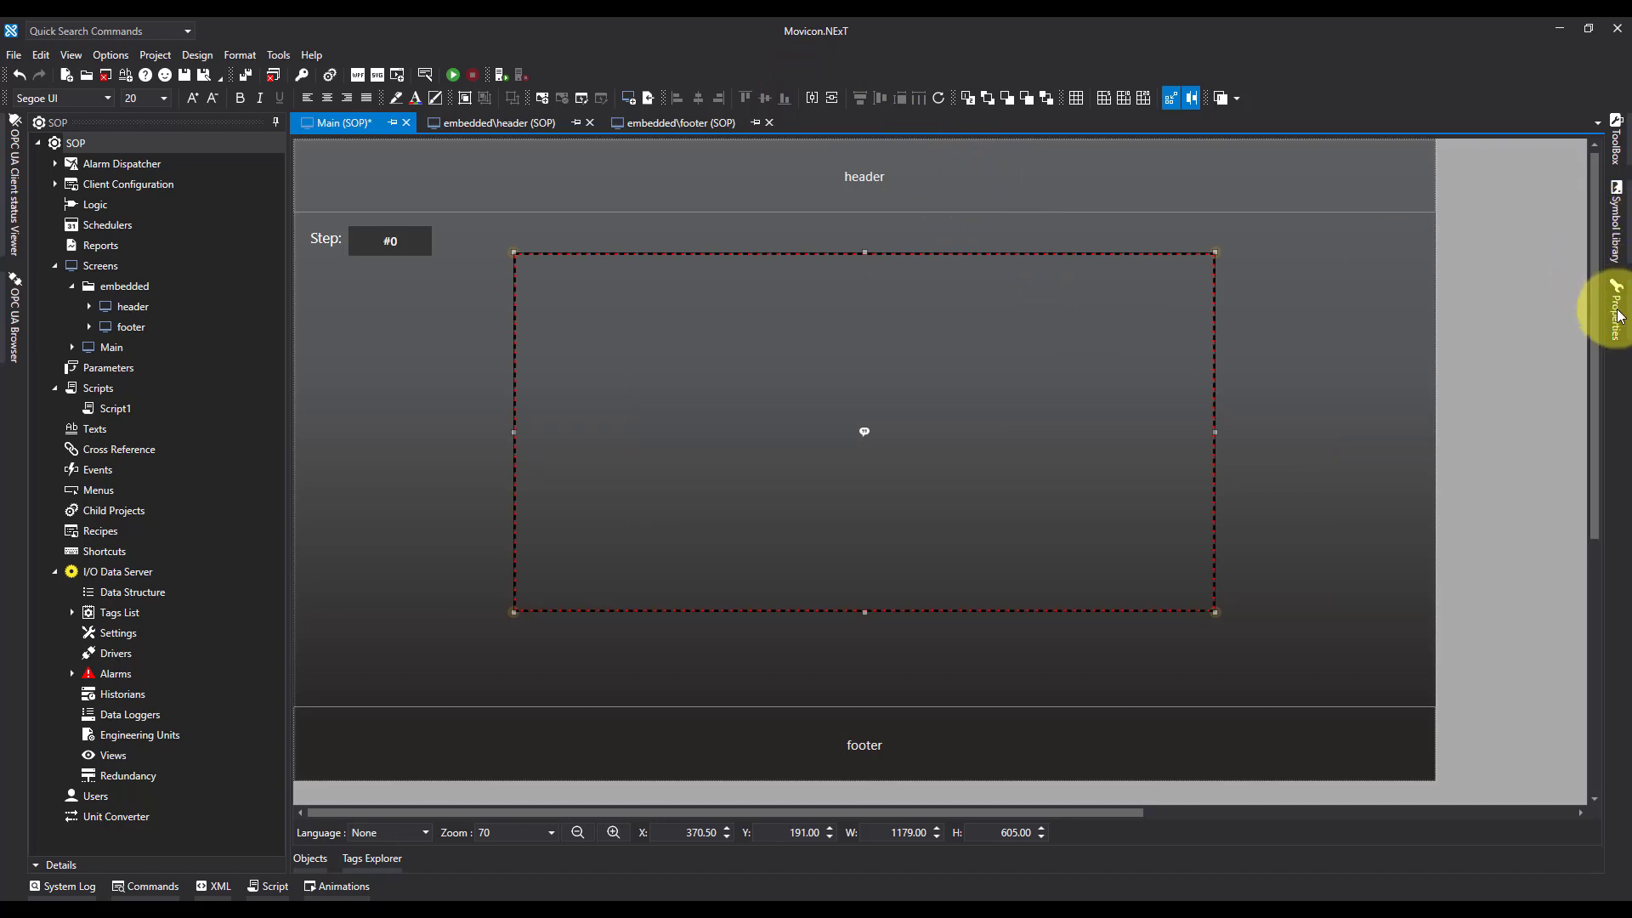
mouse_move(1574, 274)
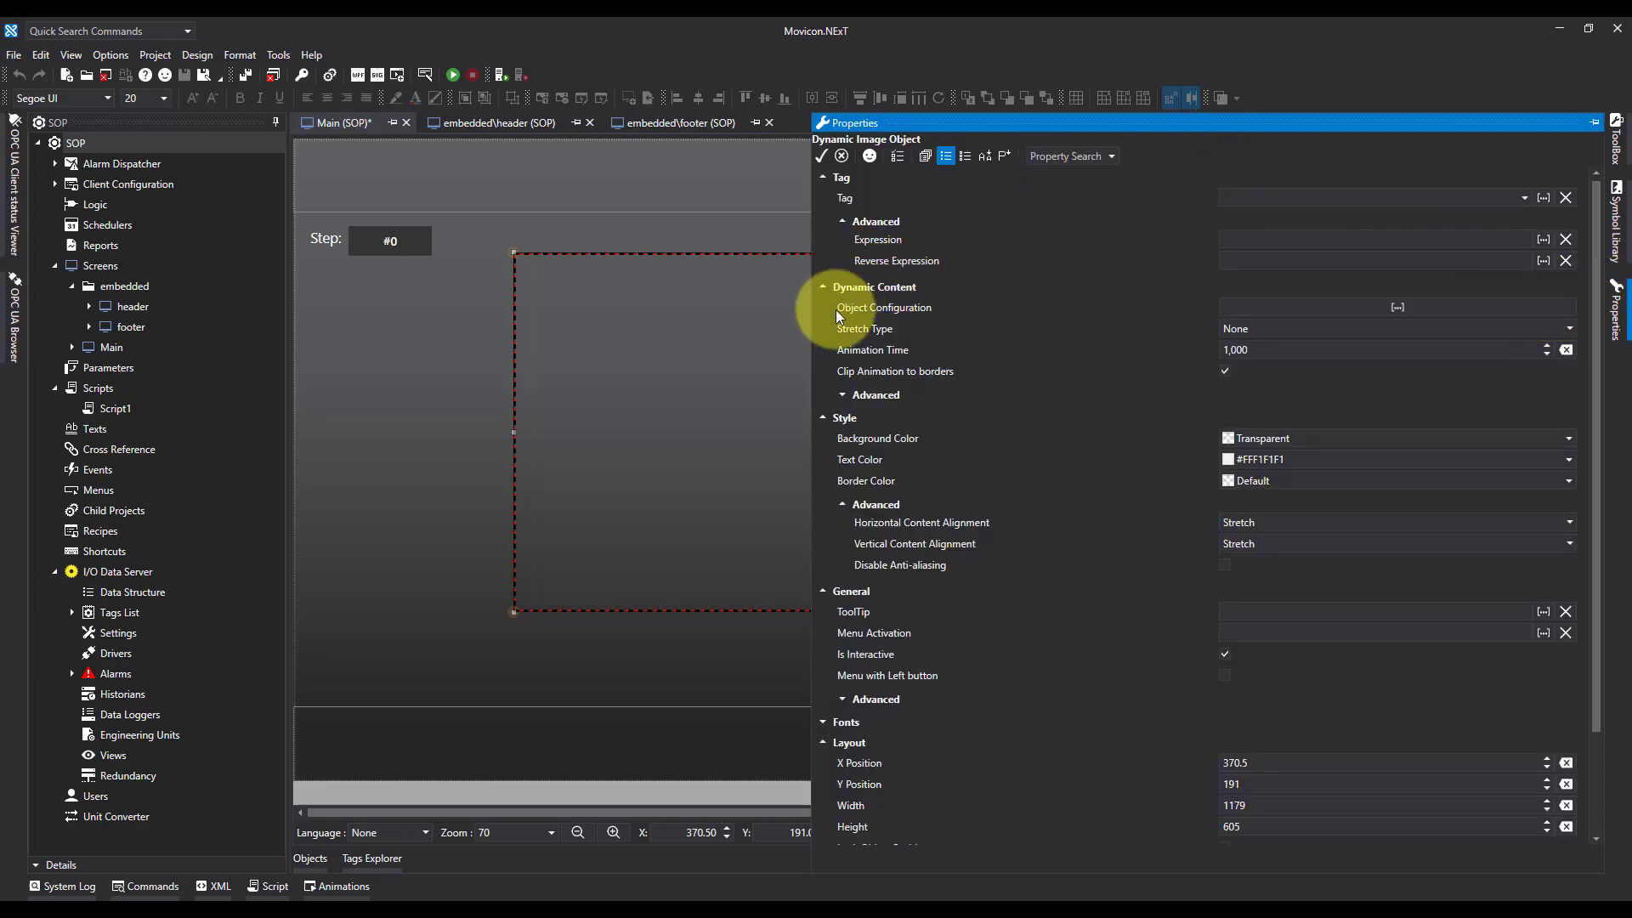
Step: Open the Object Configuration table under Dynamic Content
left_click(1395, 306)
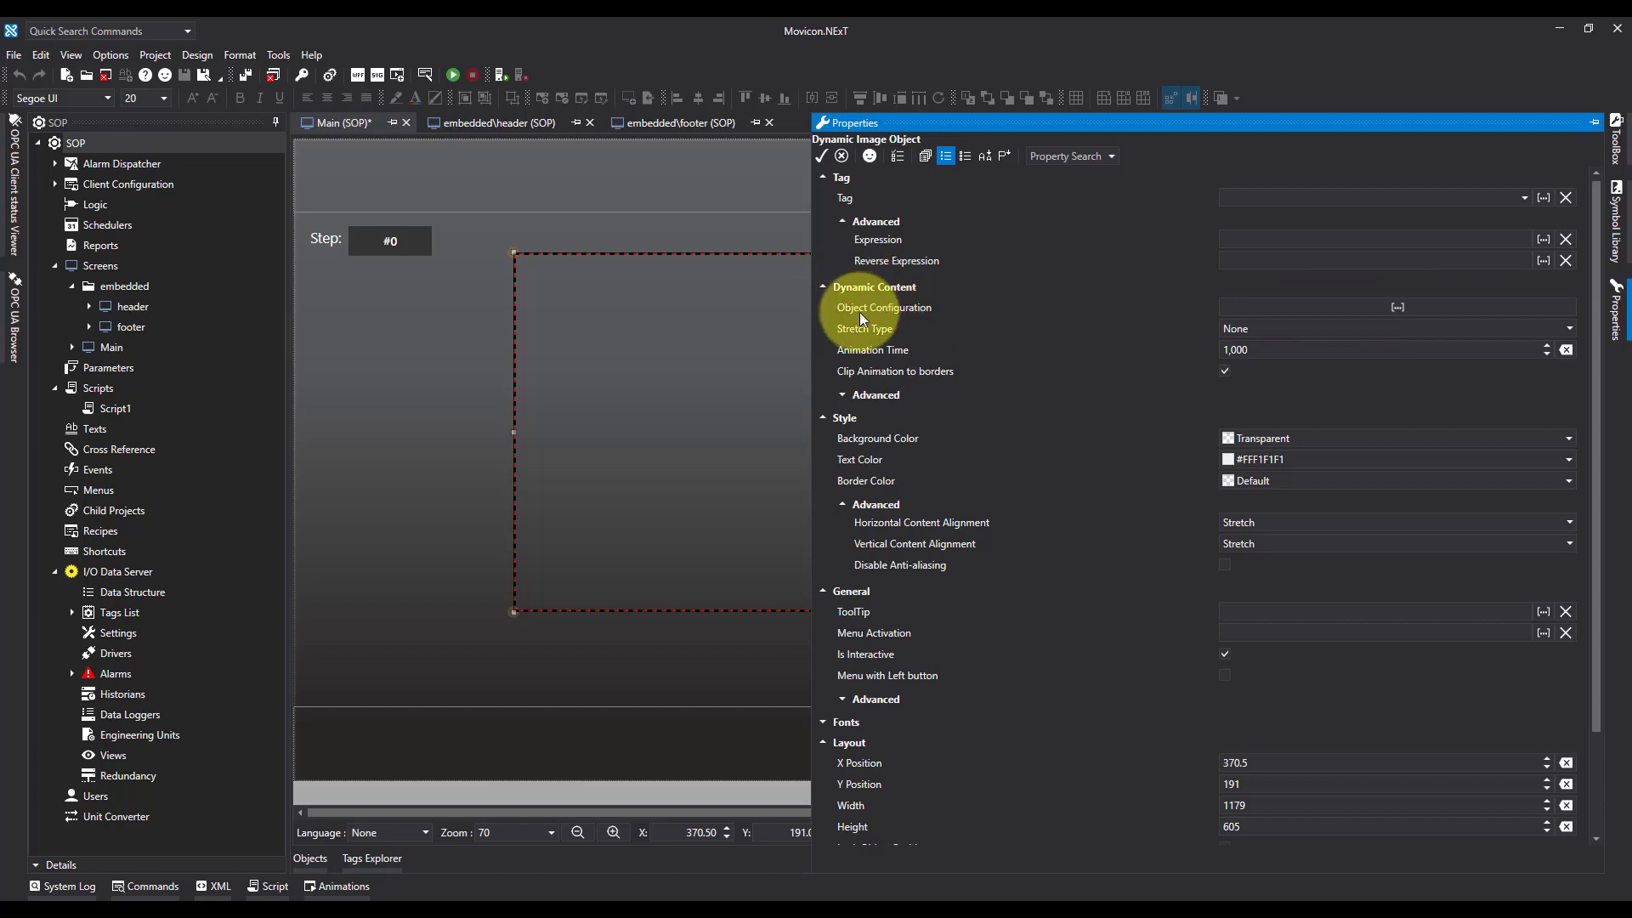
left_click(1396, 306)
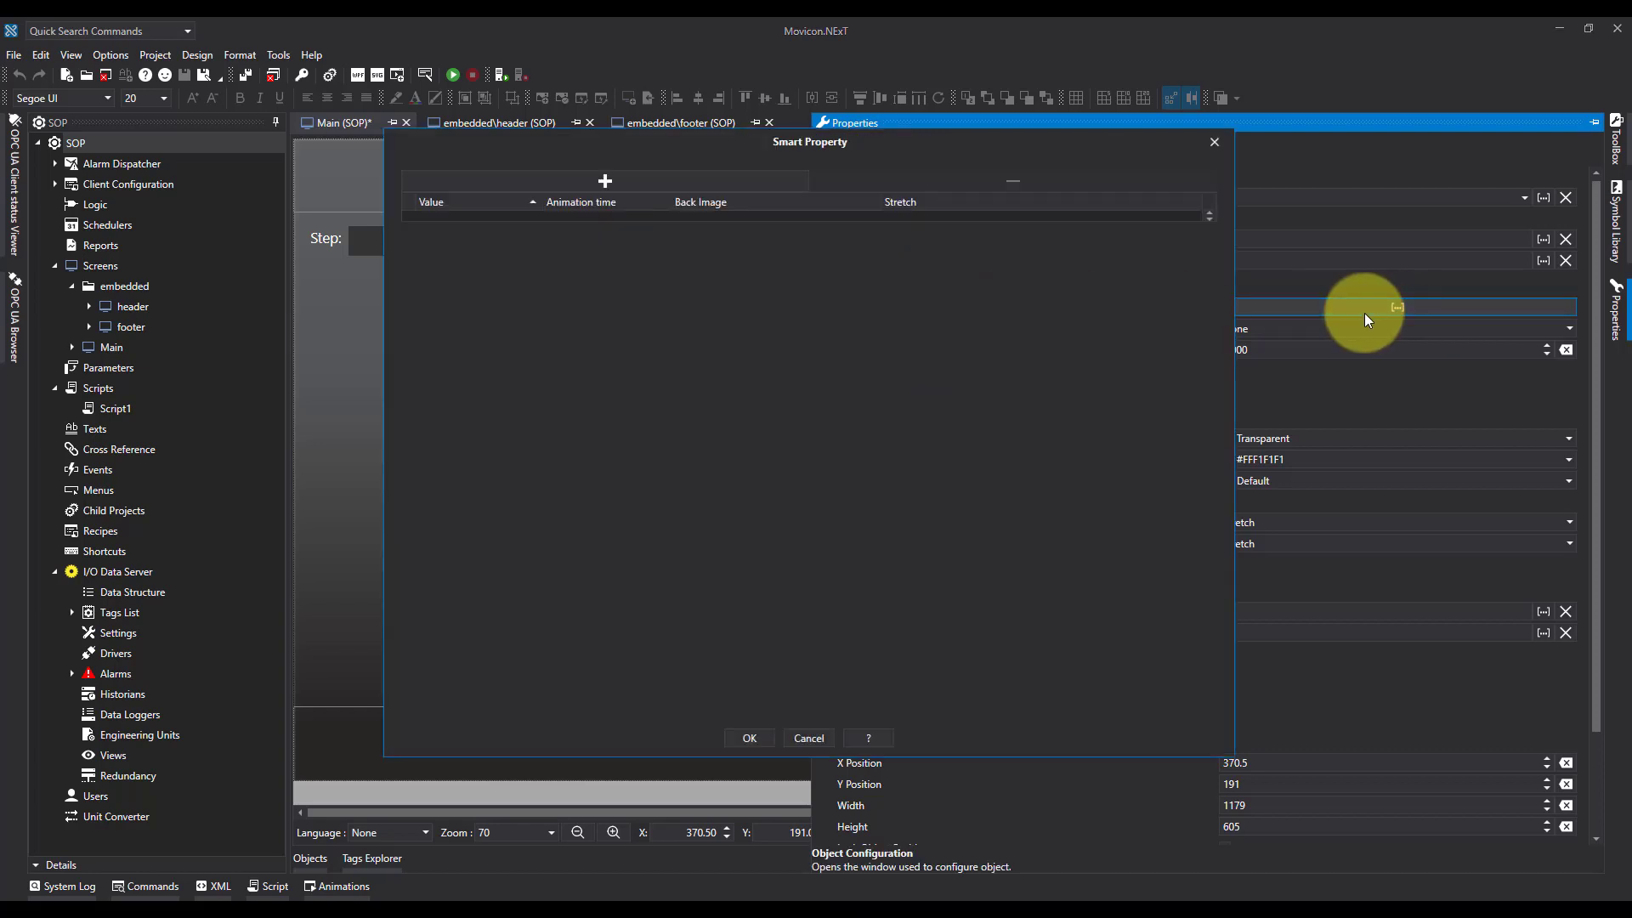
Step: Add value 1 with step photo 1 as its back image, copied into project resources
left_click(604, 181)
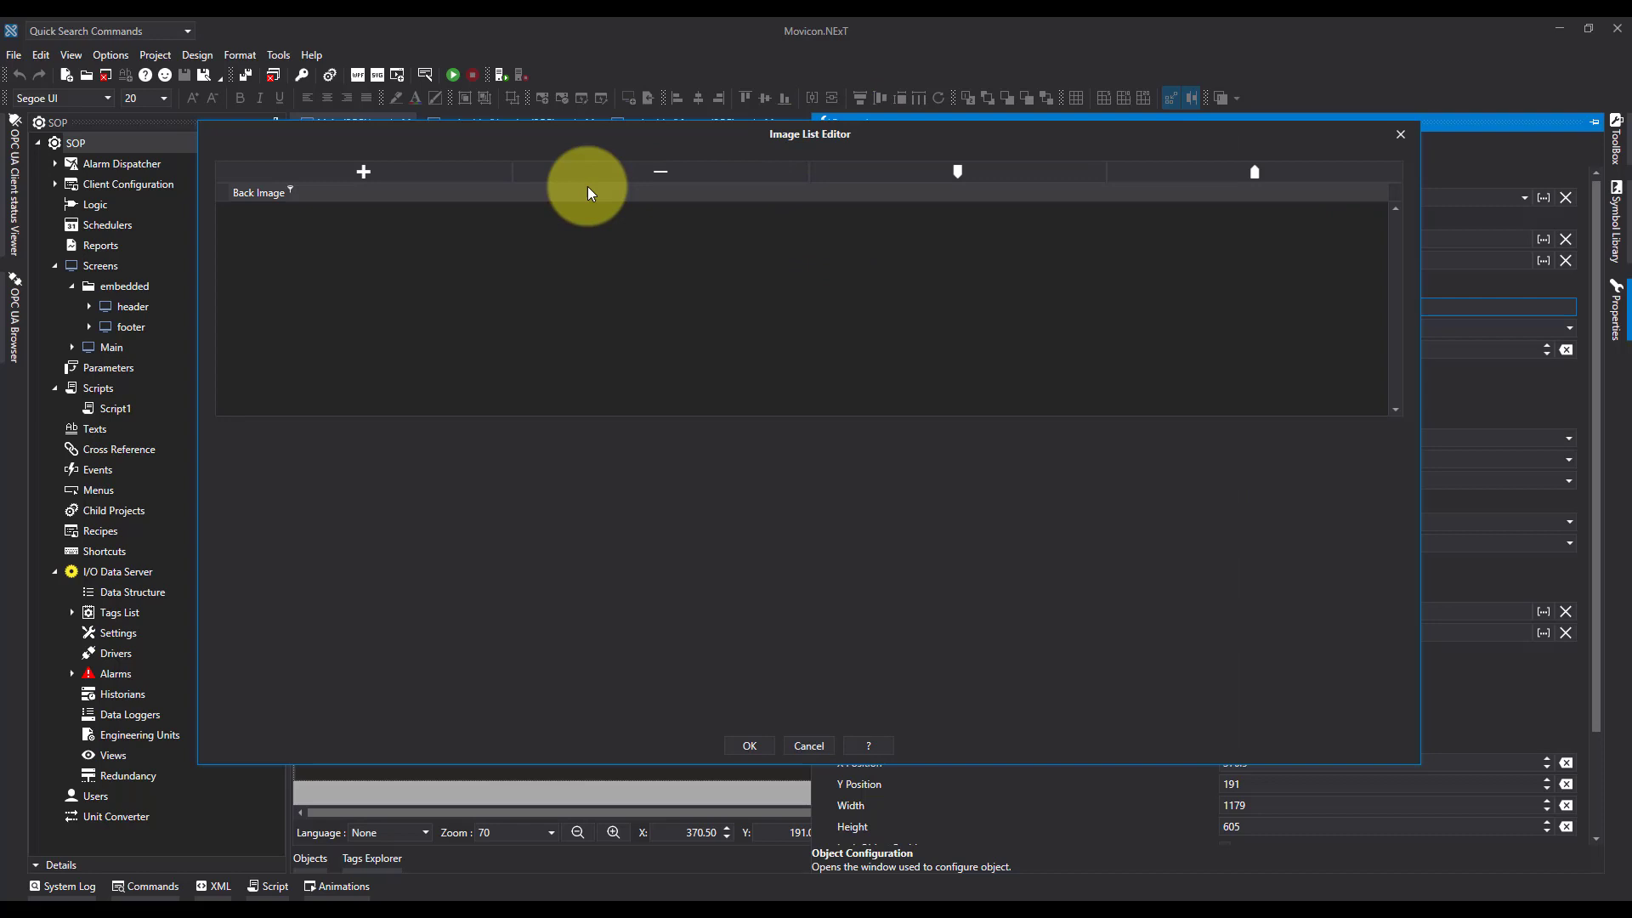
left_click(362, 171)
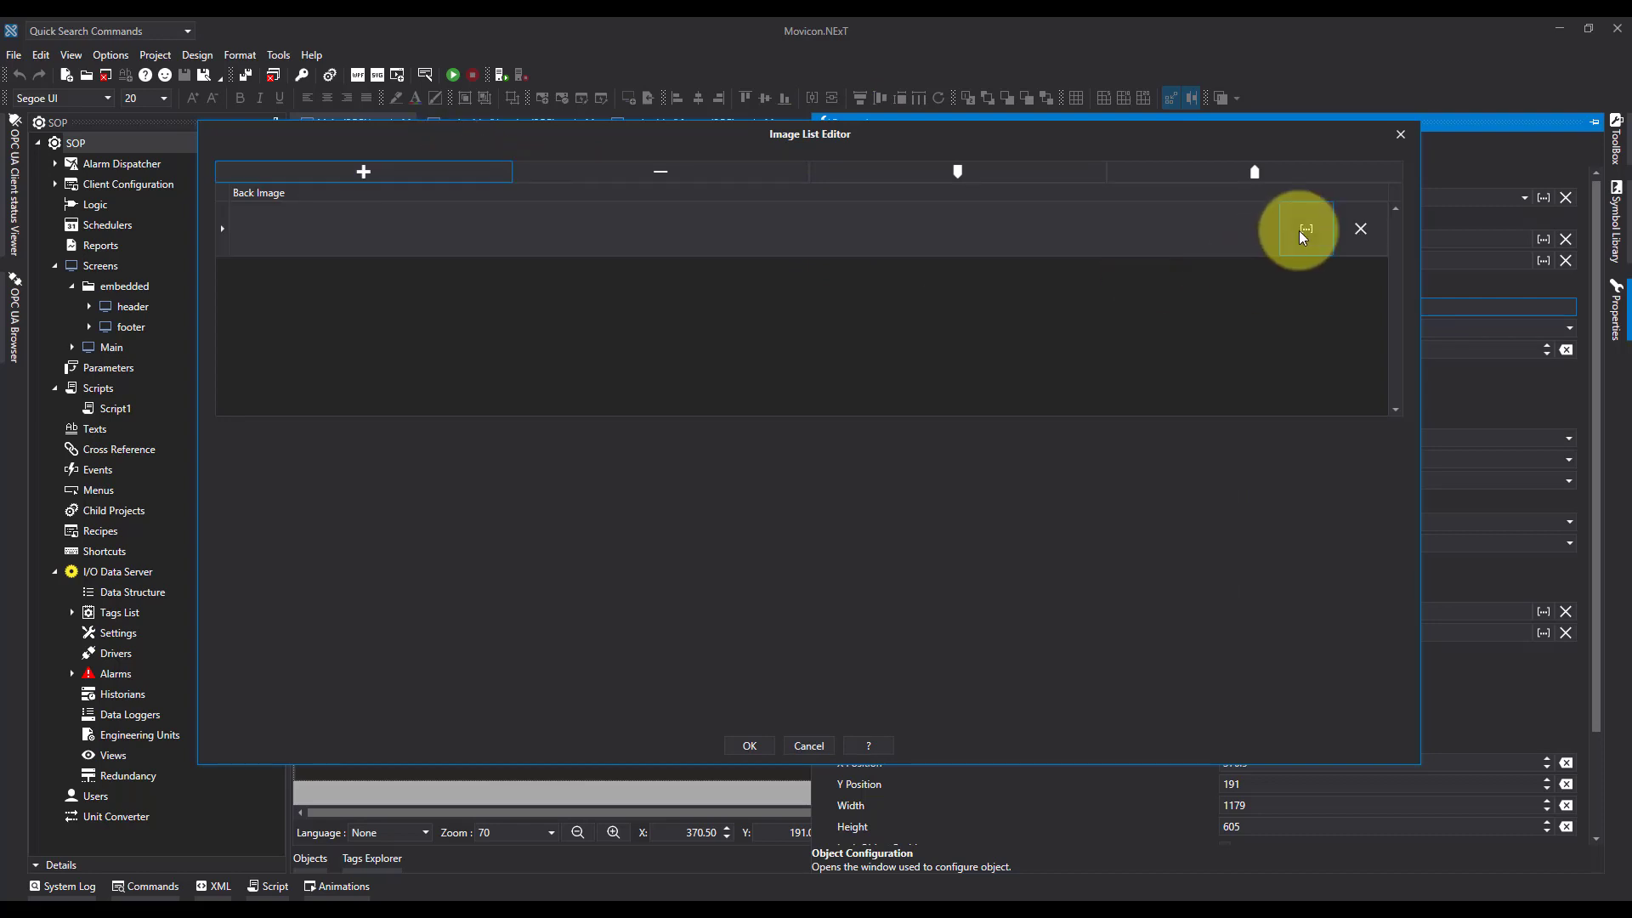
left_click(1299, 228)
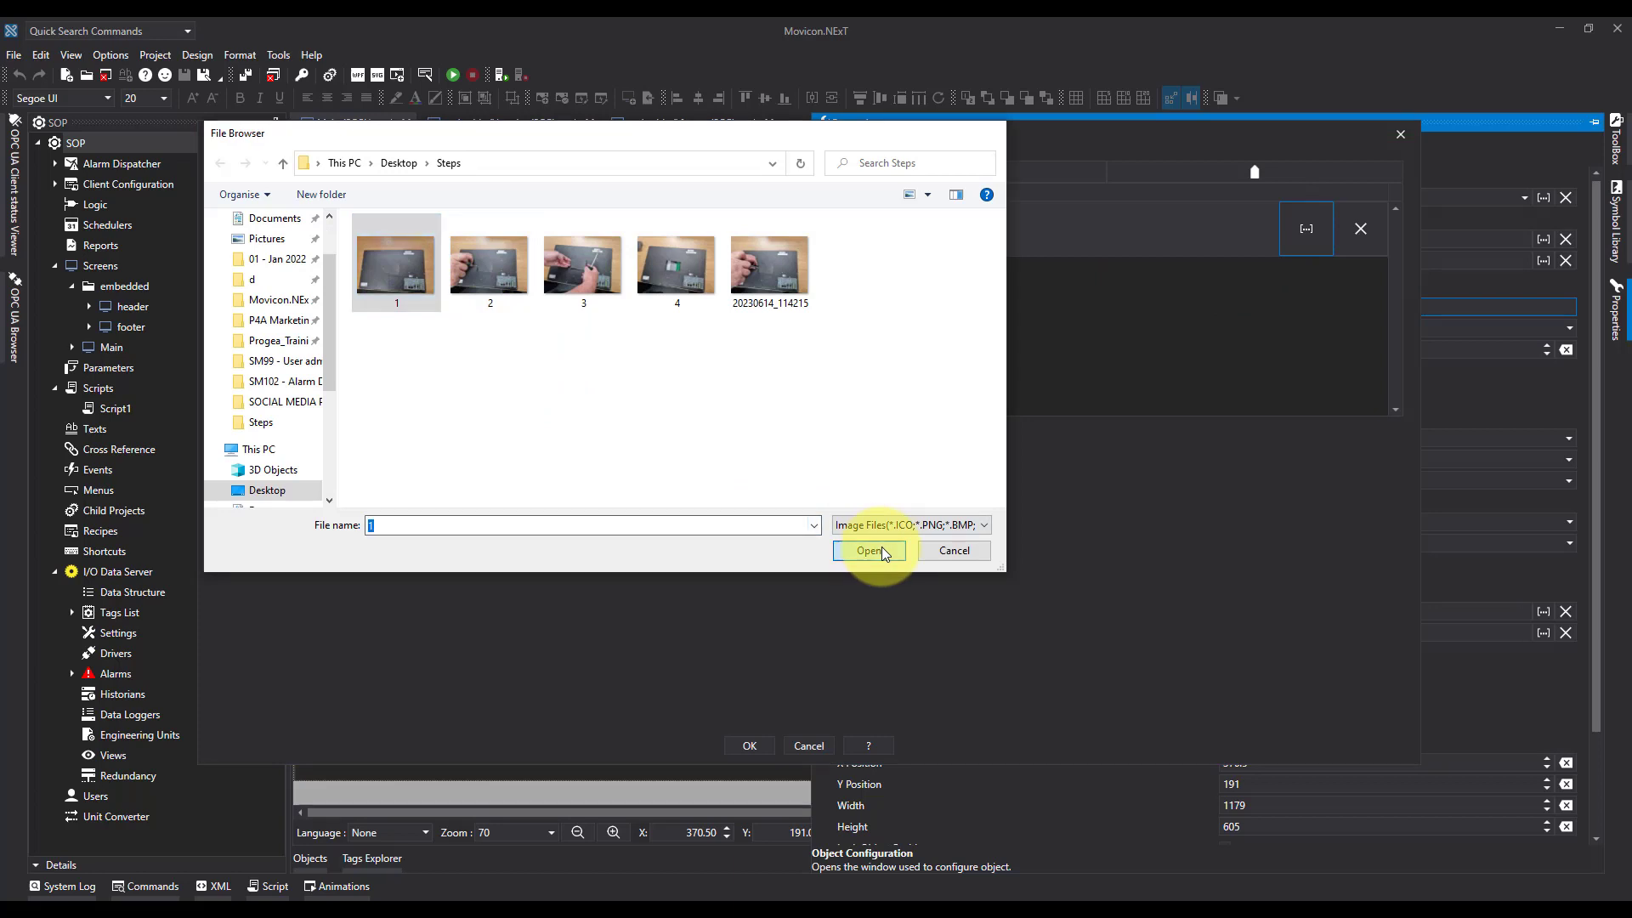
left_click(868, 551)
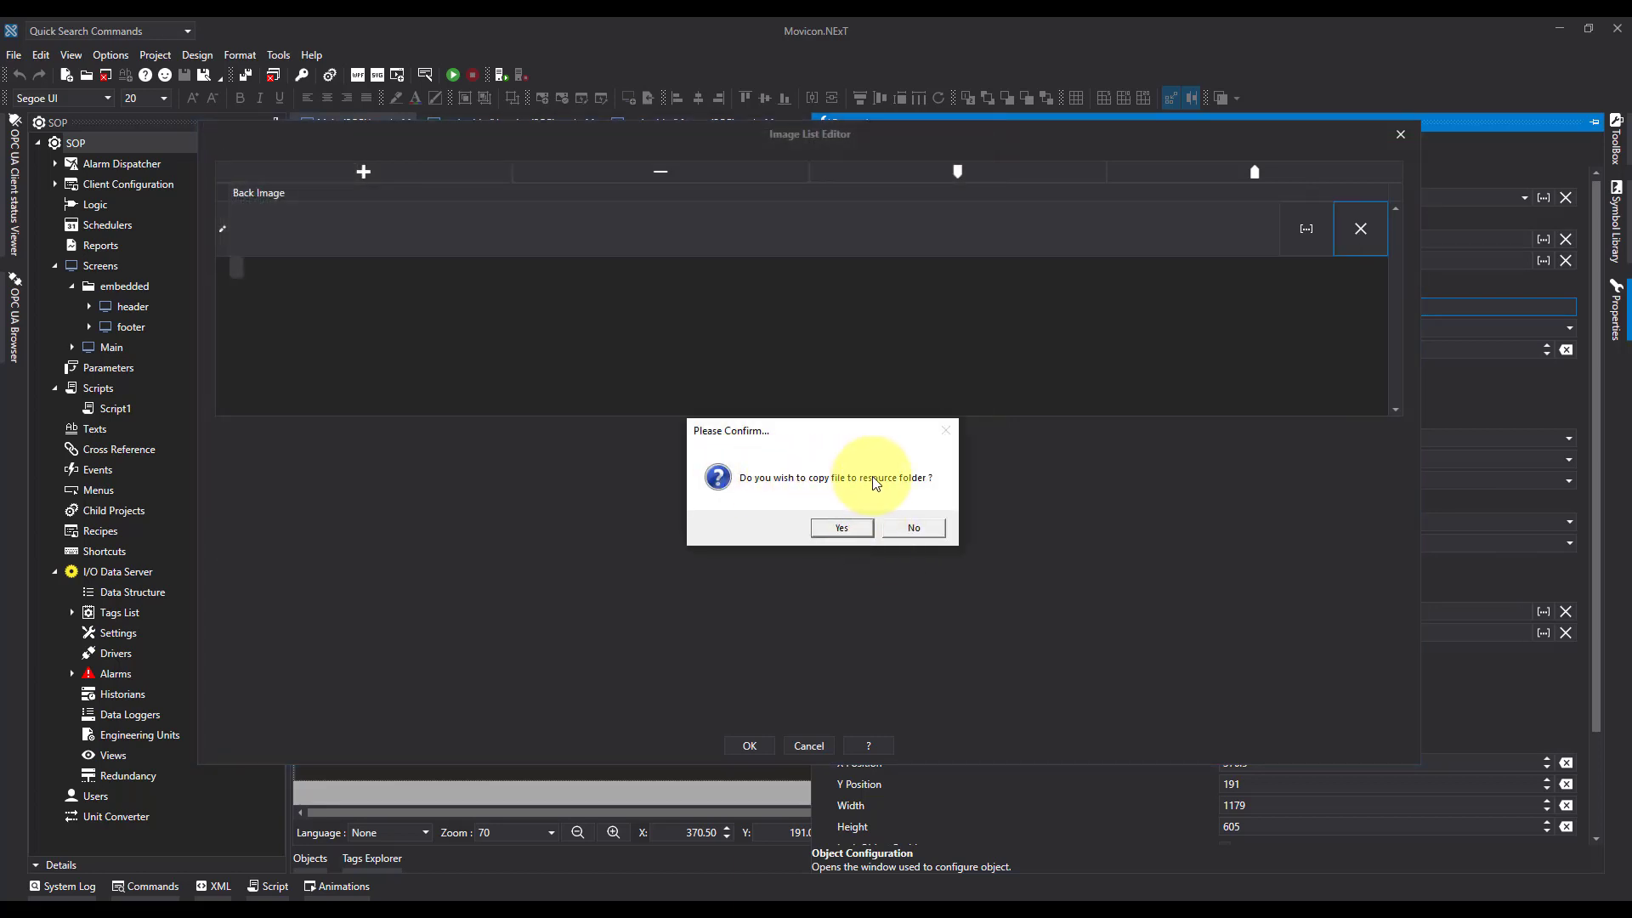
left_click(841, 528)
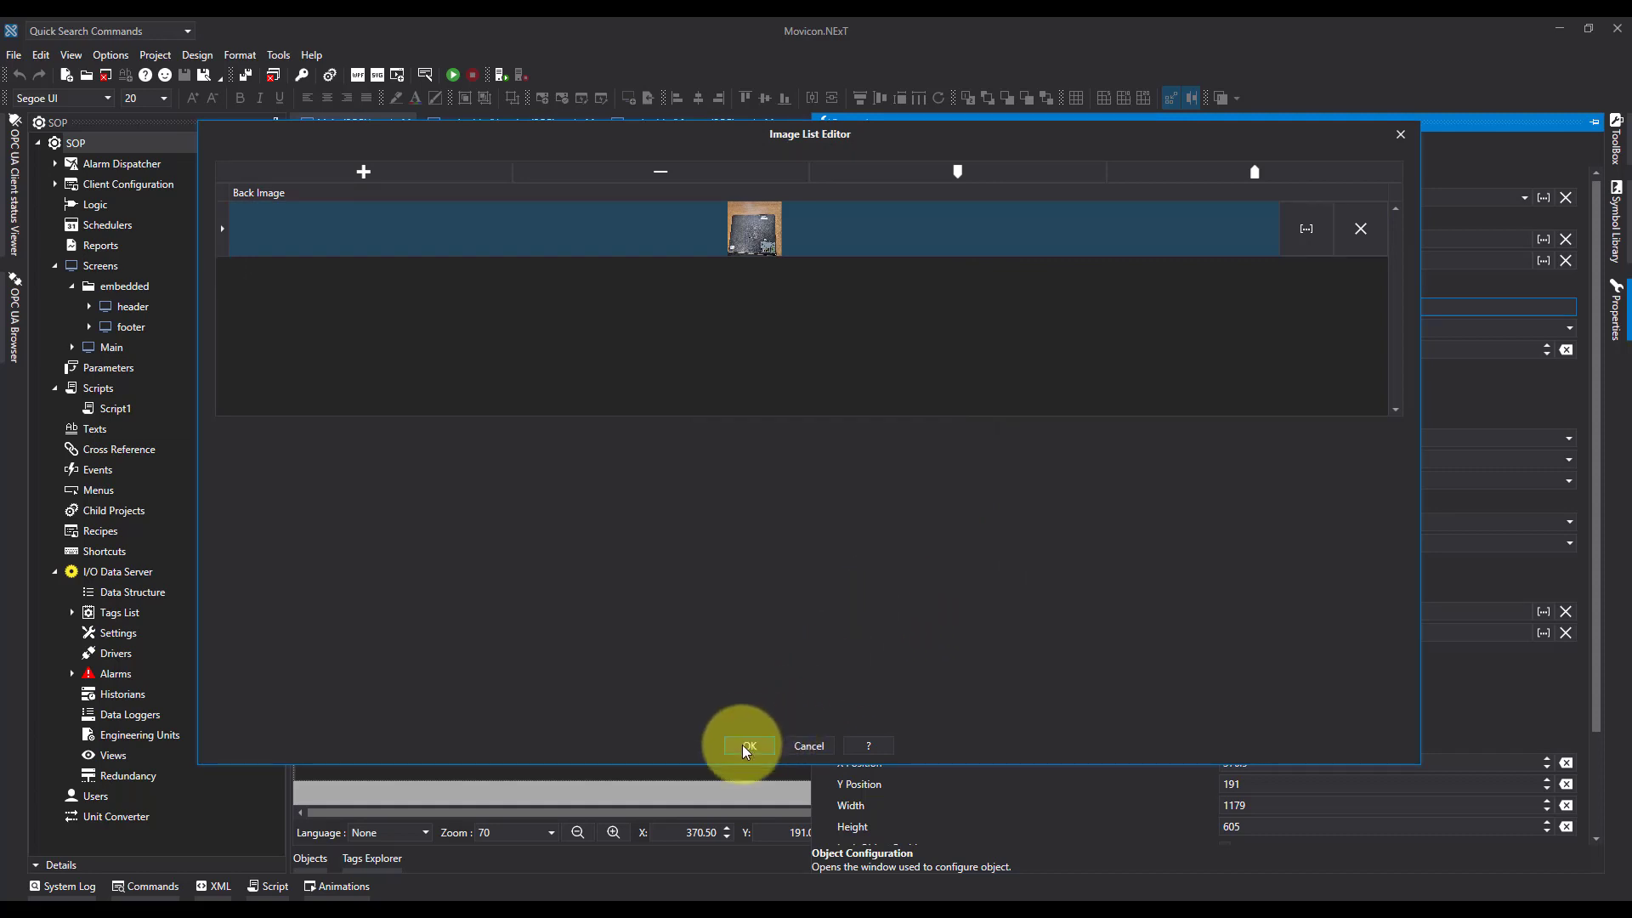
left_click(747, 747)
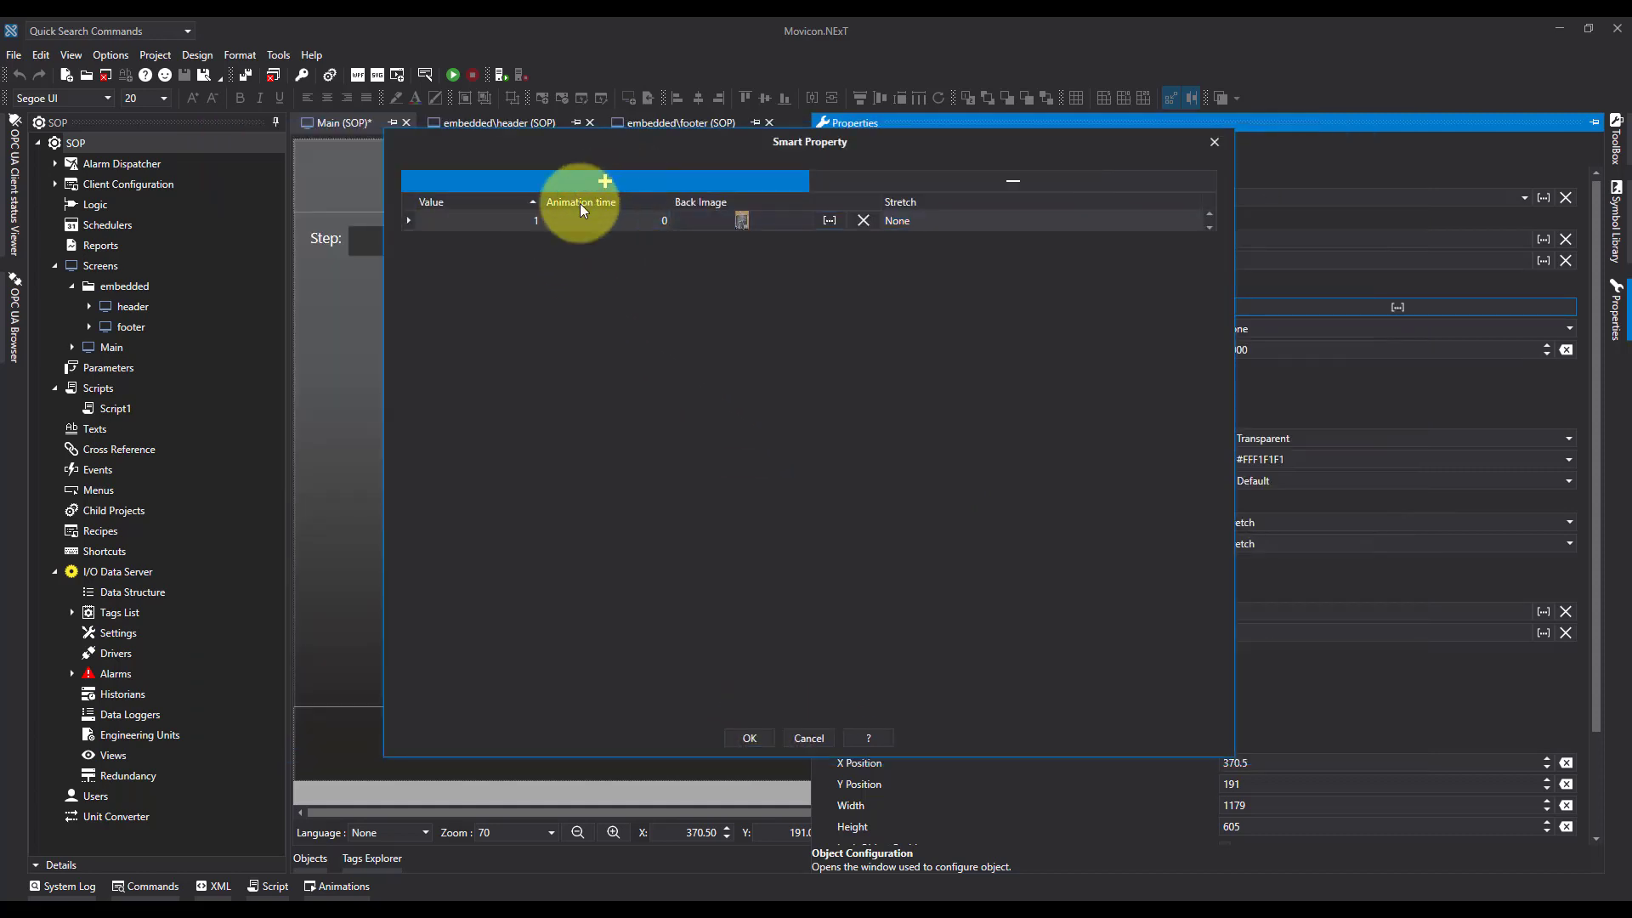
Step: Add value 2 with step photo 2 as its back image
left_click(604, 181)
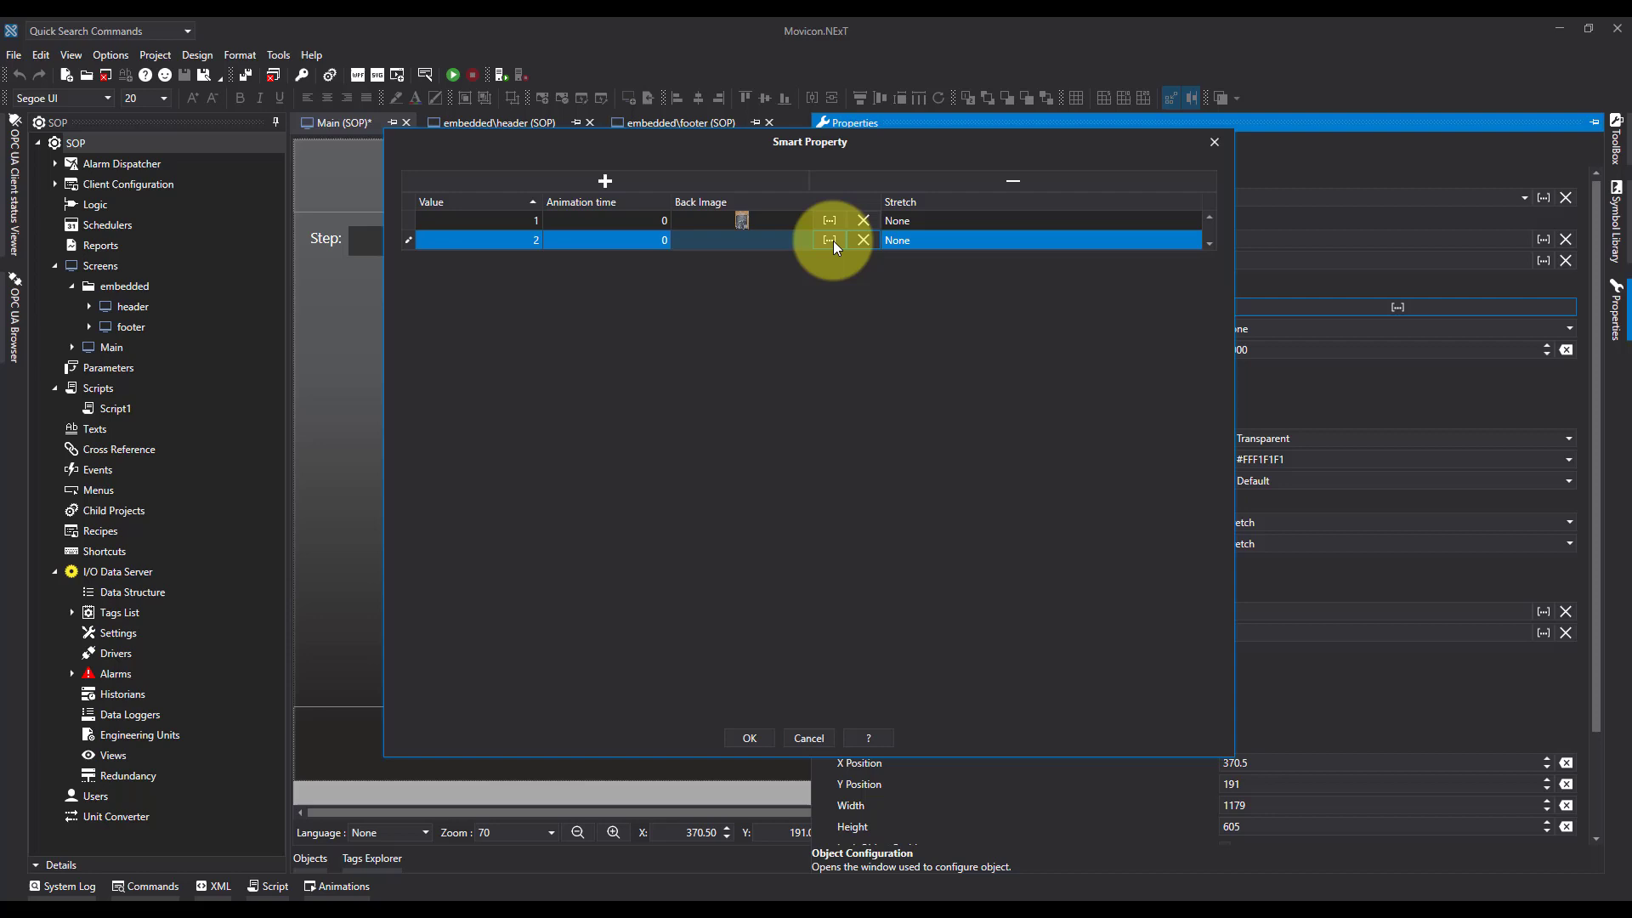
left_click(829, 241)
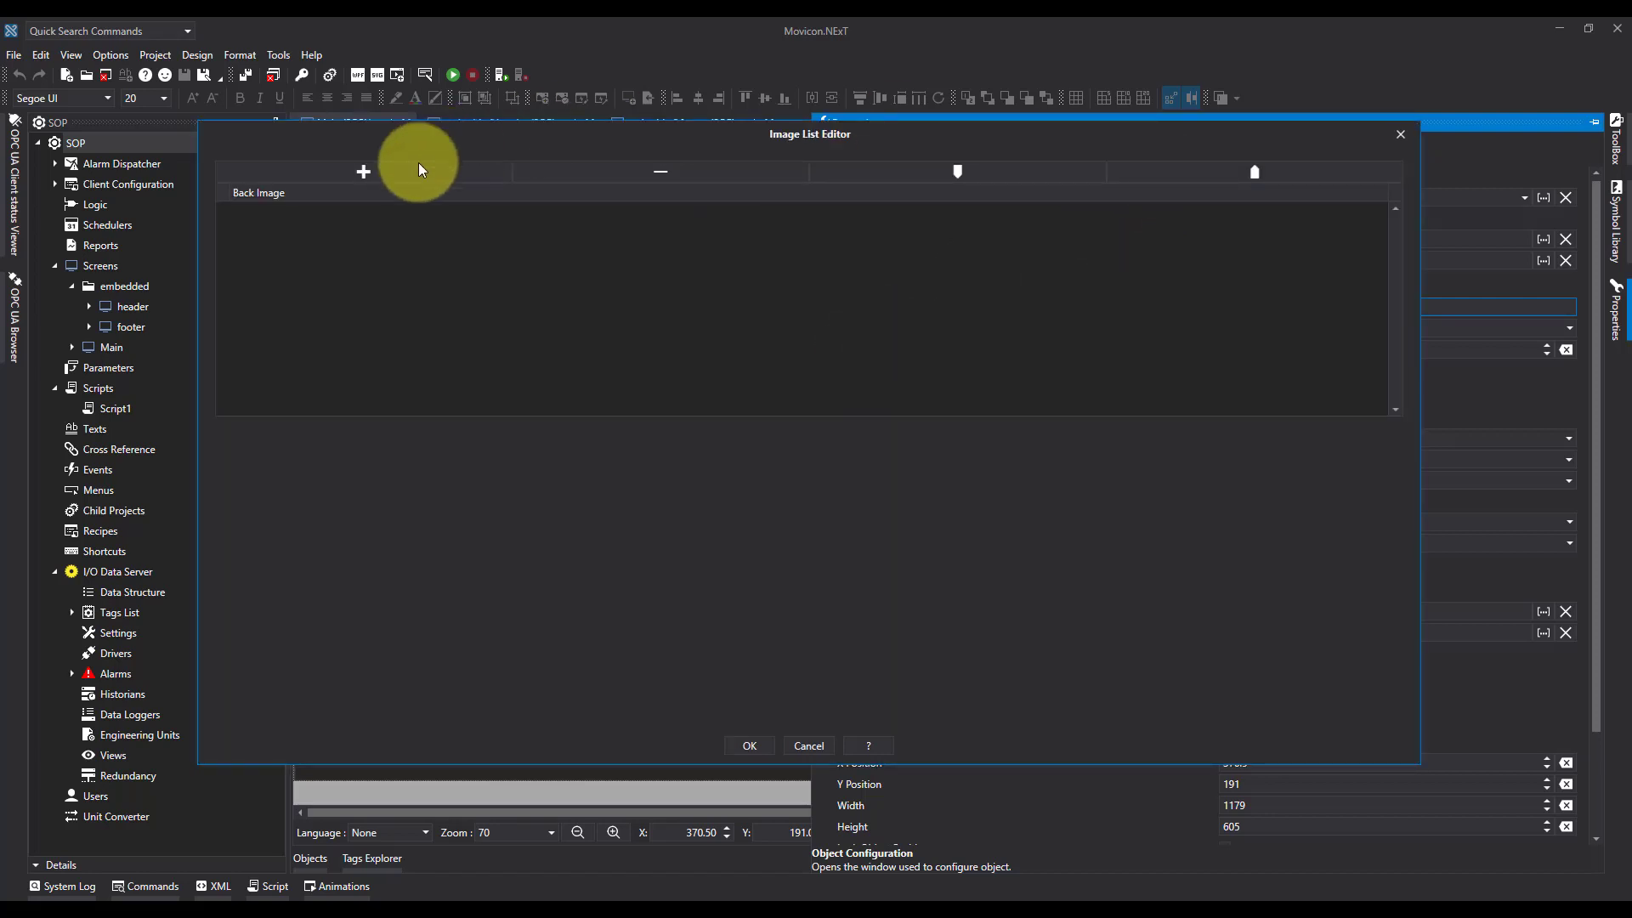
left_click(362, 171)
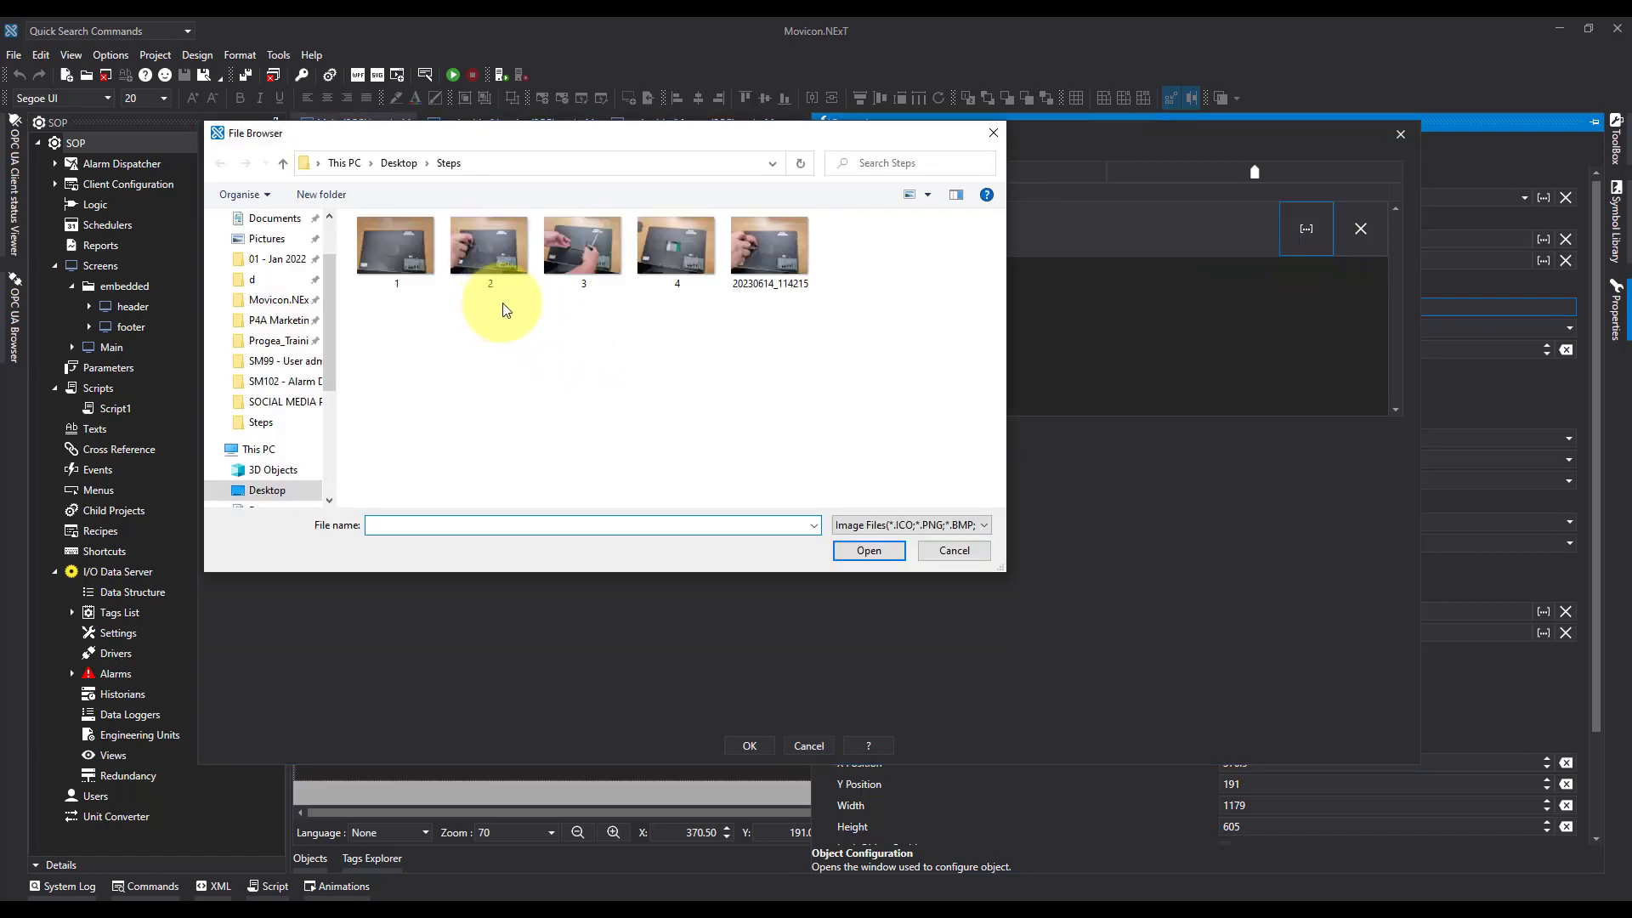
left_click(490, 245)
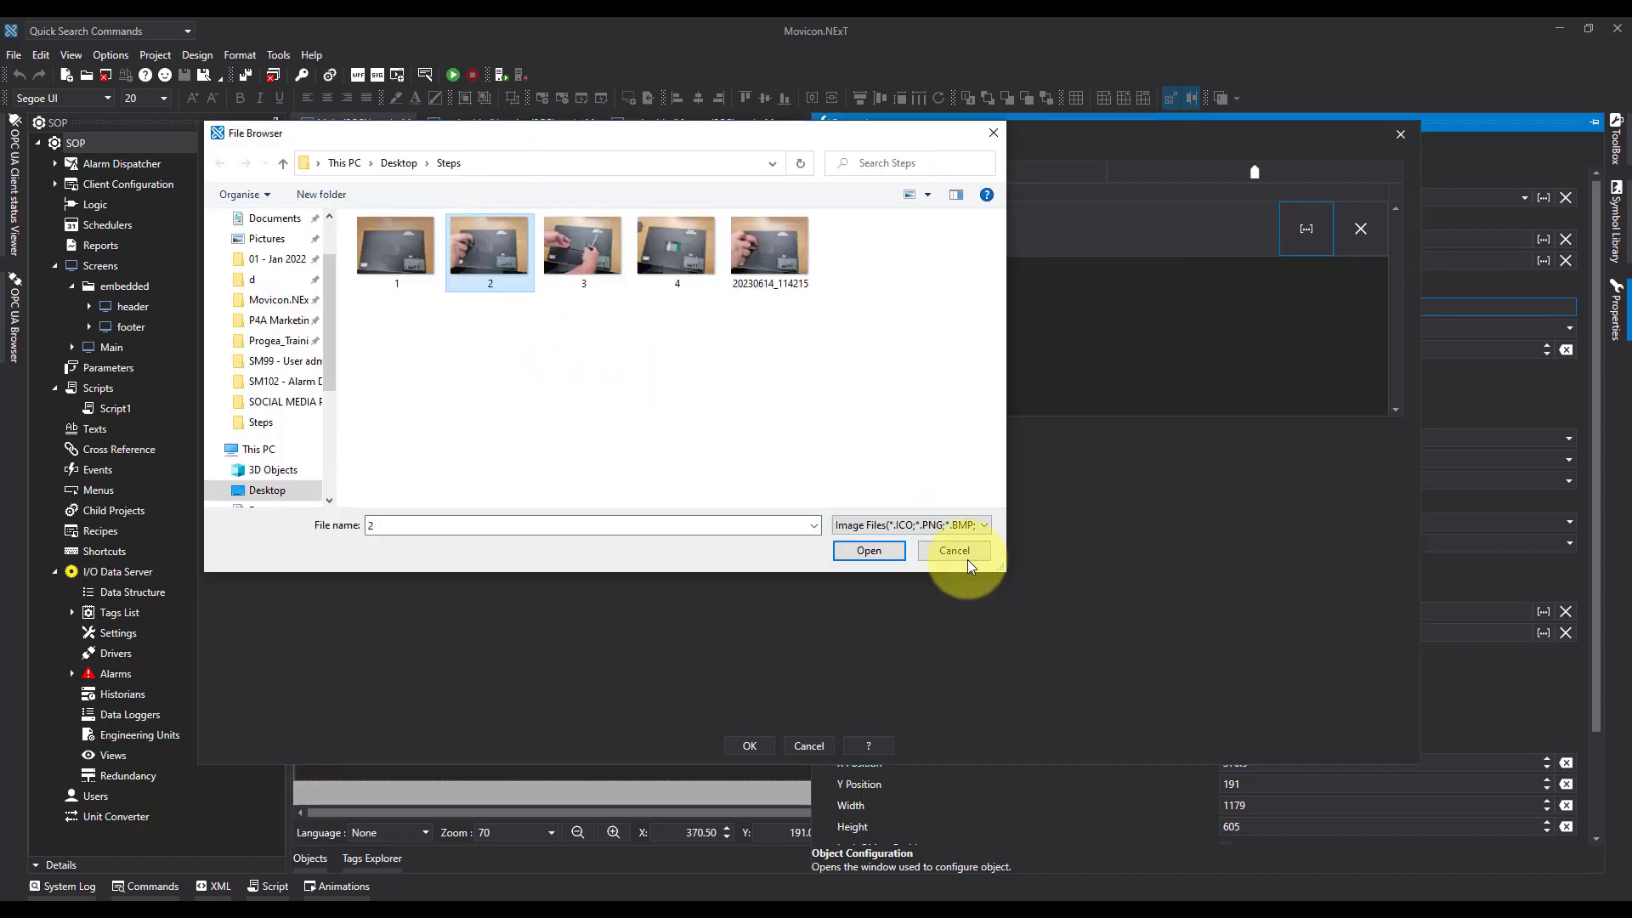
left_click(868, 551)
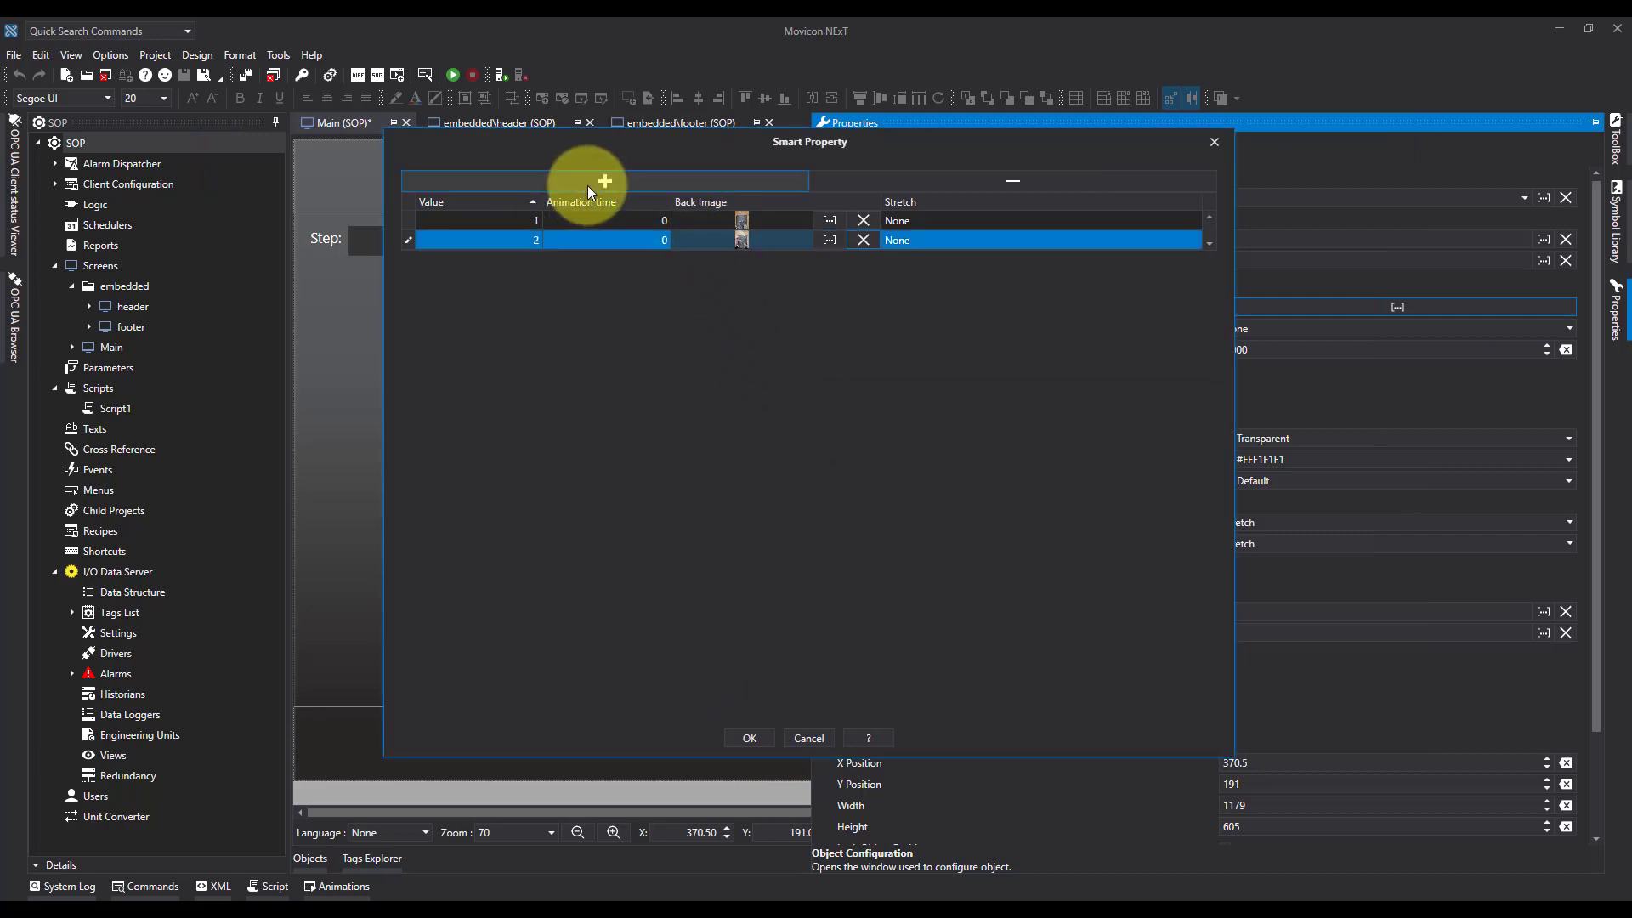
Step: Add value 3 with step photo 3 as its back image, copied into project resources
left_click(604, 181)
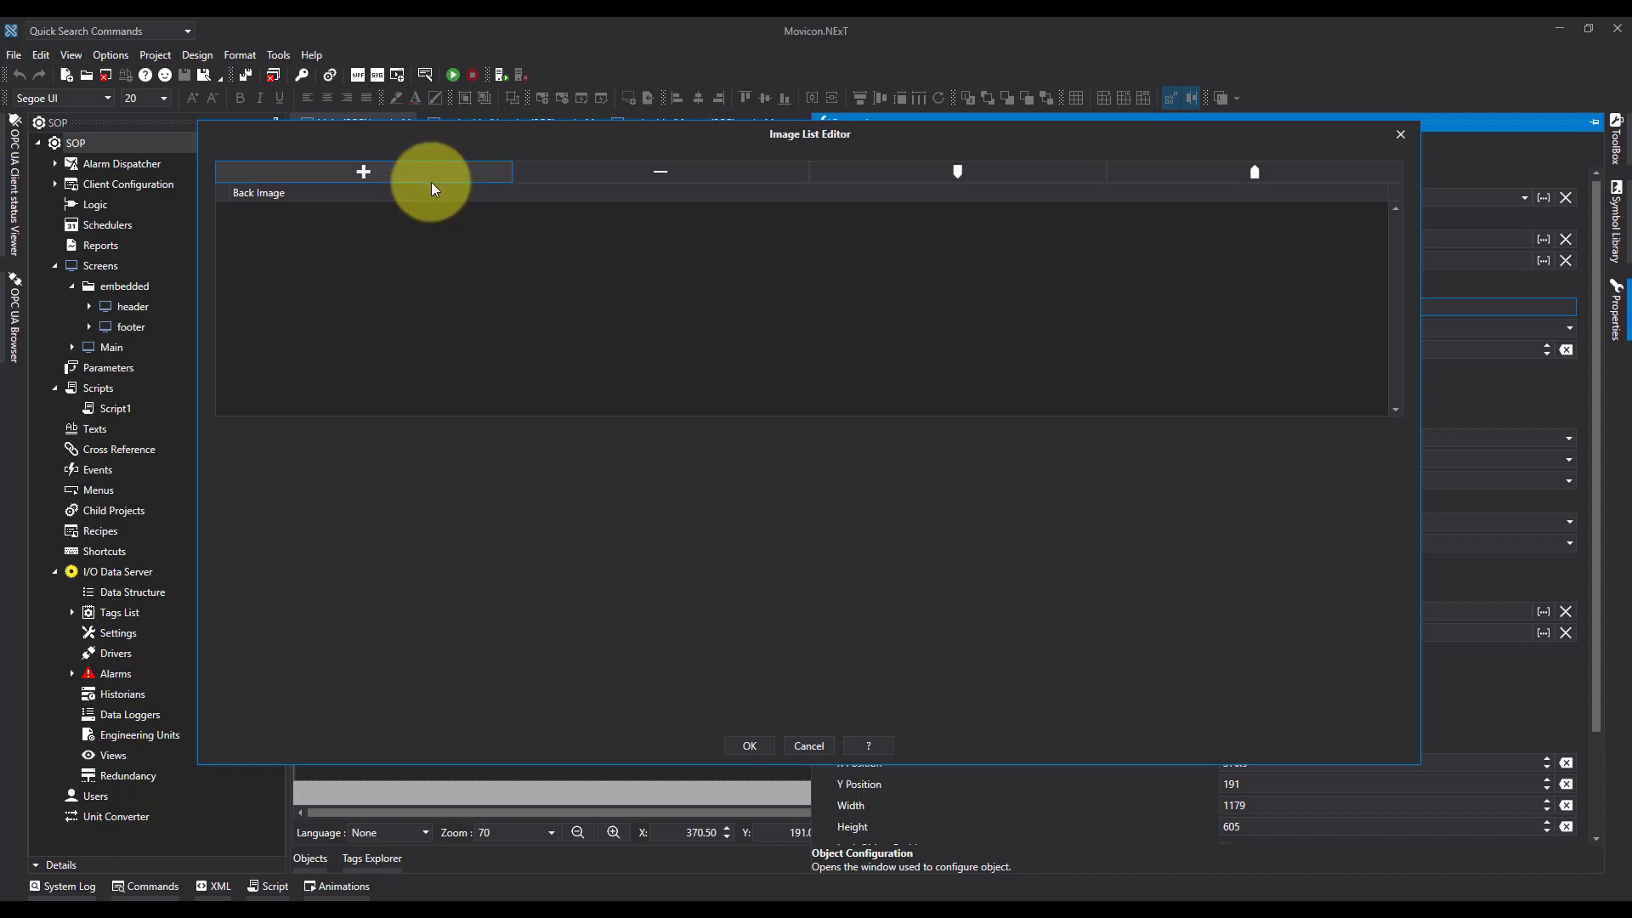
left_click(363, 171)
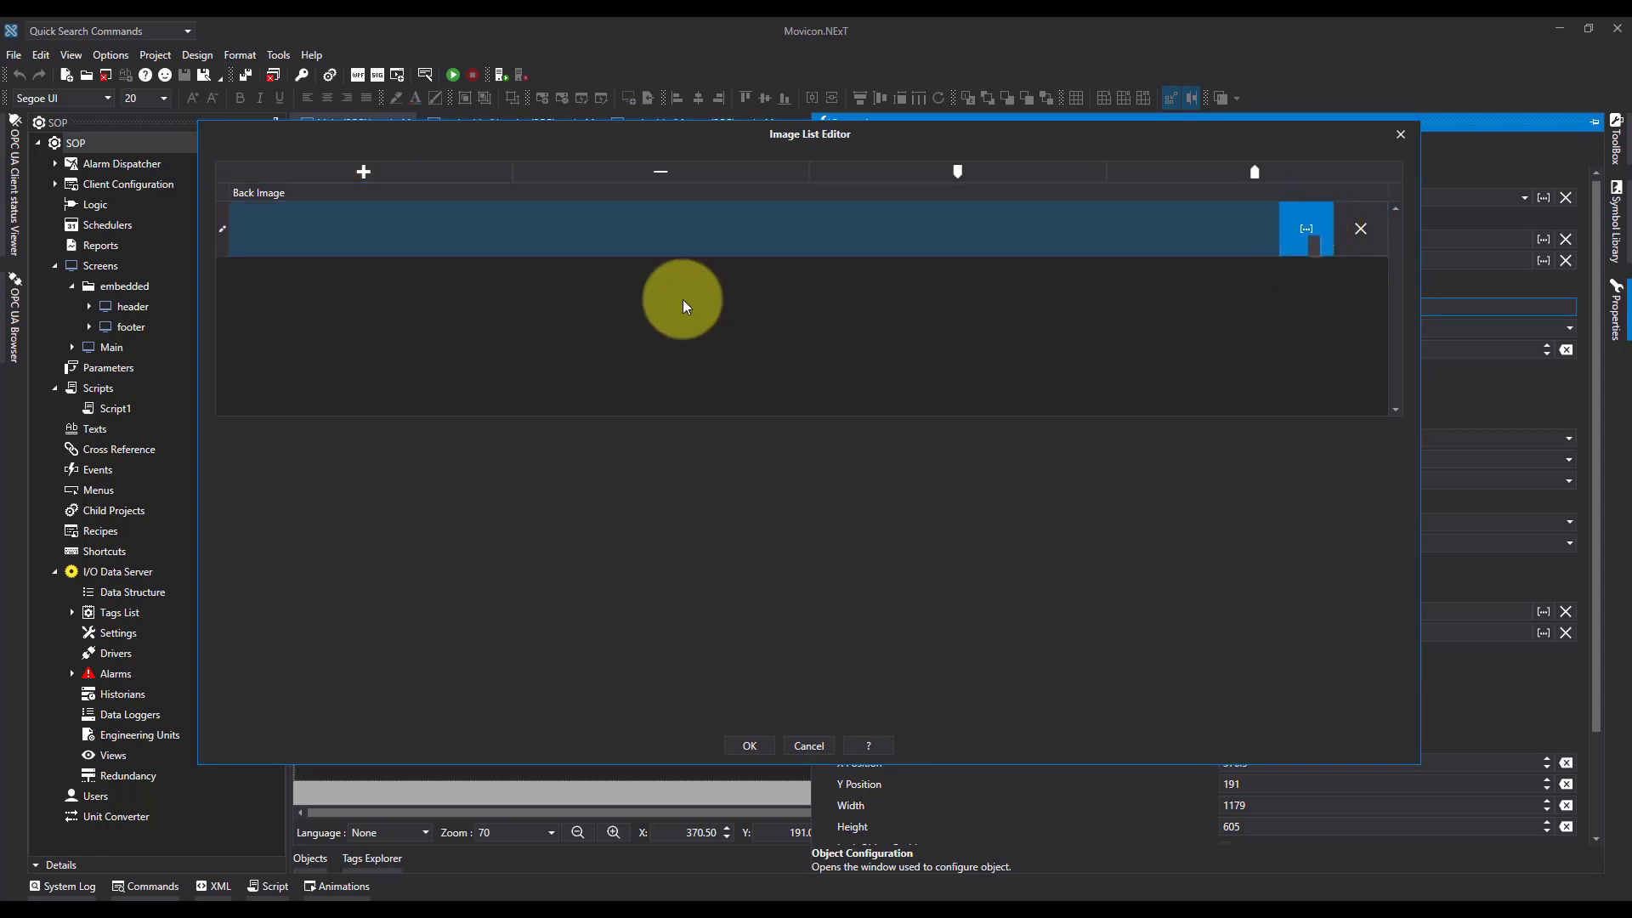
left_click(1304, 228)
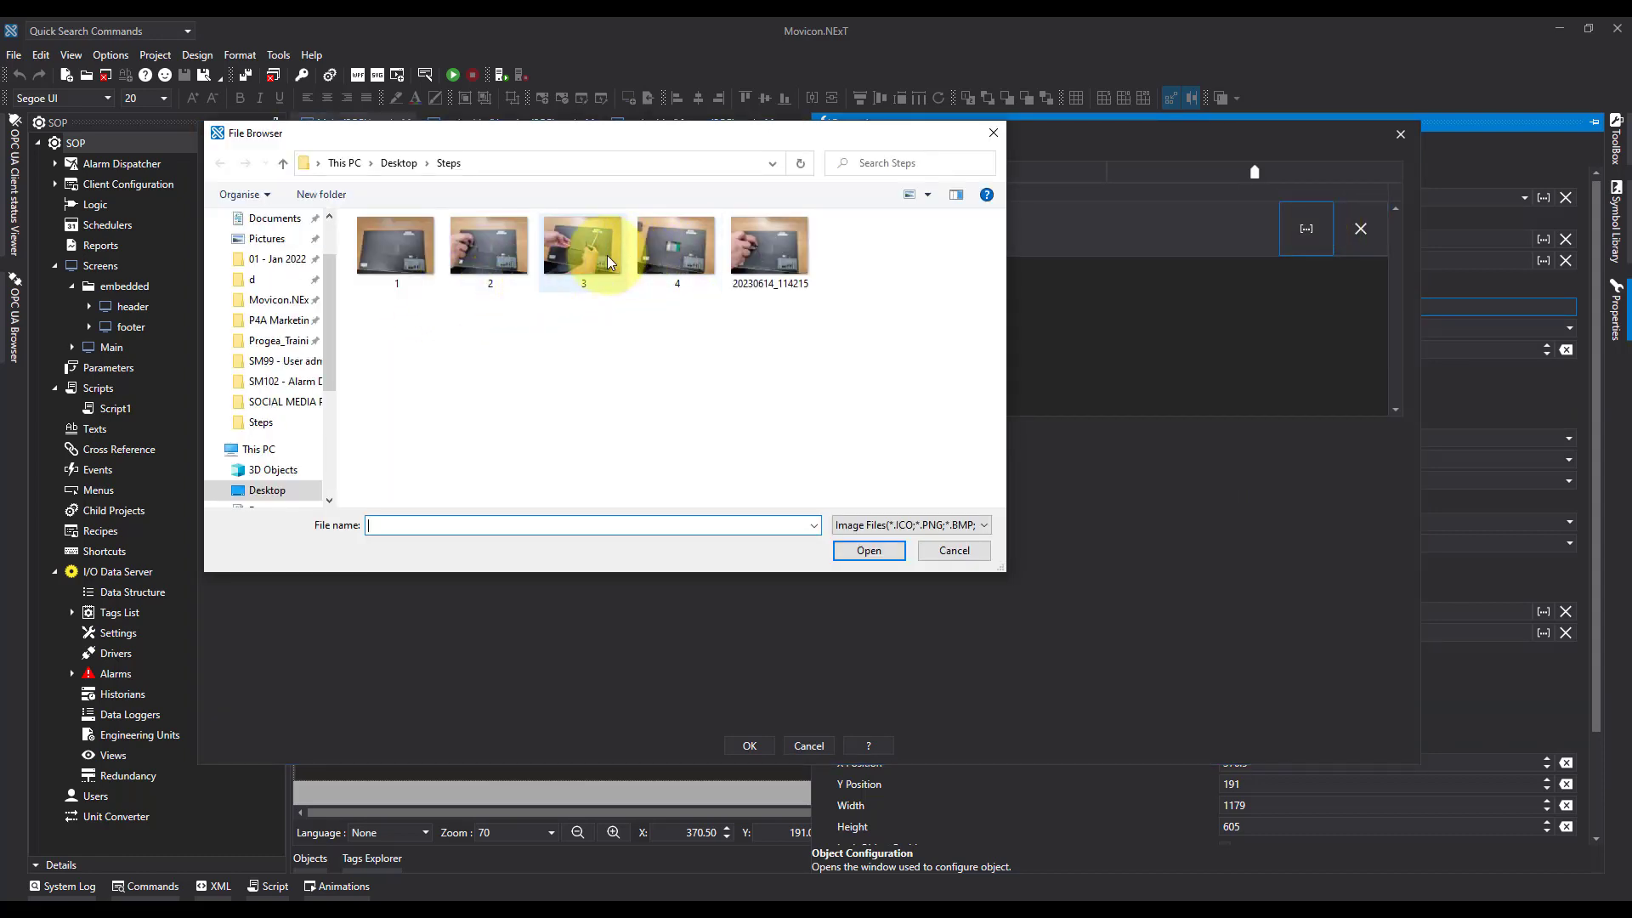
left_click(583, 245)
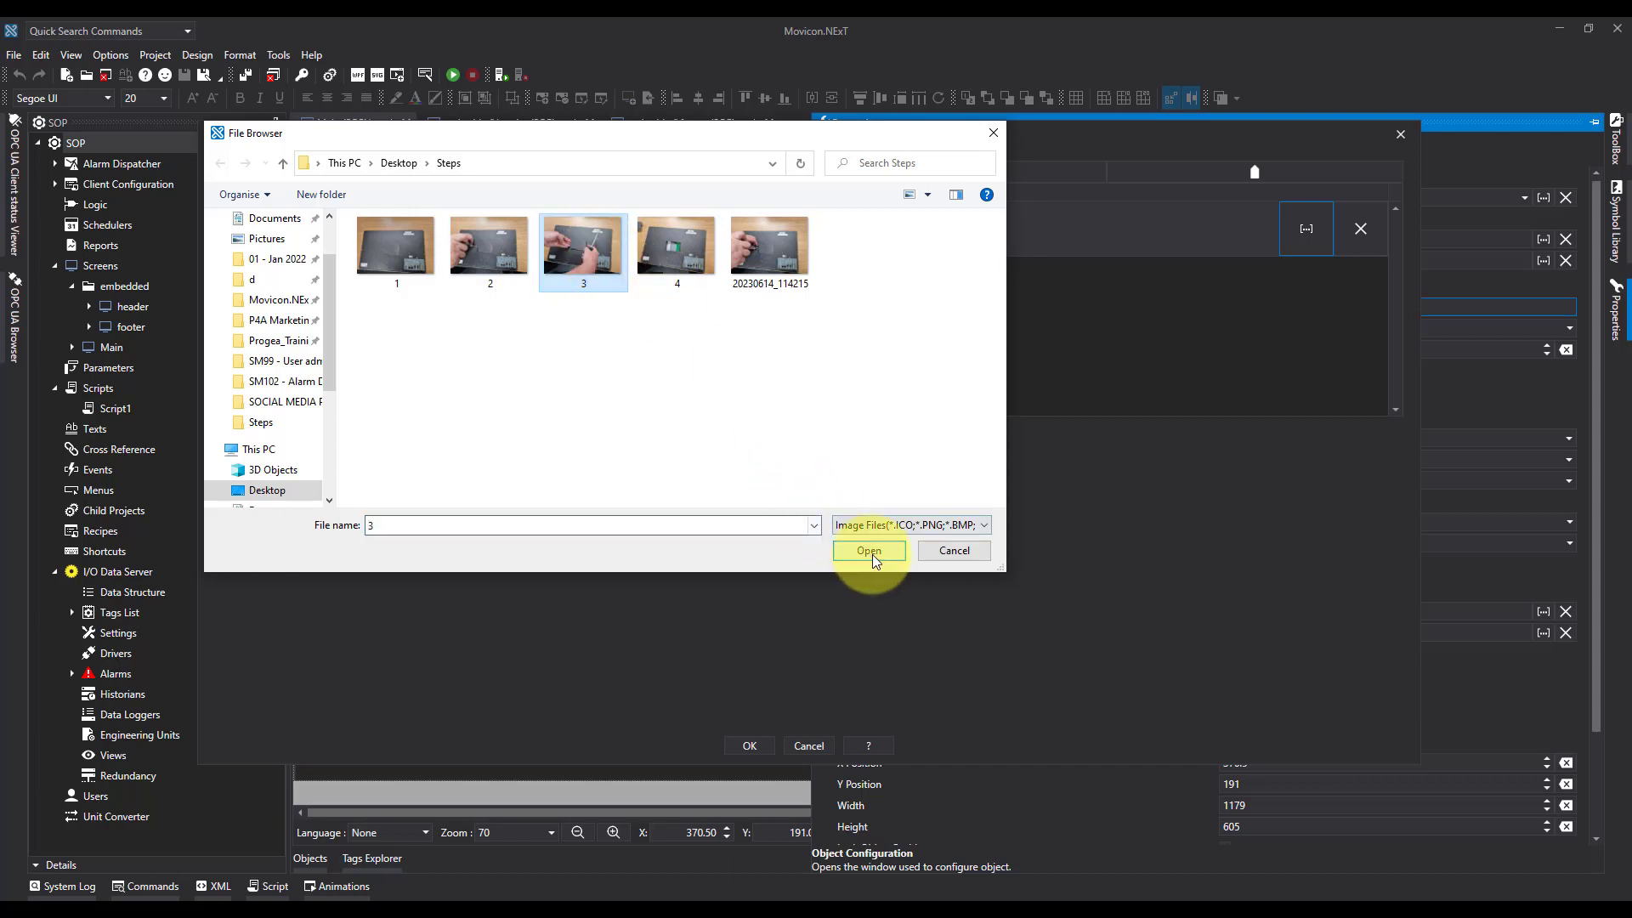
left_click(868, 551)
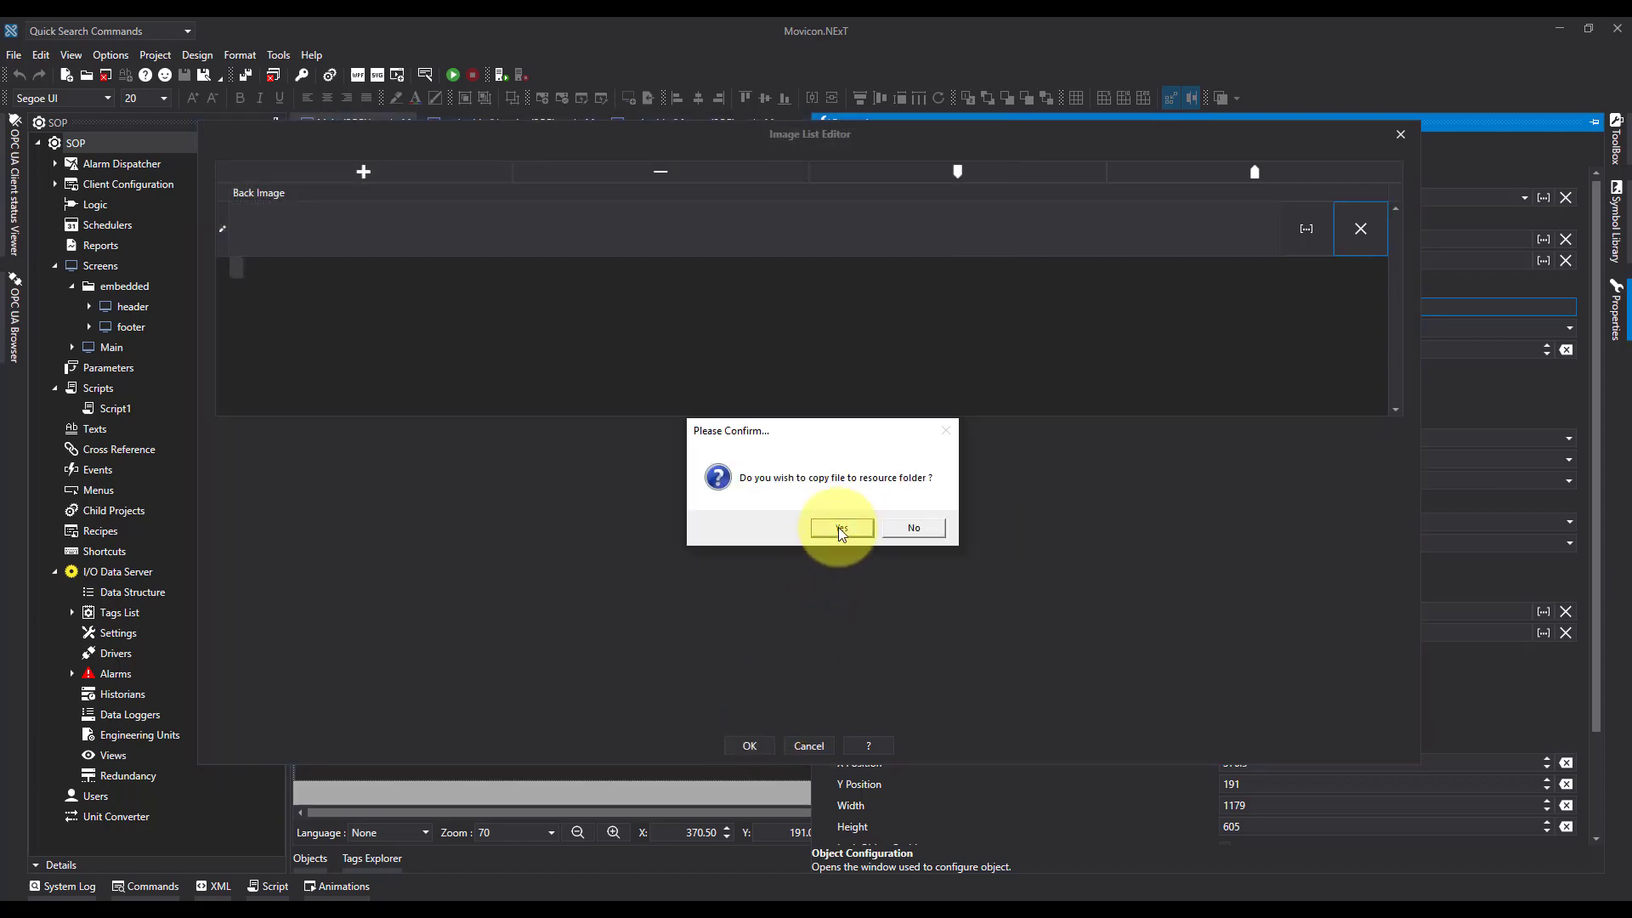
left_click(840, 528)
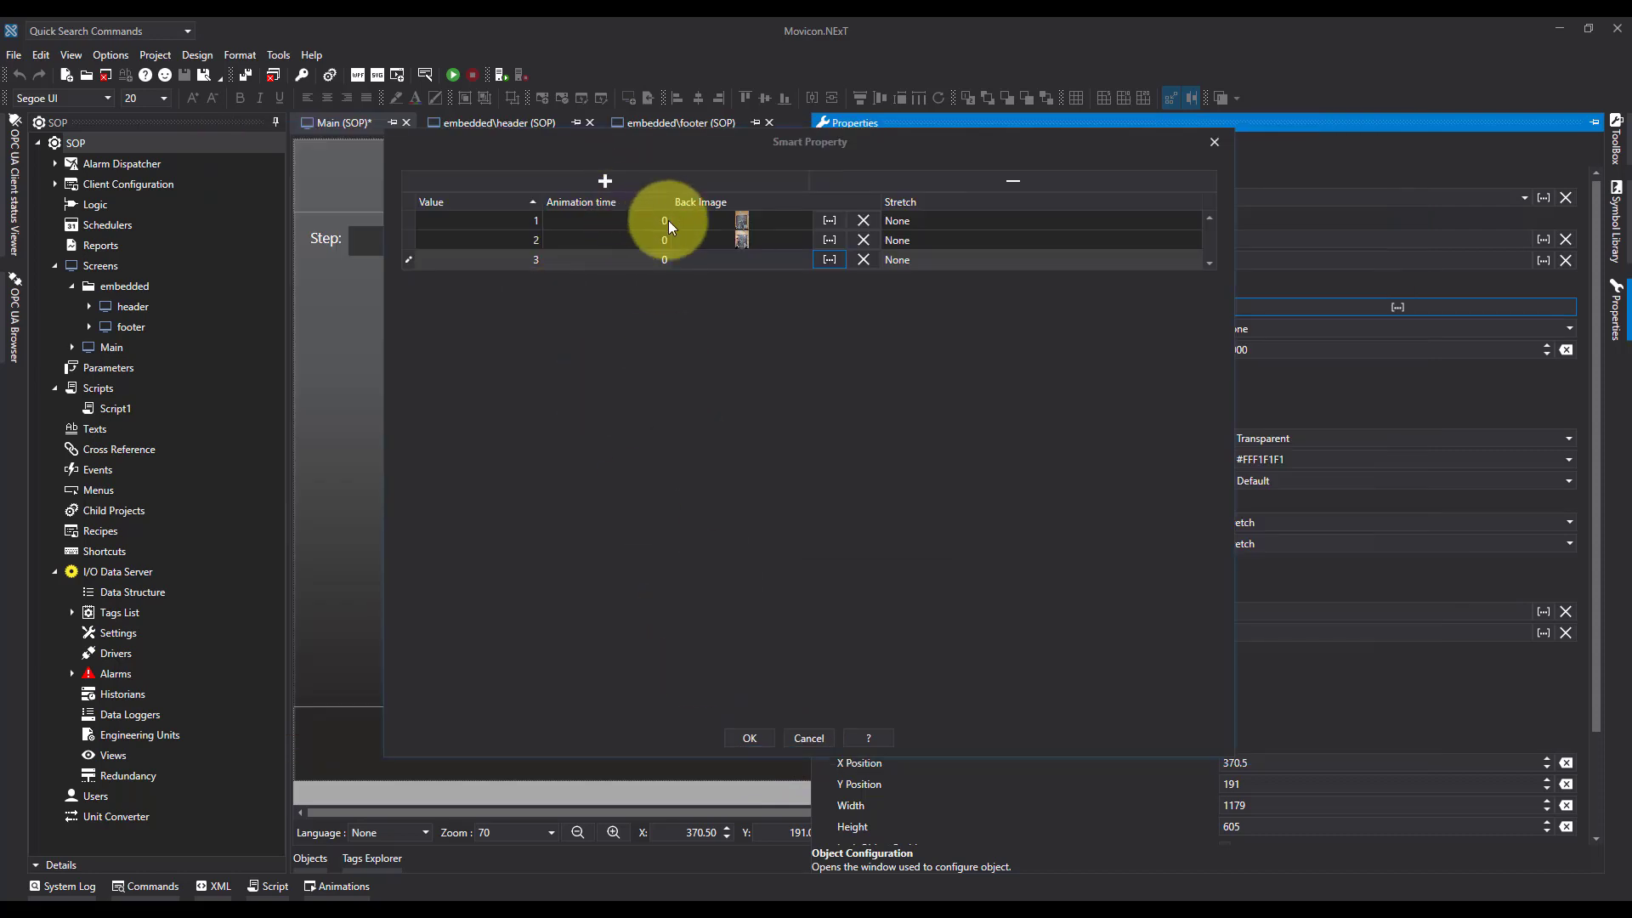
Step: Add value 4 with step photo 4 as its back image, copied into project resources
left_click(604, 182)
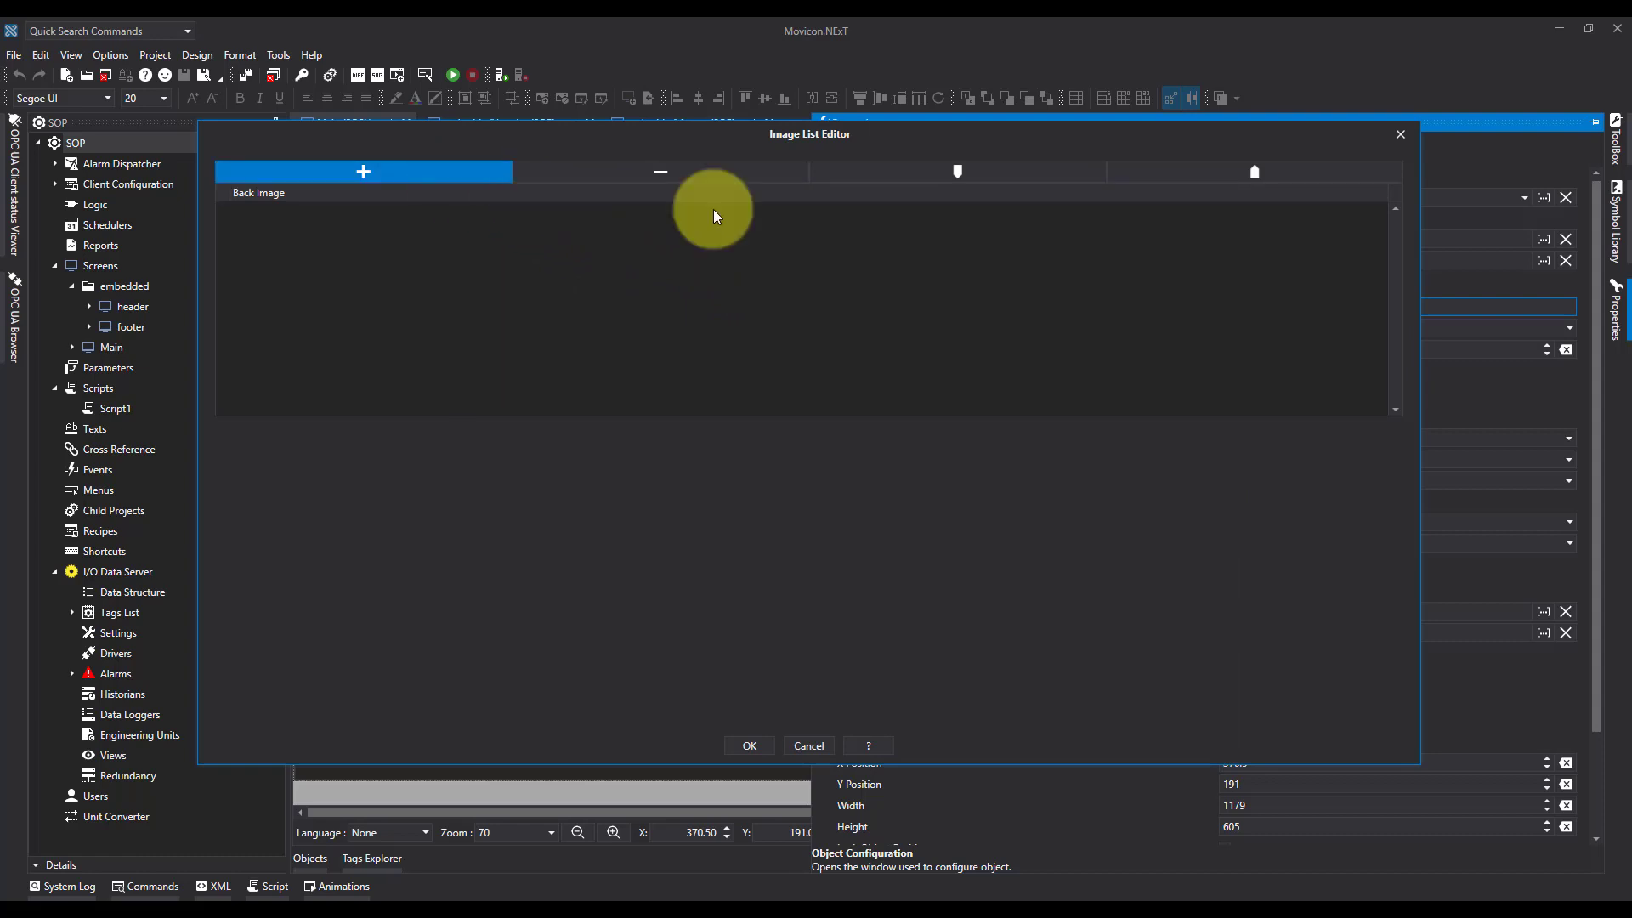
left_click(363, 171)
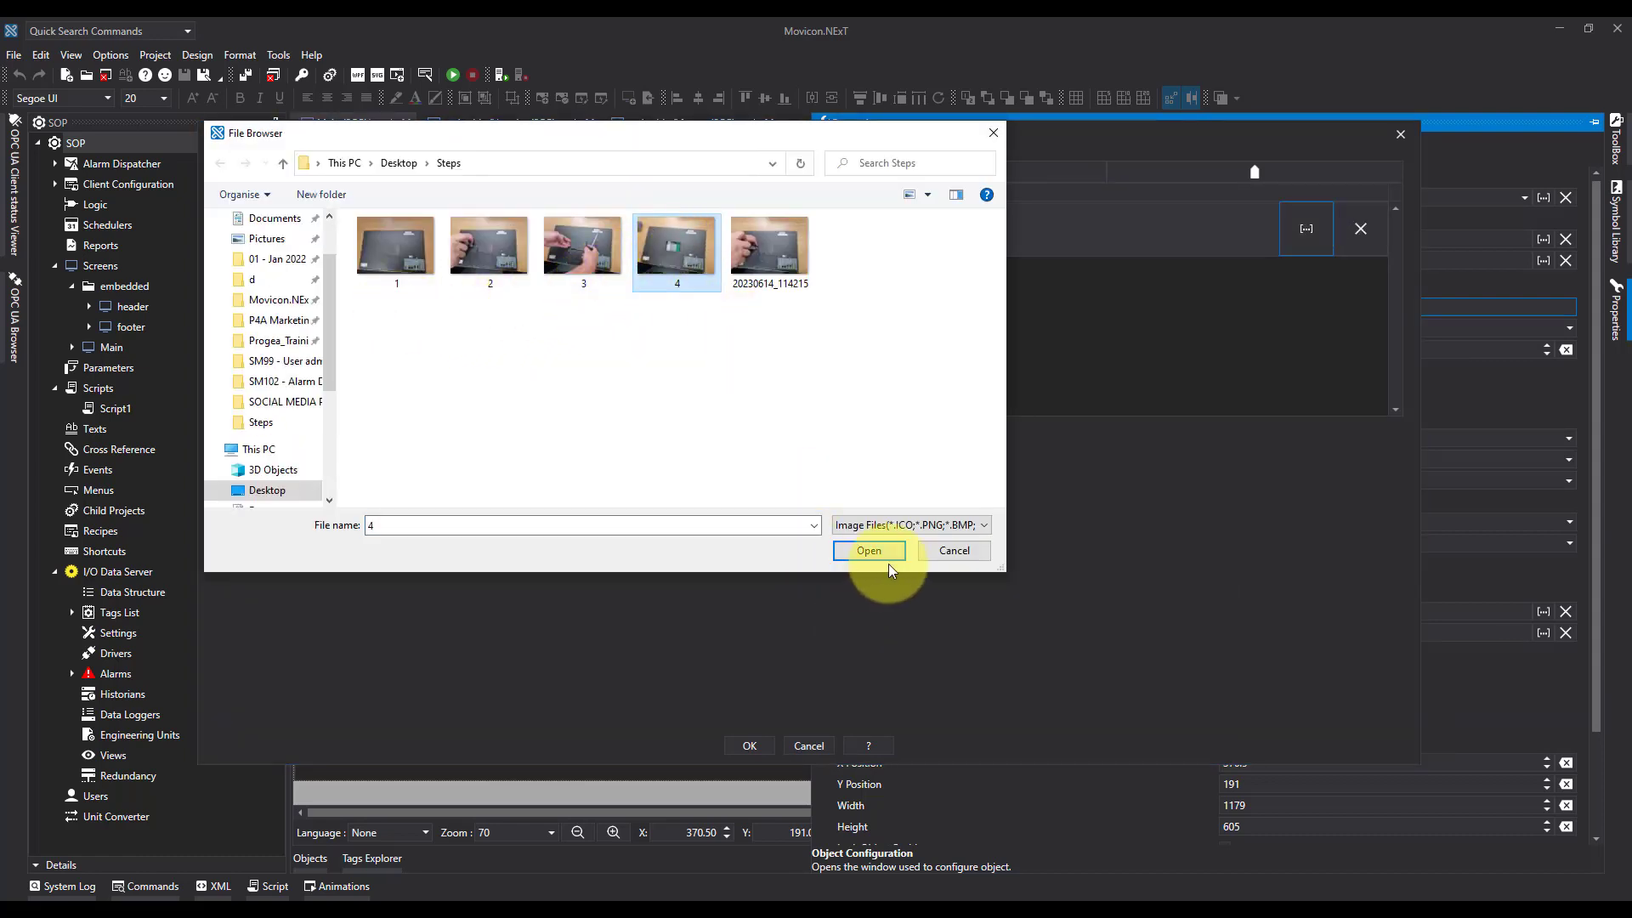
left_click(868, 551)
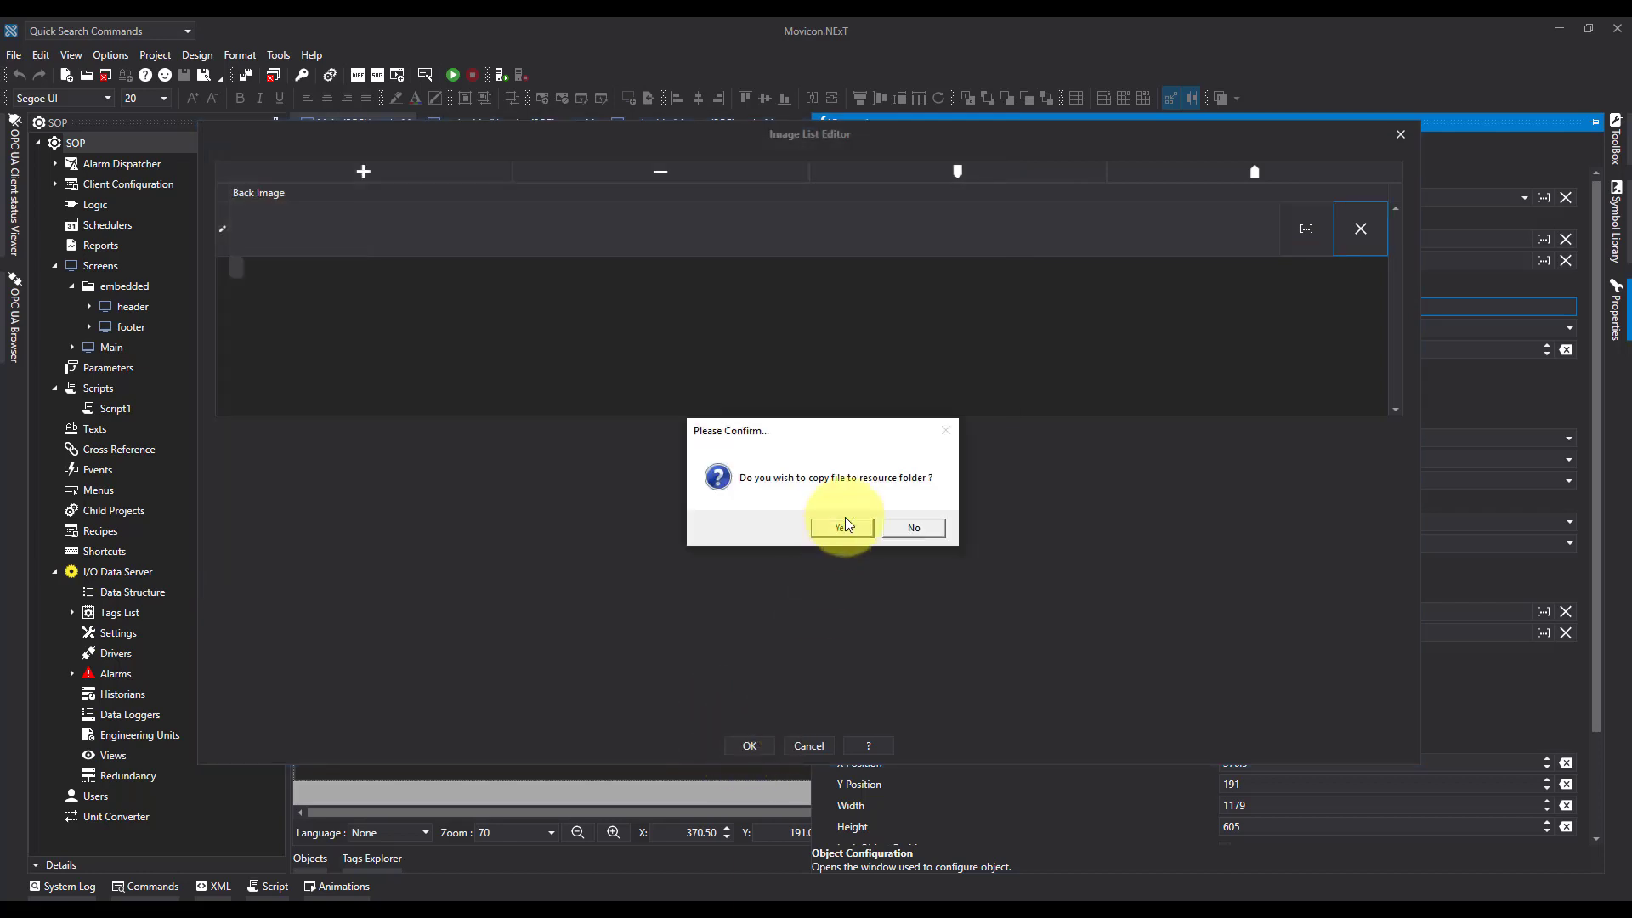
left_click(841, 528)
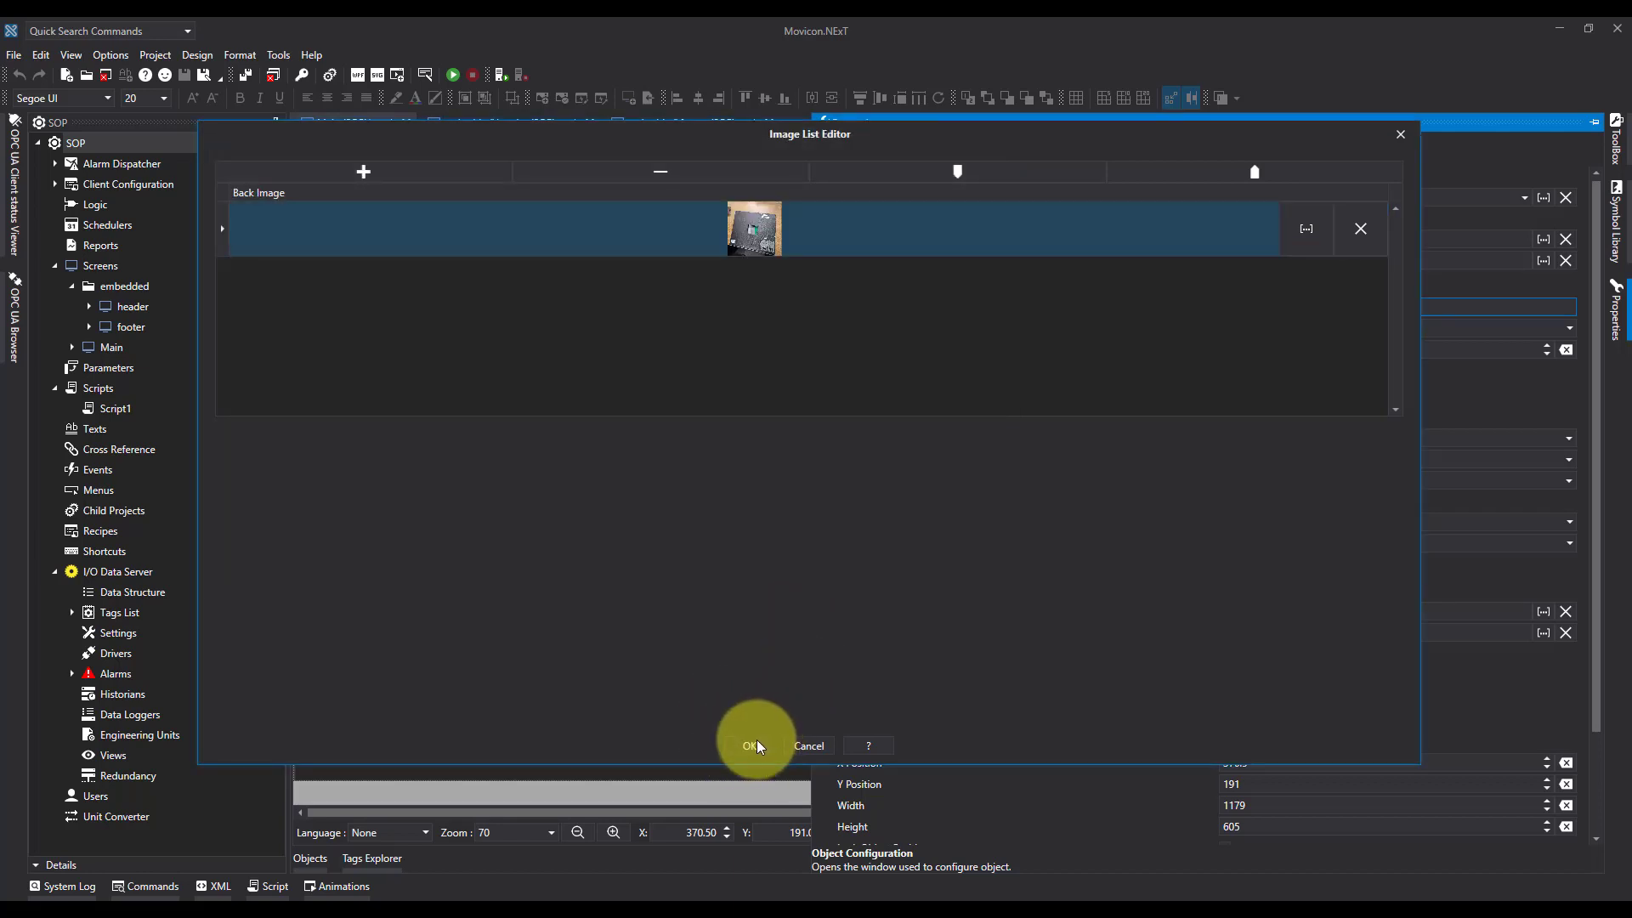
left_click(750, 745)
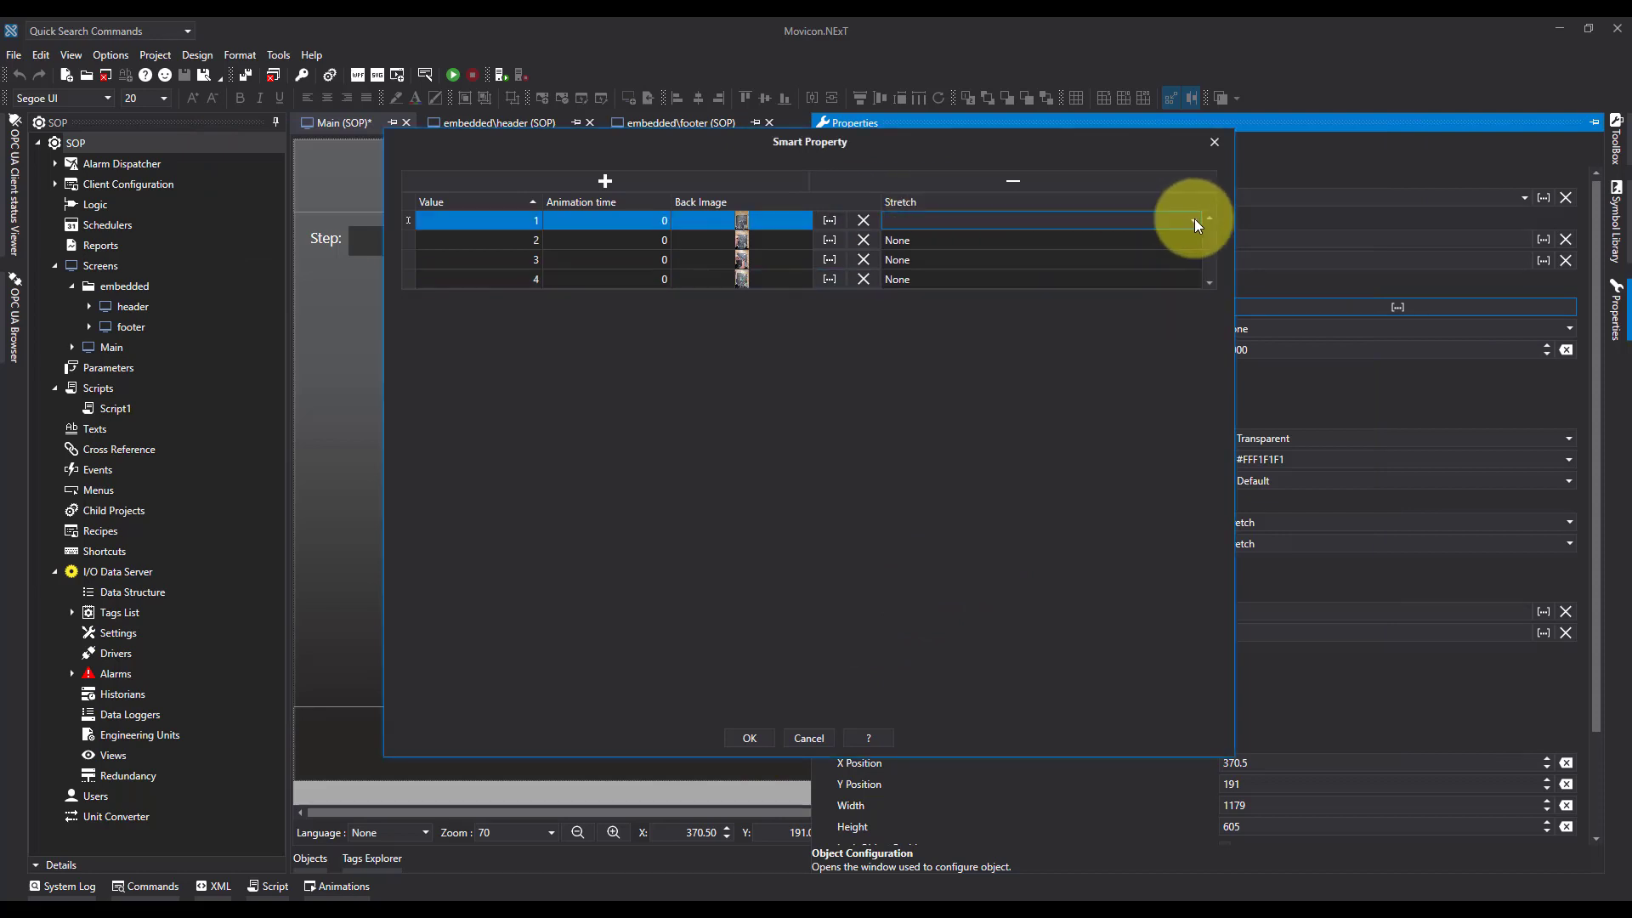
Step: Set Stretch to Fill for values 1–4 and confirm the table
left_click(1194, 219)
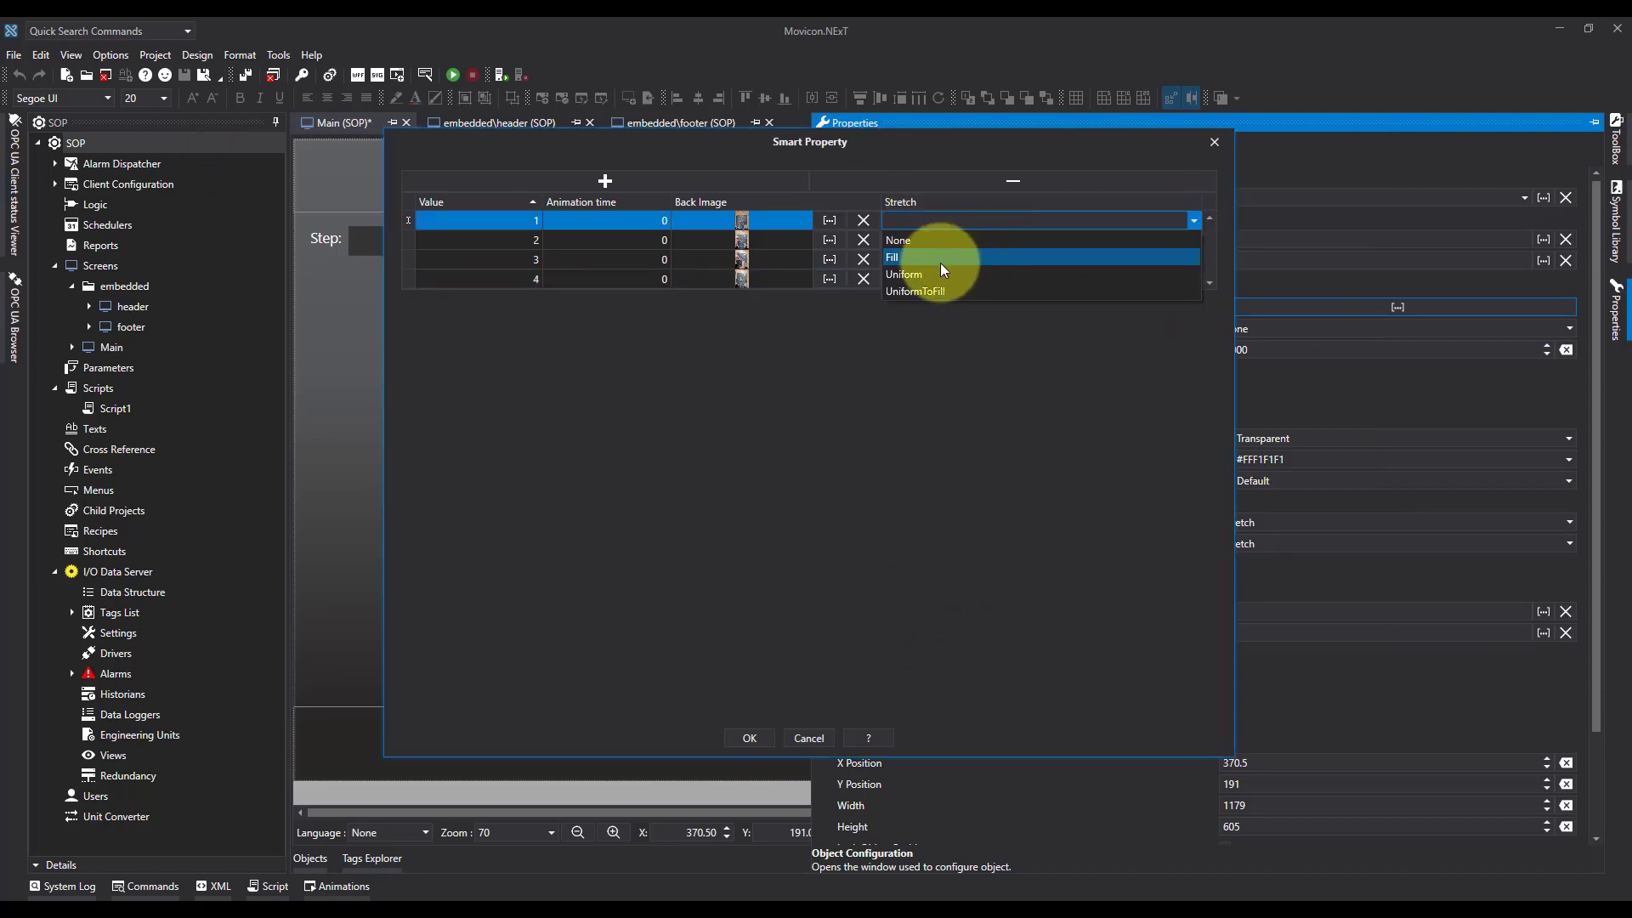
left_click(891, 257)
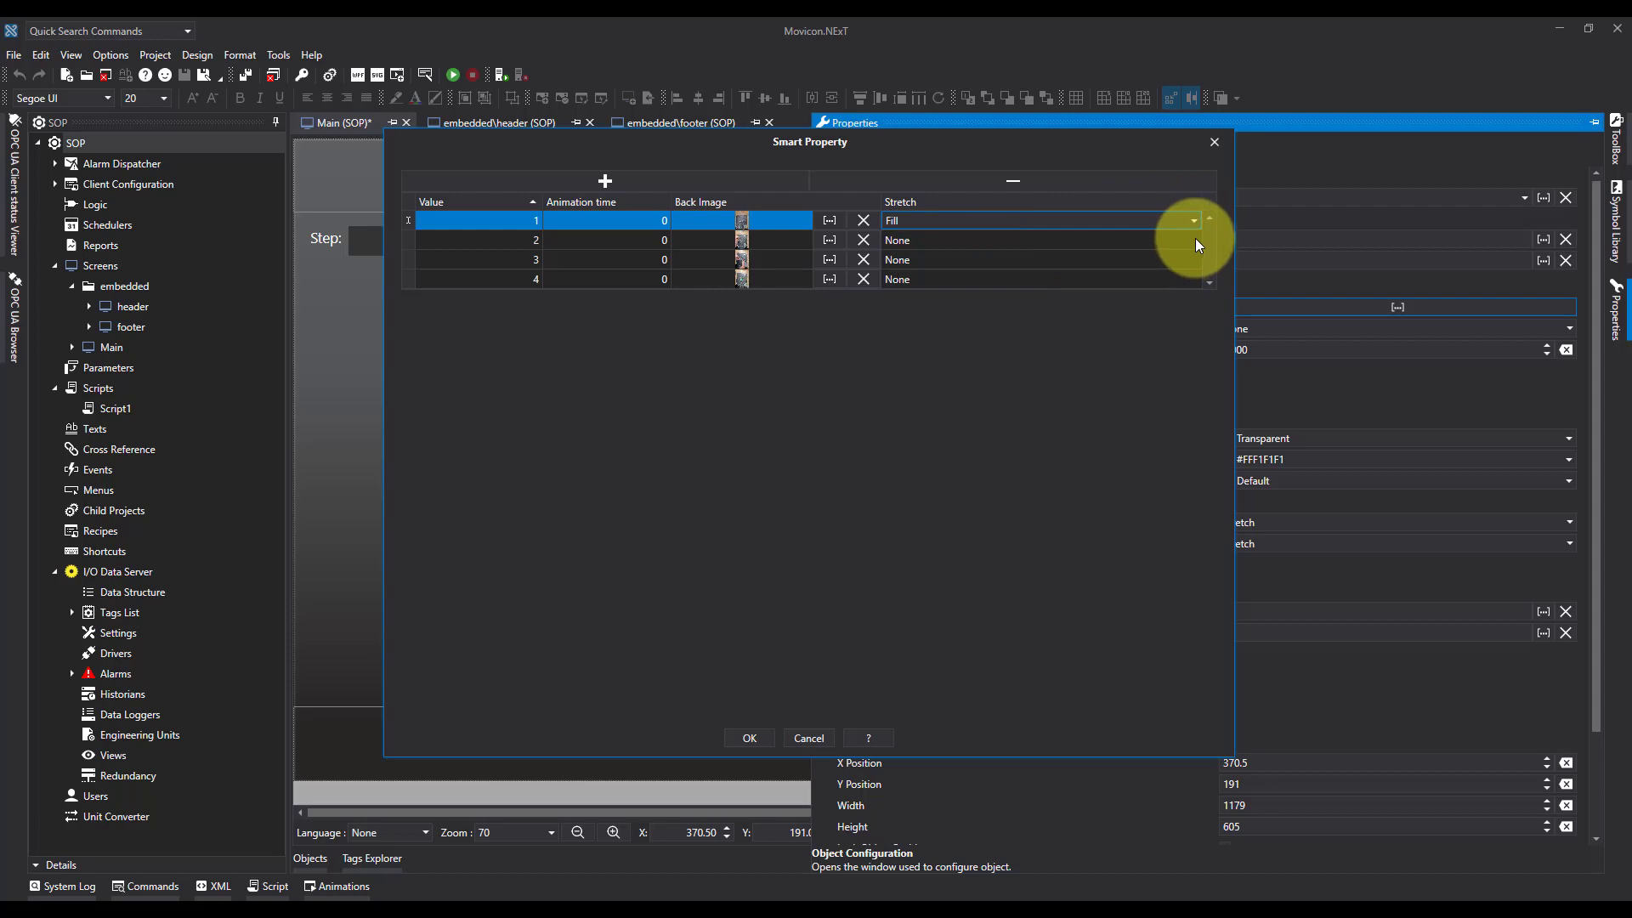
left_click(1192, 240)
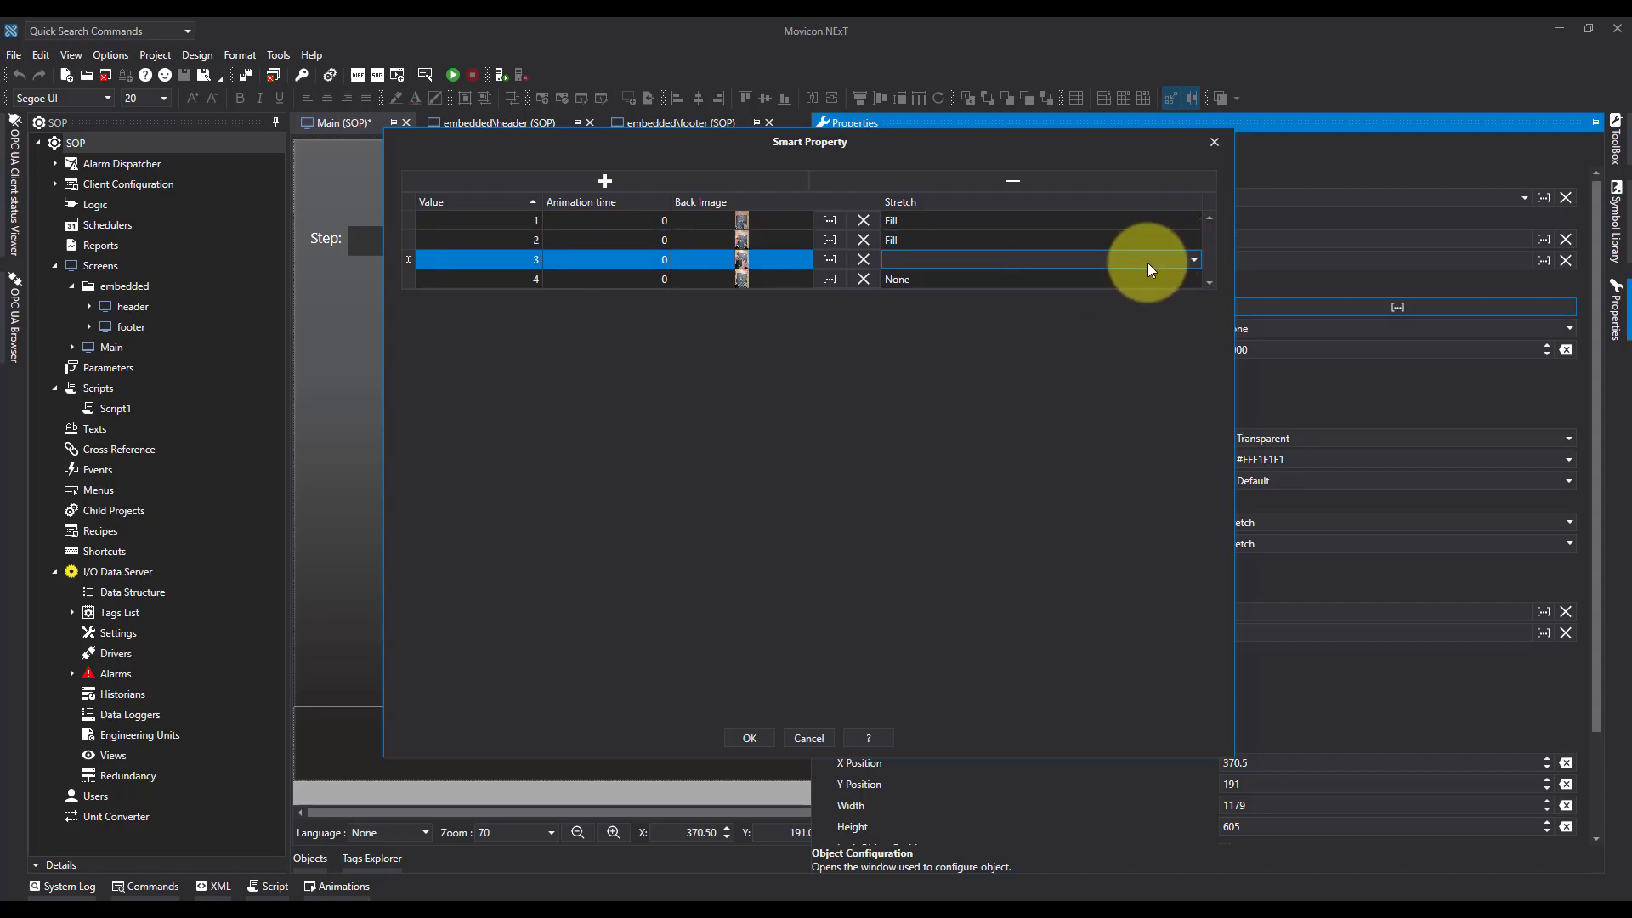
left_click(1193, 260)
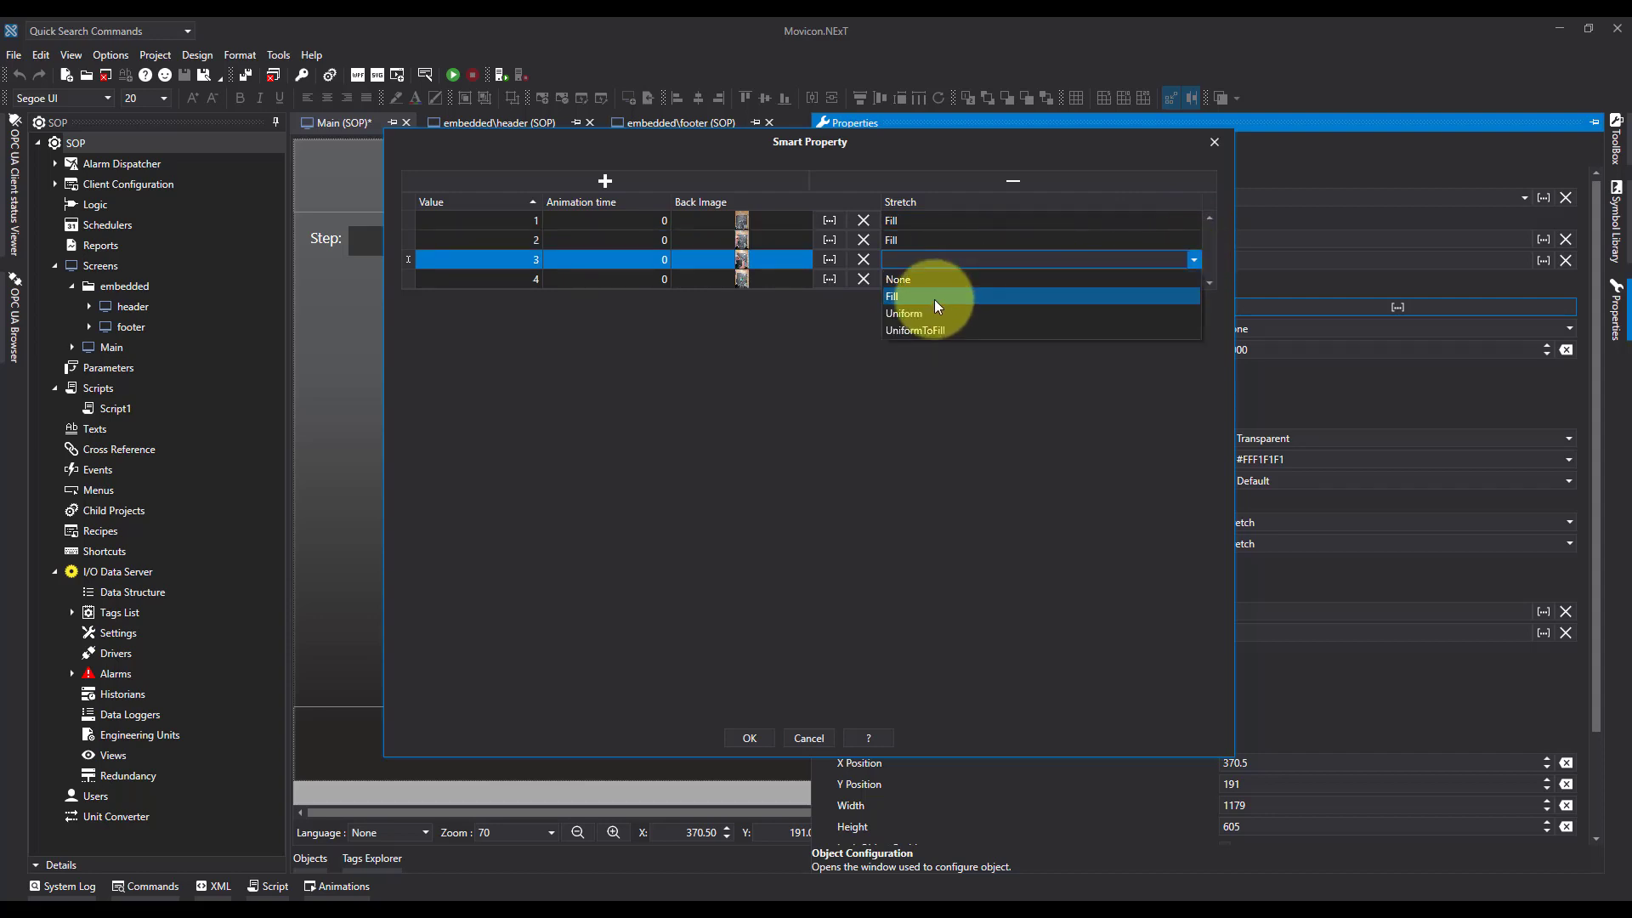
left_click(892, 296)
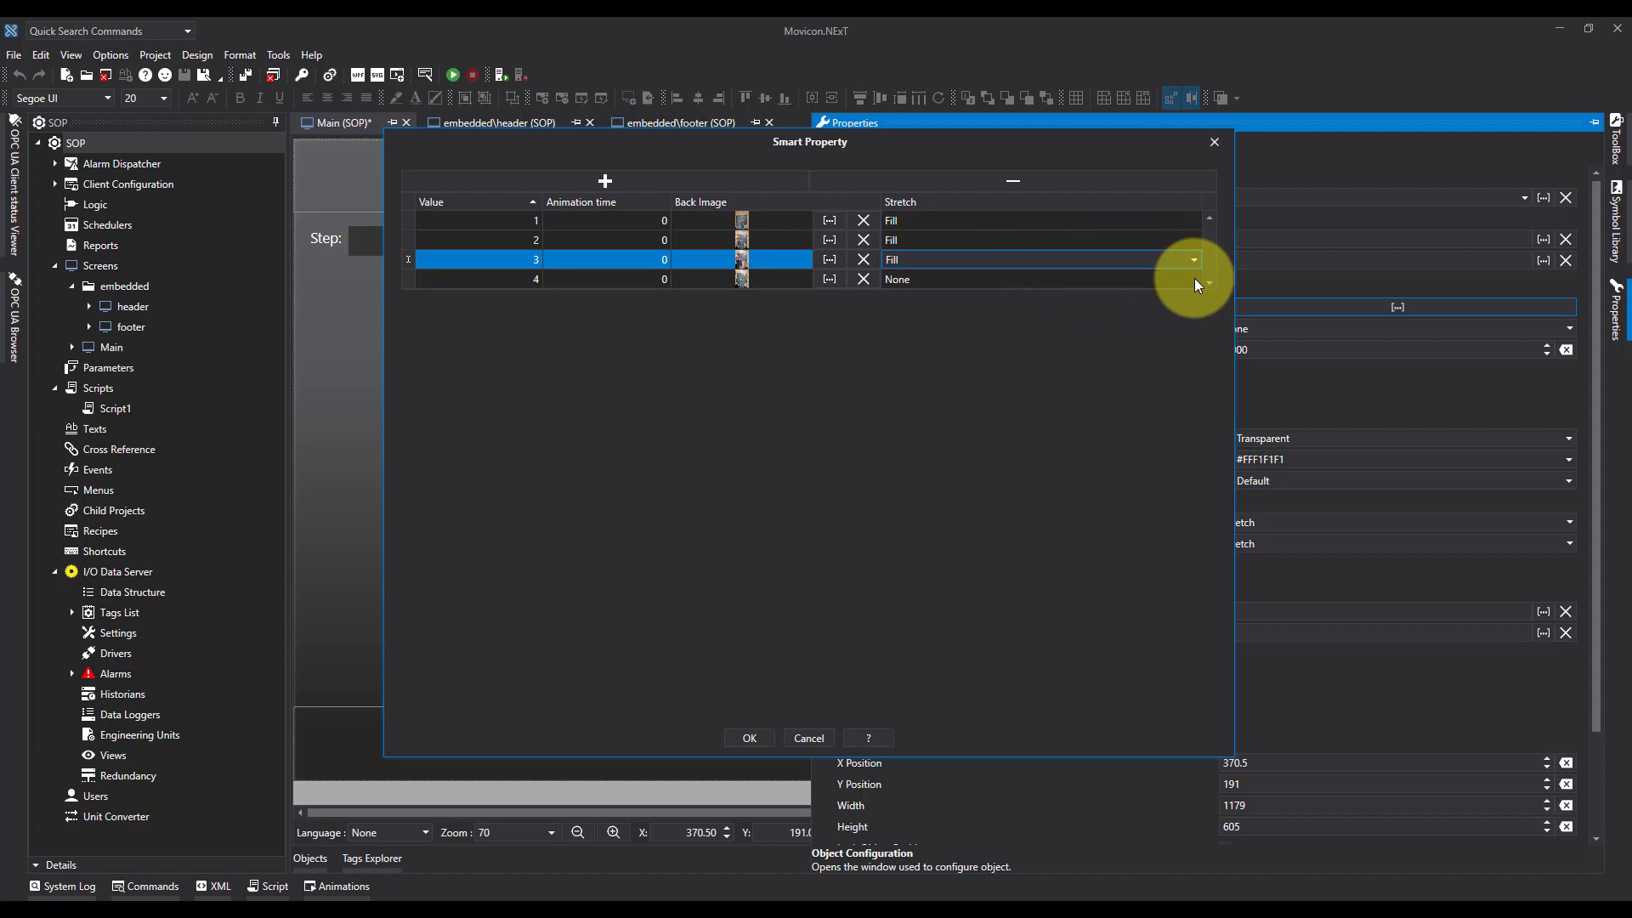
left_click(1192, 278)
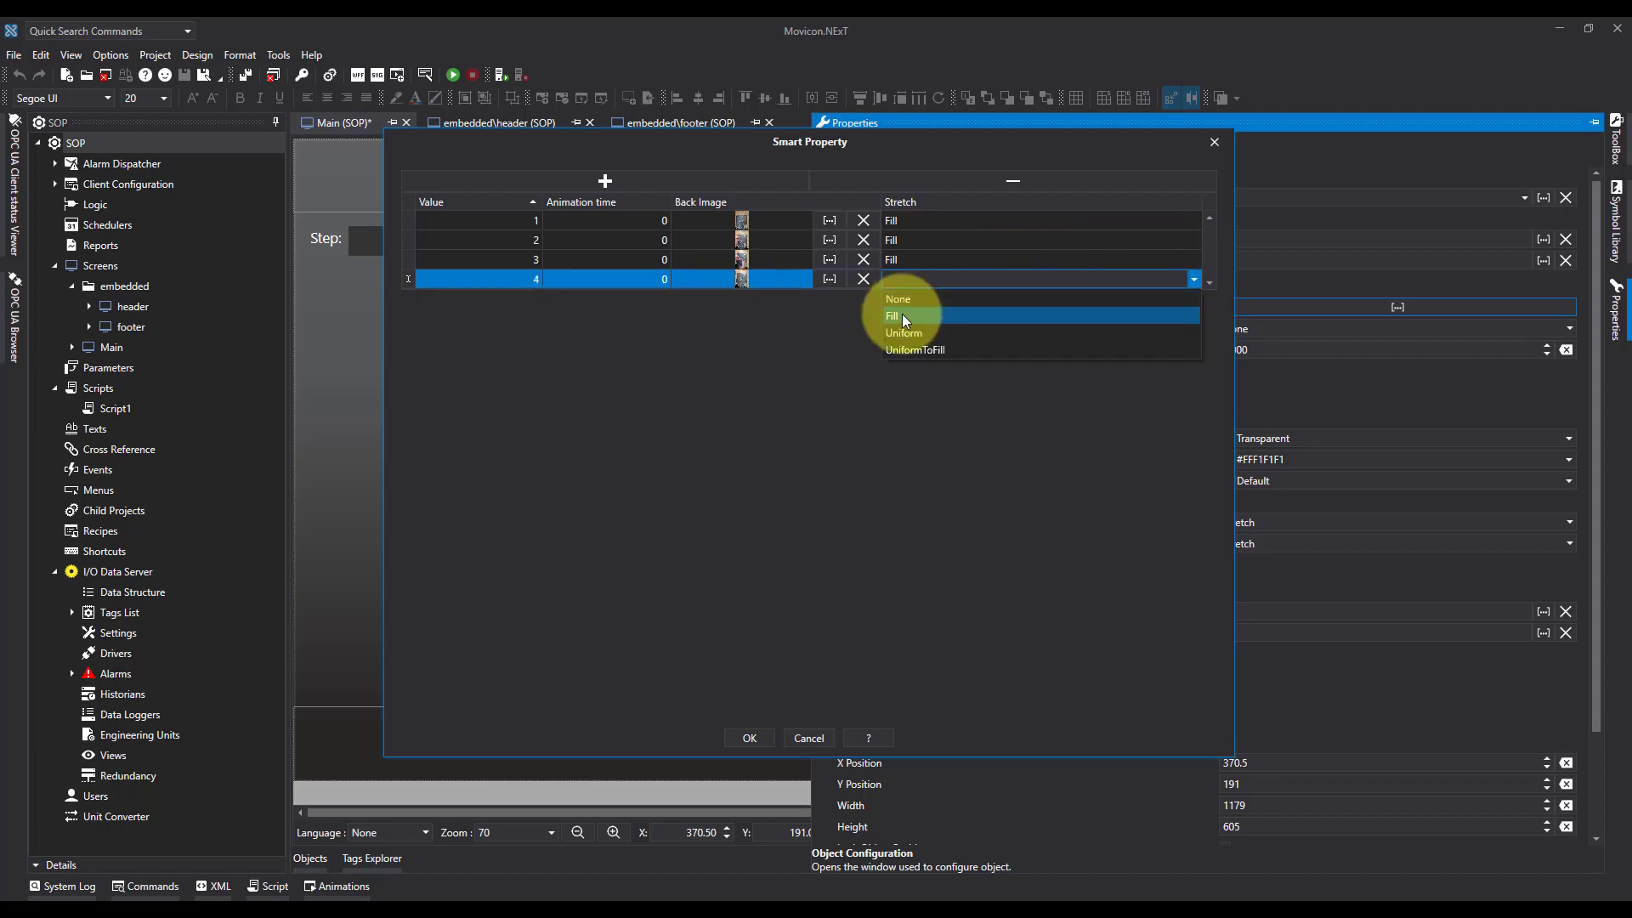
left_click(892, 316)
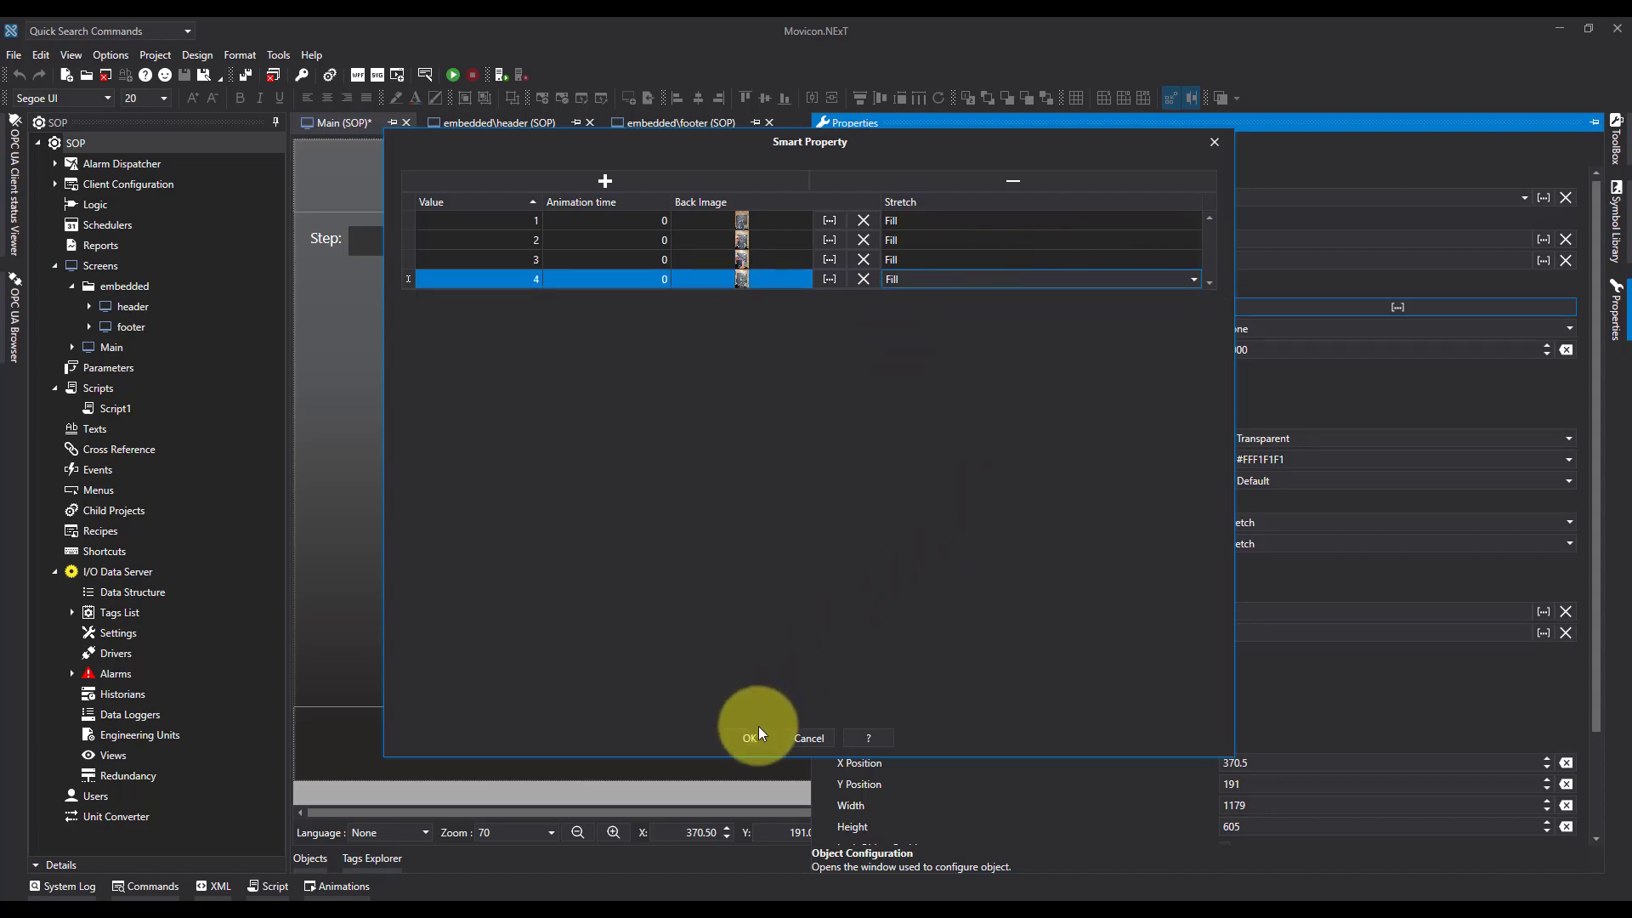
left_click(750, 738)
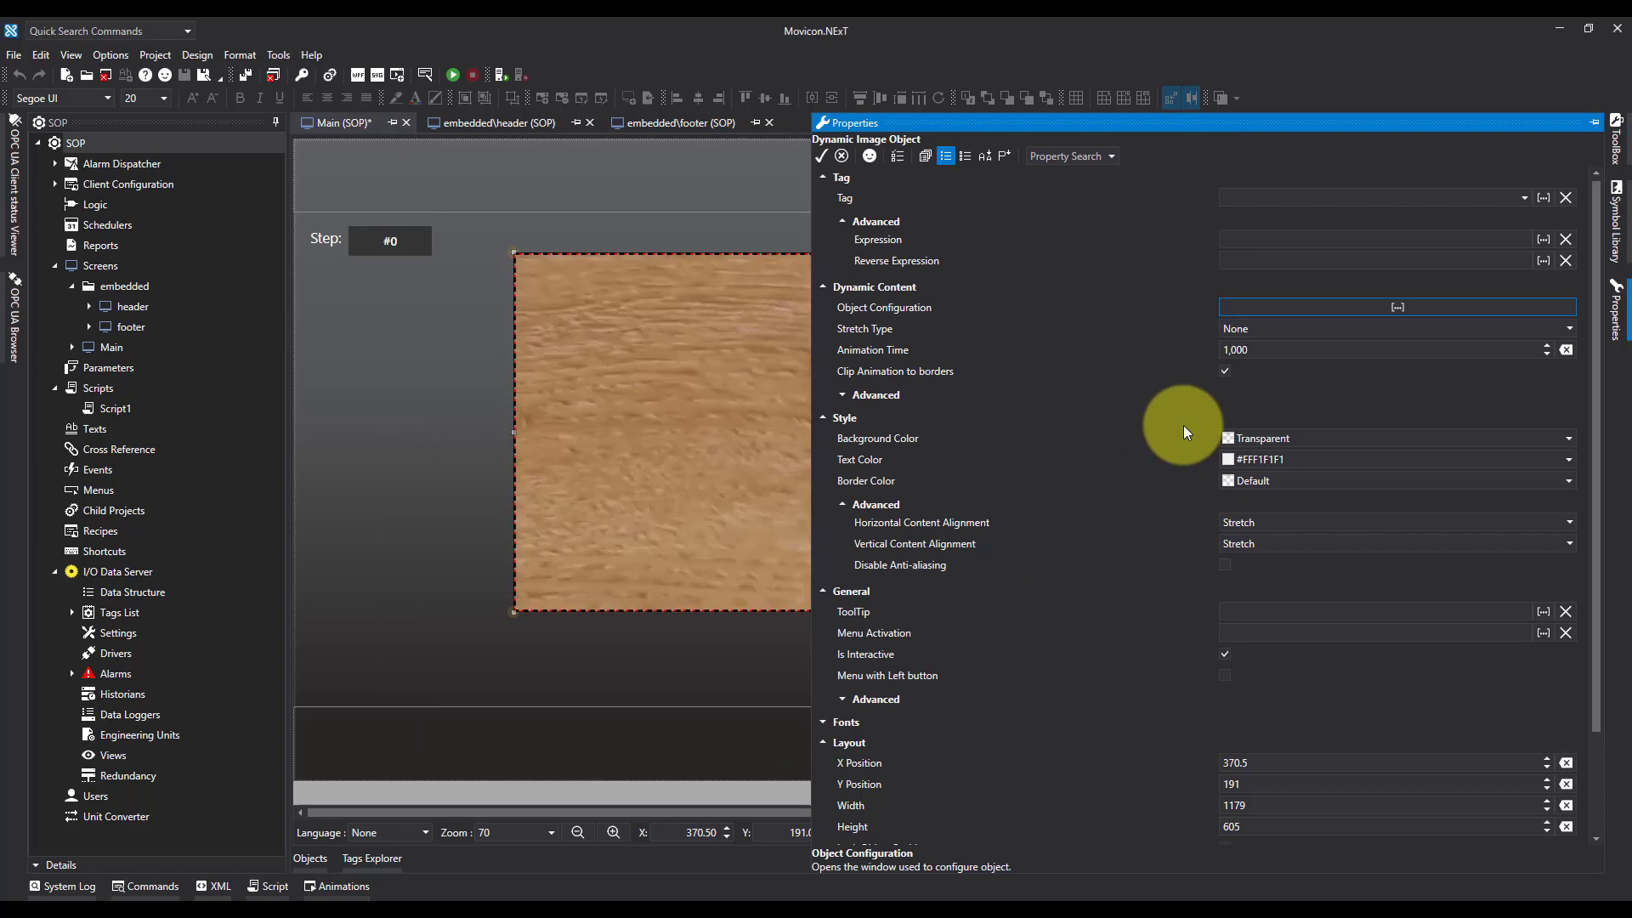
mouse_move(1345, 152)
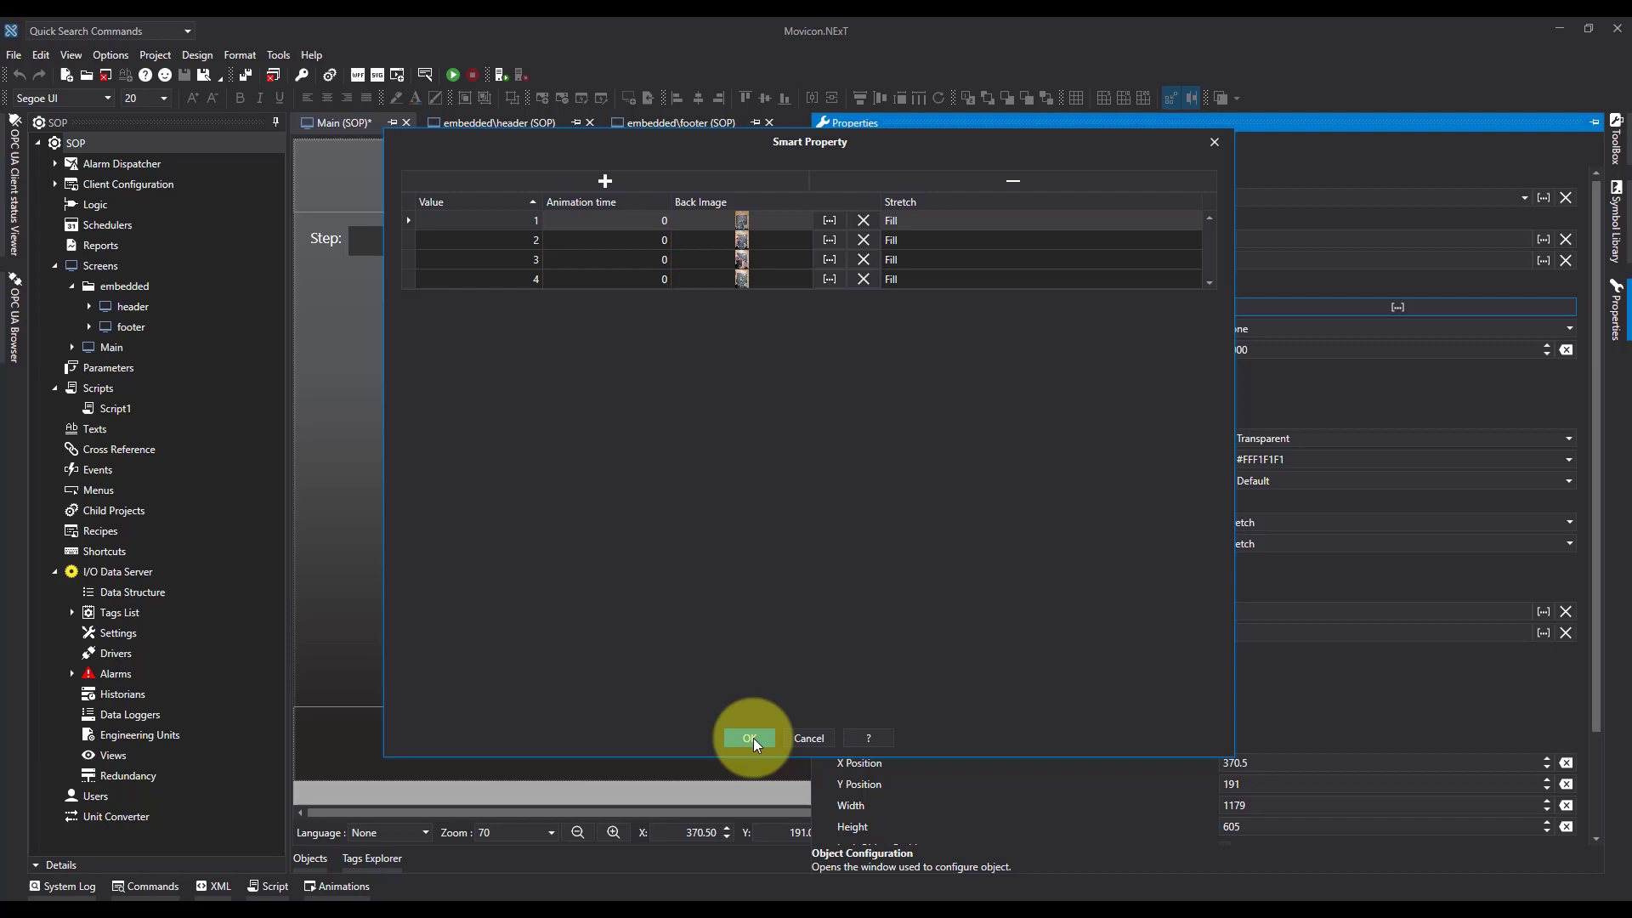
Step: Set the Dynamic Image's tag to StepNo from the I/O Data Server tags
left_click(748, 738)
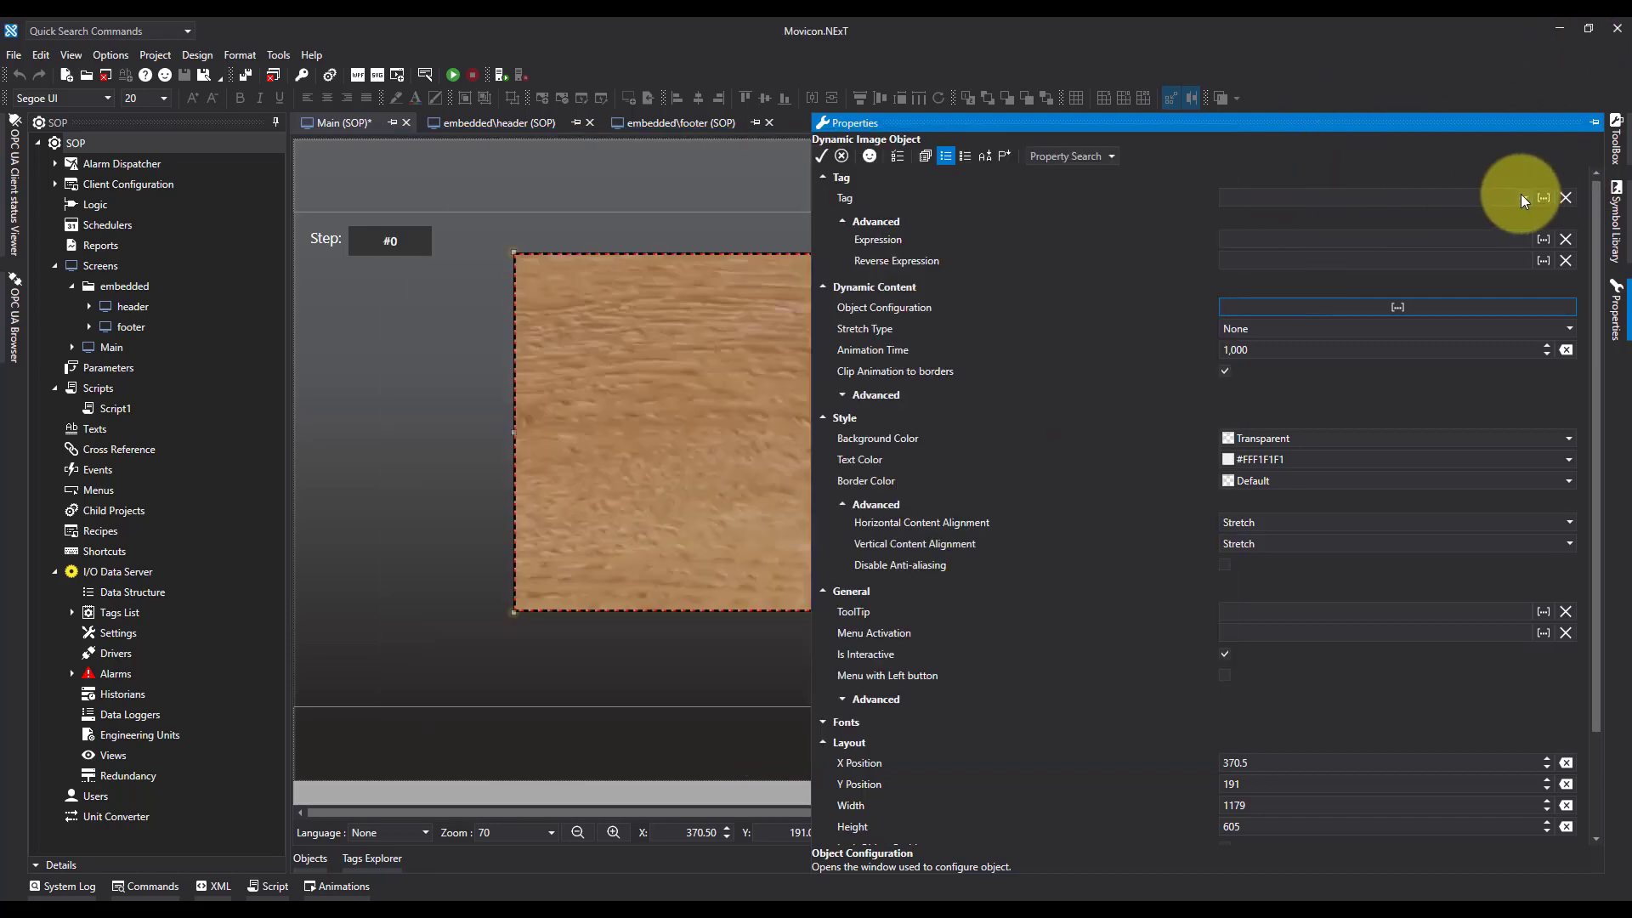
left_click(1544, 198)
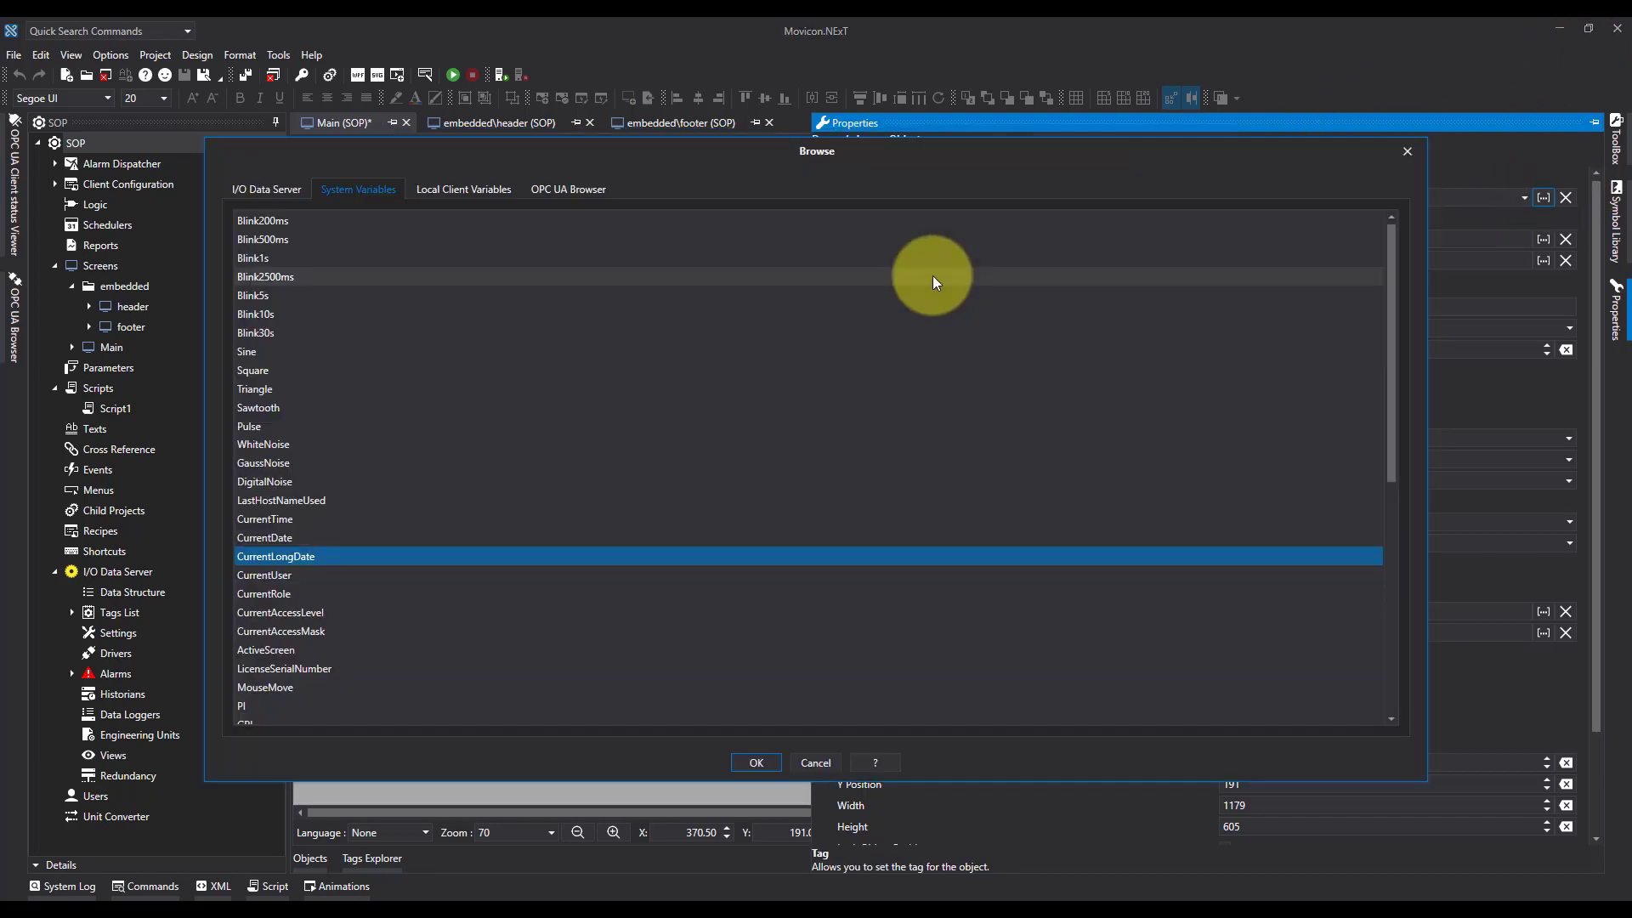
left_click(266, 189)
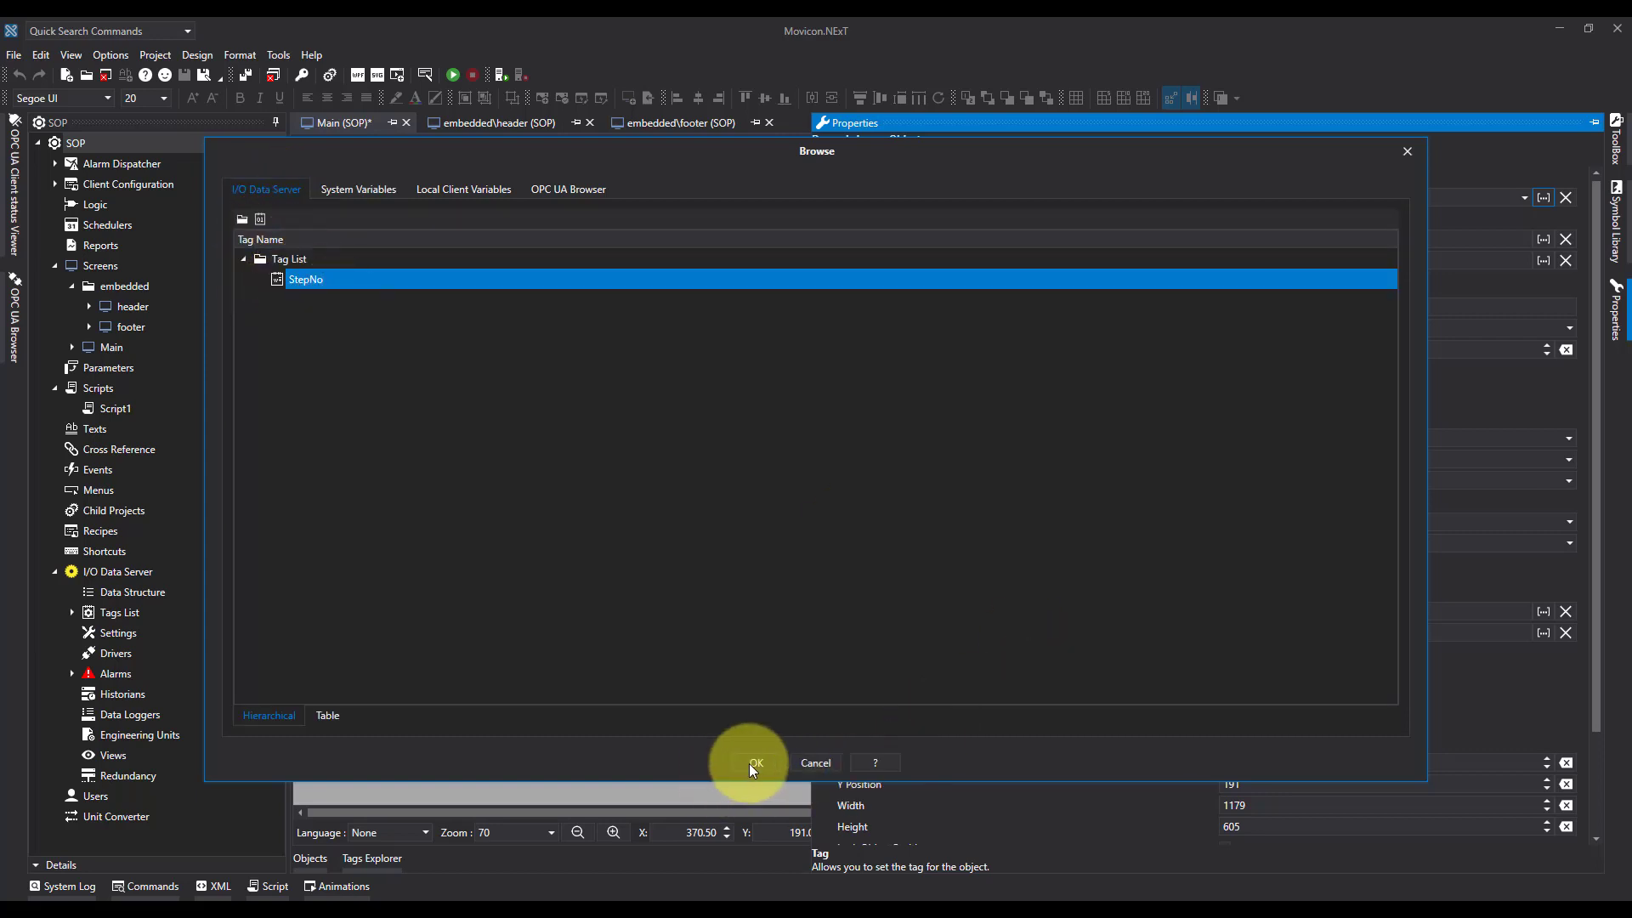
left_click(748, 764)
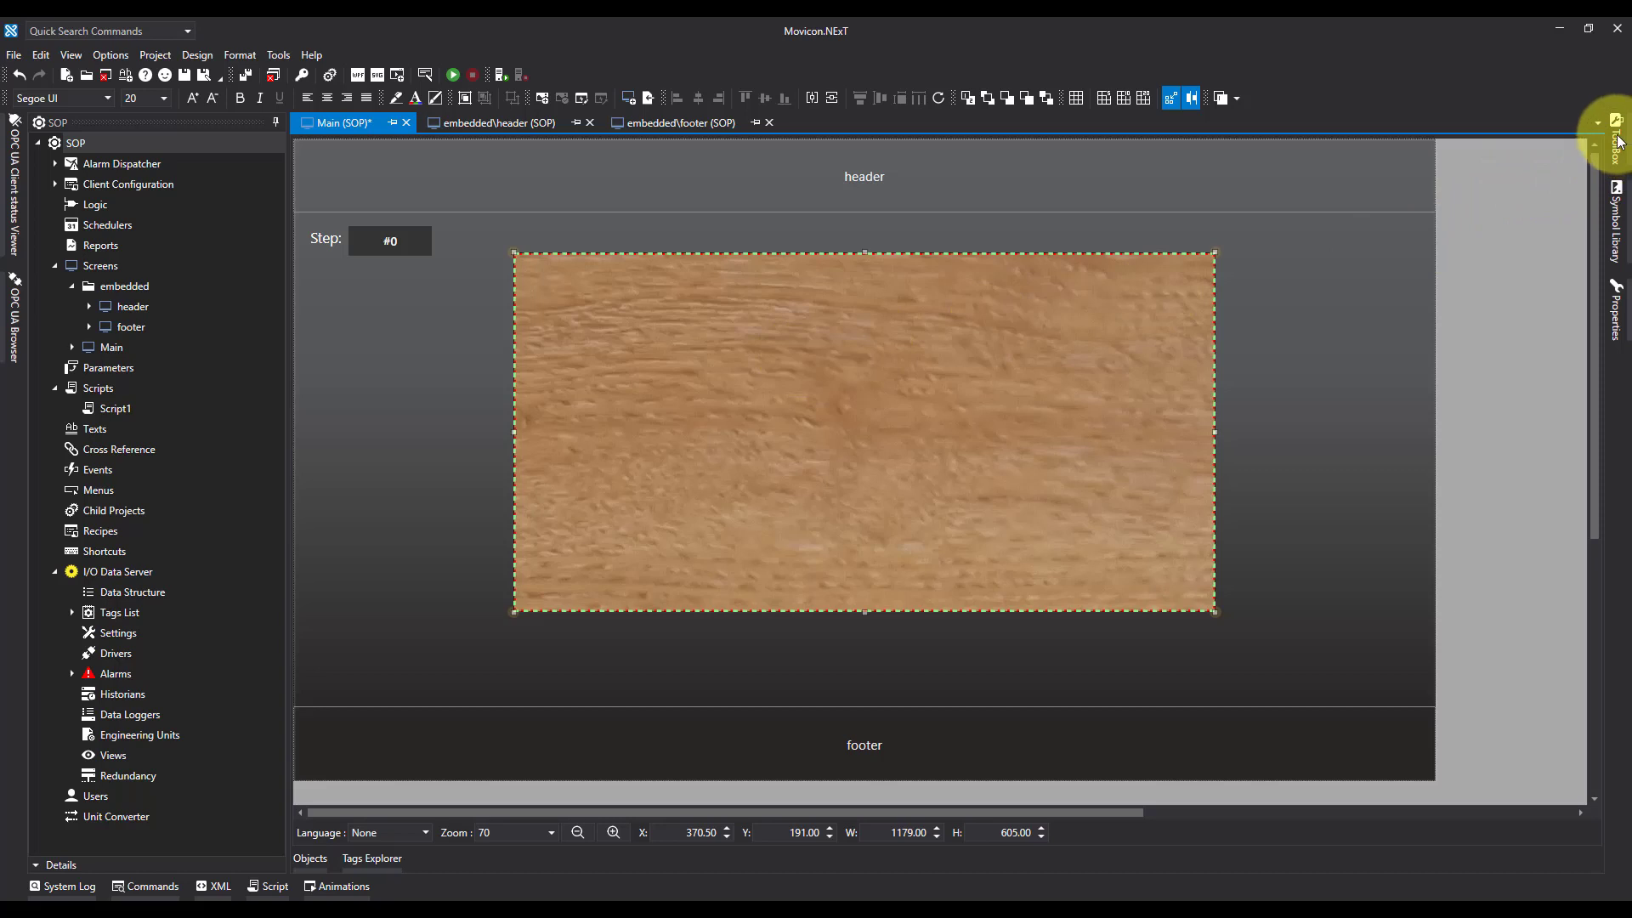
Step: Place an Animated Text below the image, sized to about 1180 x 86
left_click(1617, 117)
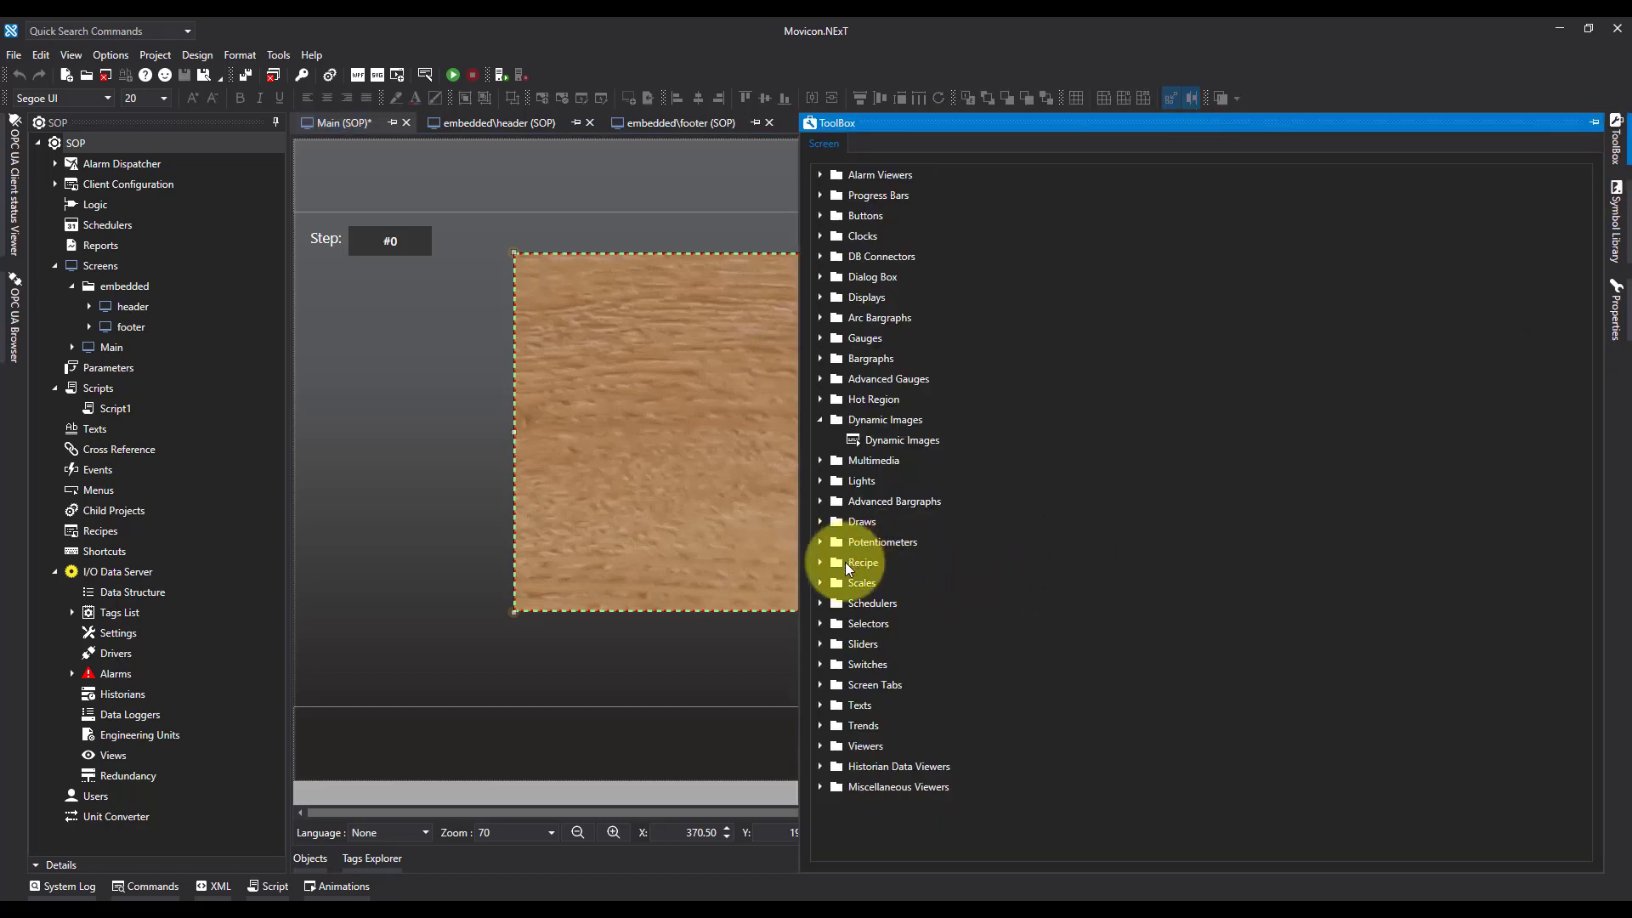
left_click(860, 705)
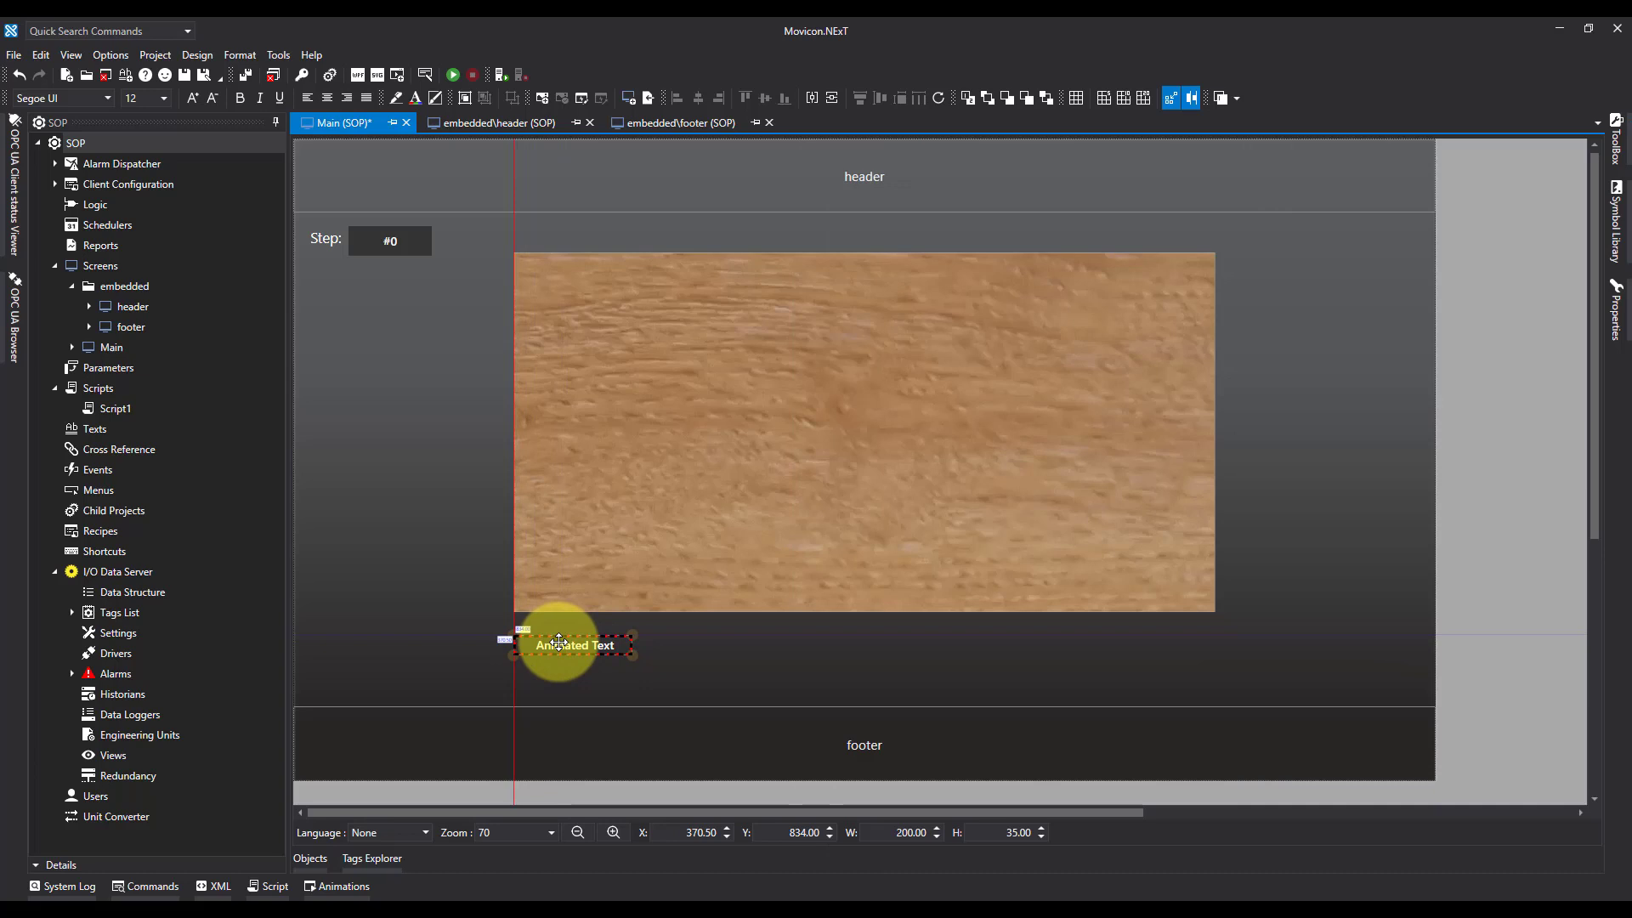
left_click_drag(631, 645, 1187, 646)
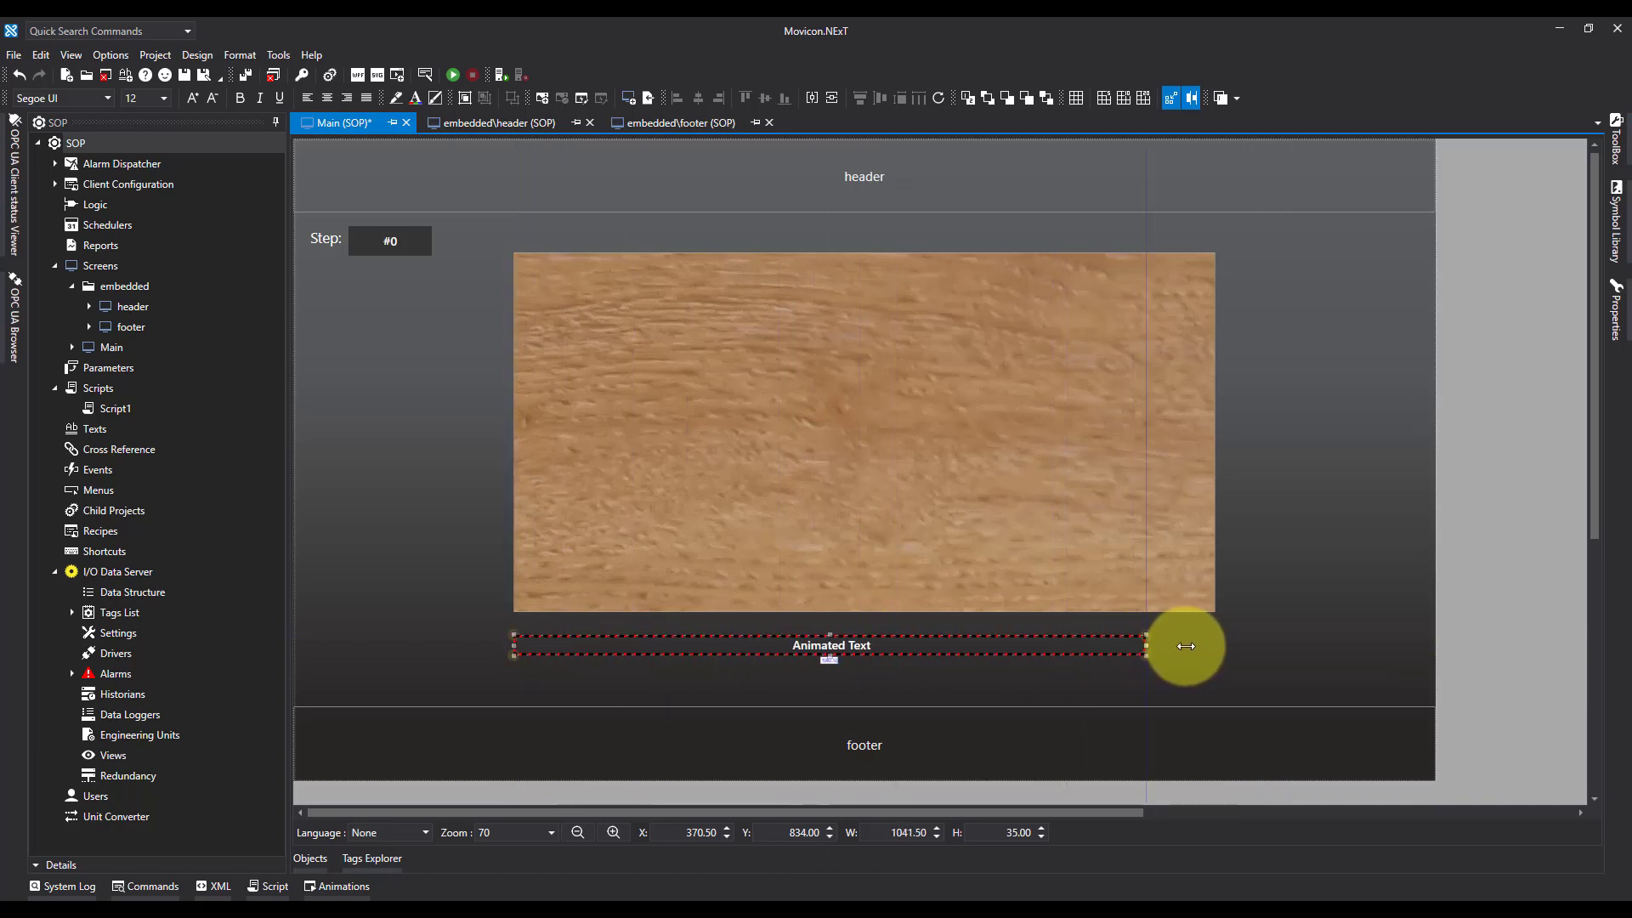
left_click_drag(1146, 646, 1213, 642)
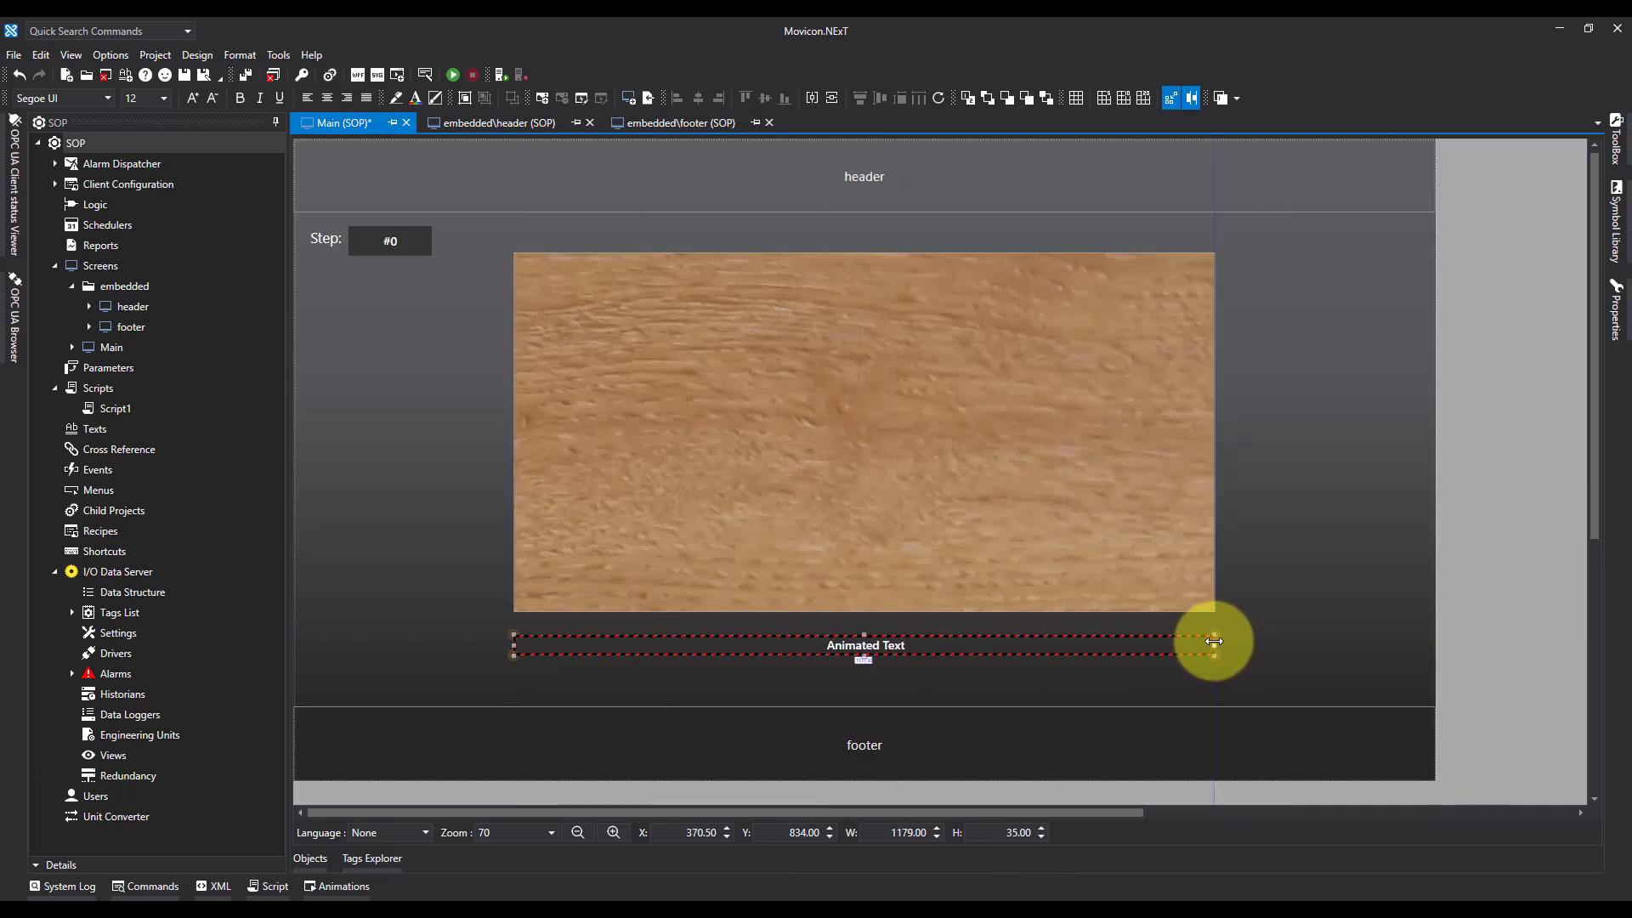
left_click_drag(1214, 643, 1218, 643)
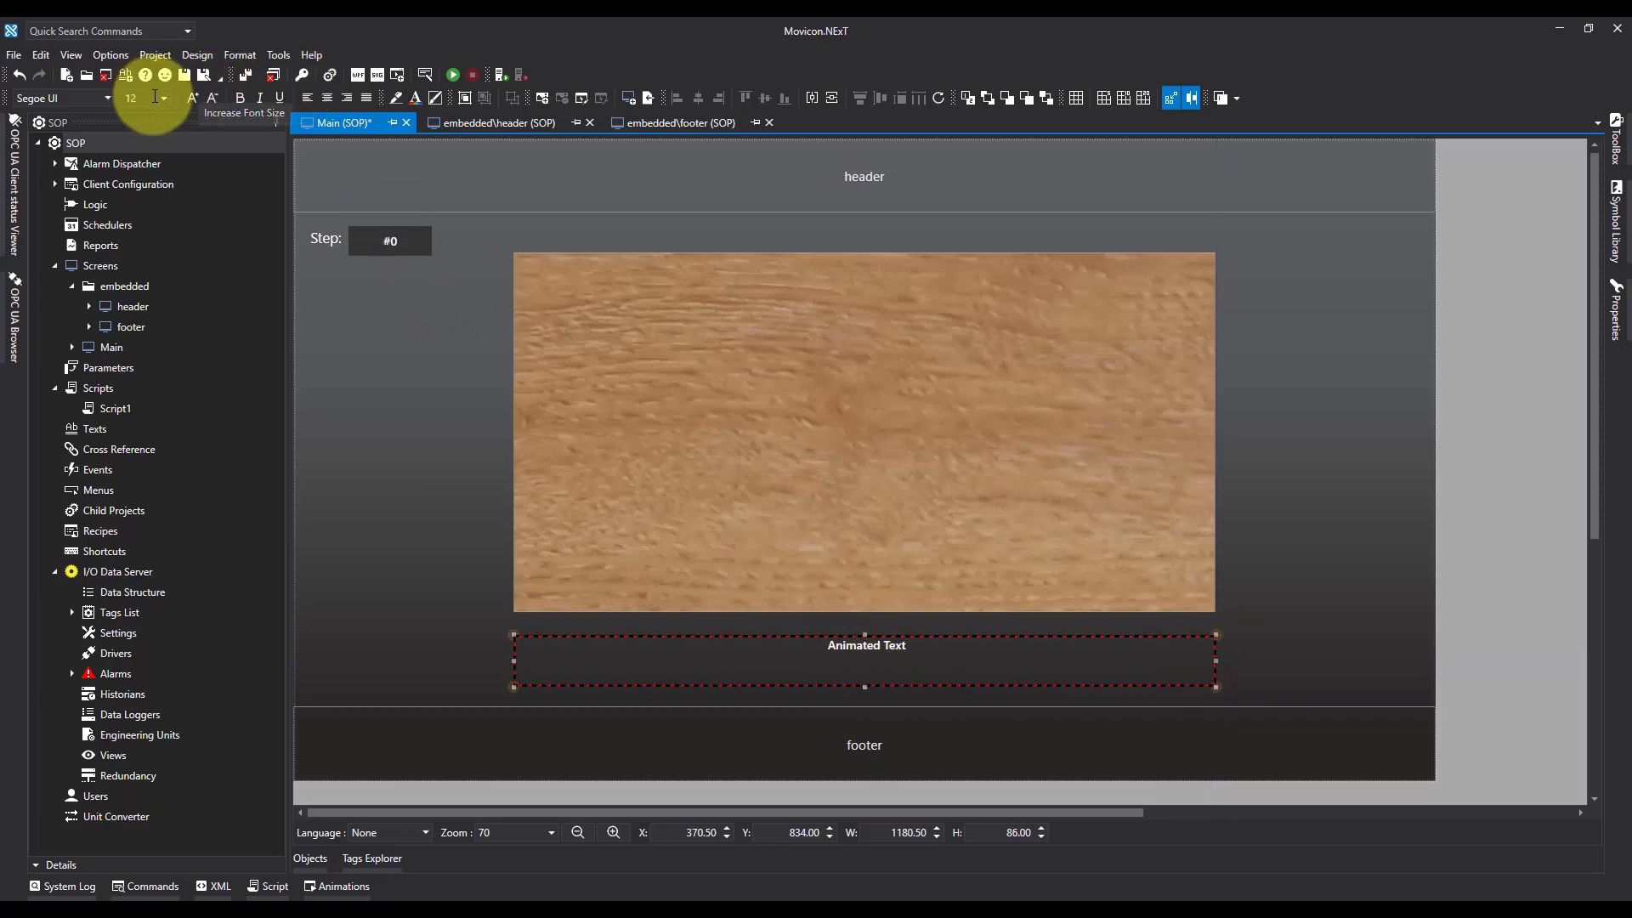
Step: Set the Animated Text font size to 24
left_click(162, 98)
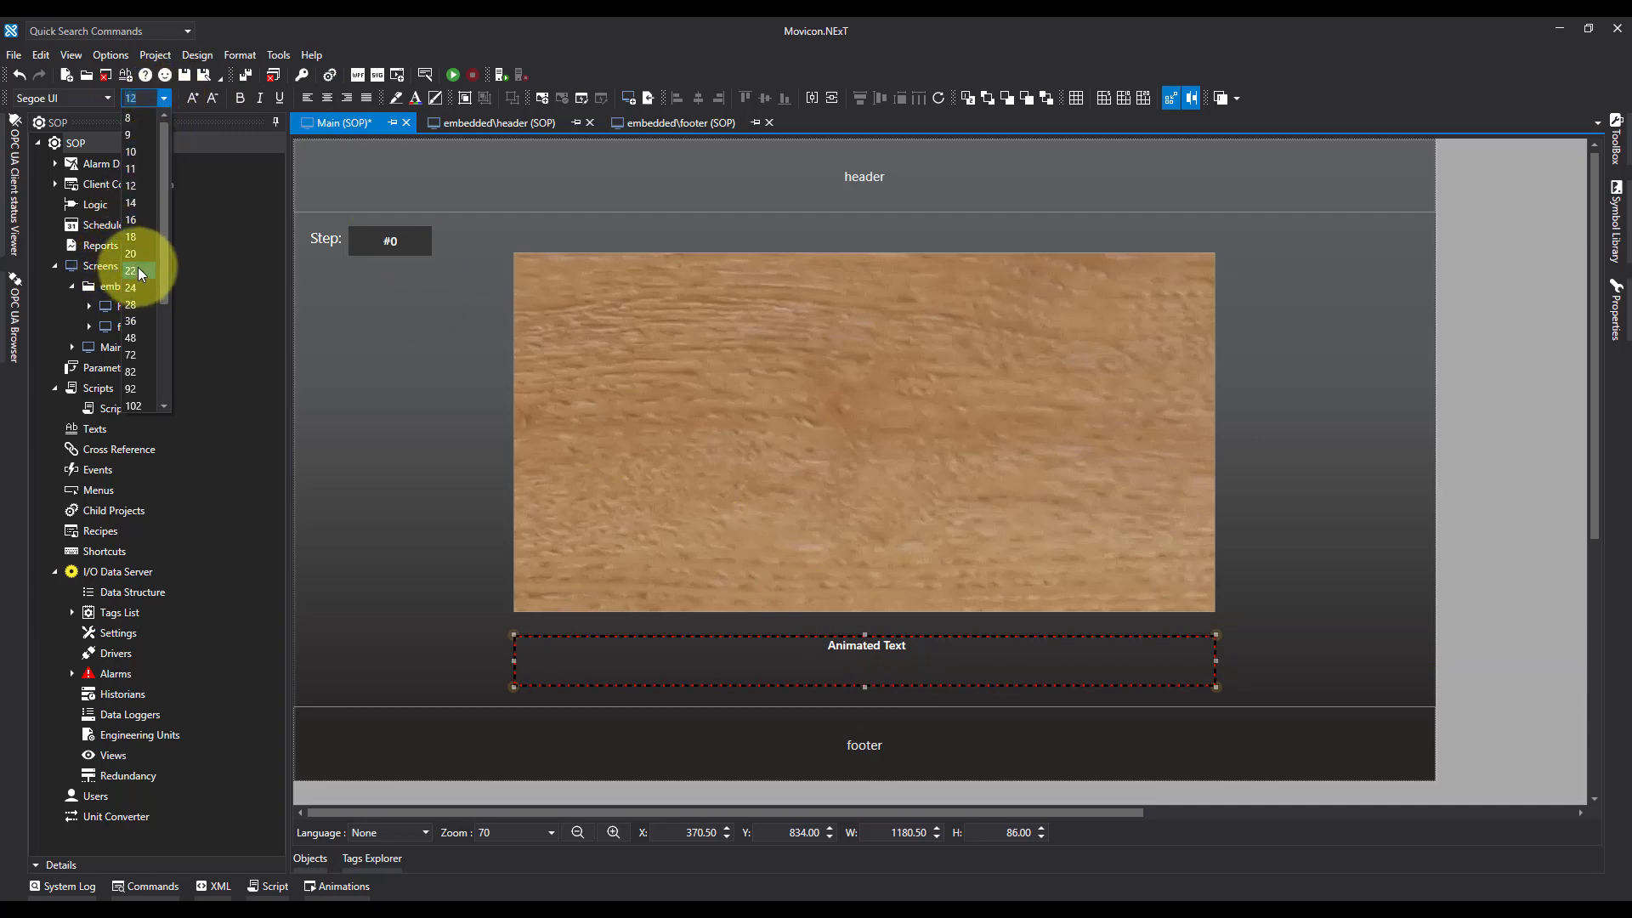
left_click(130, 269)
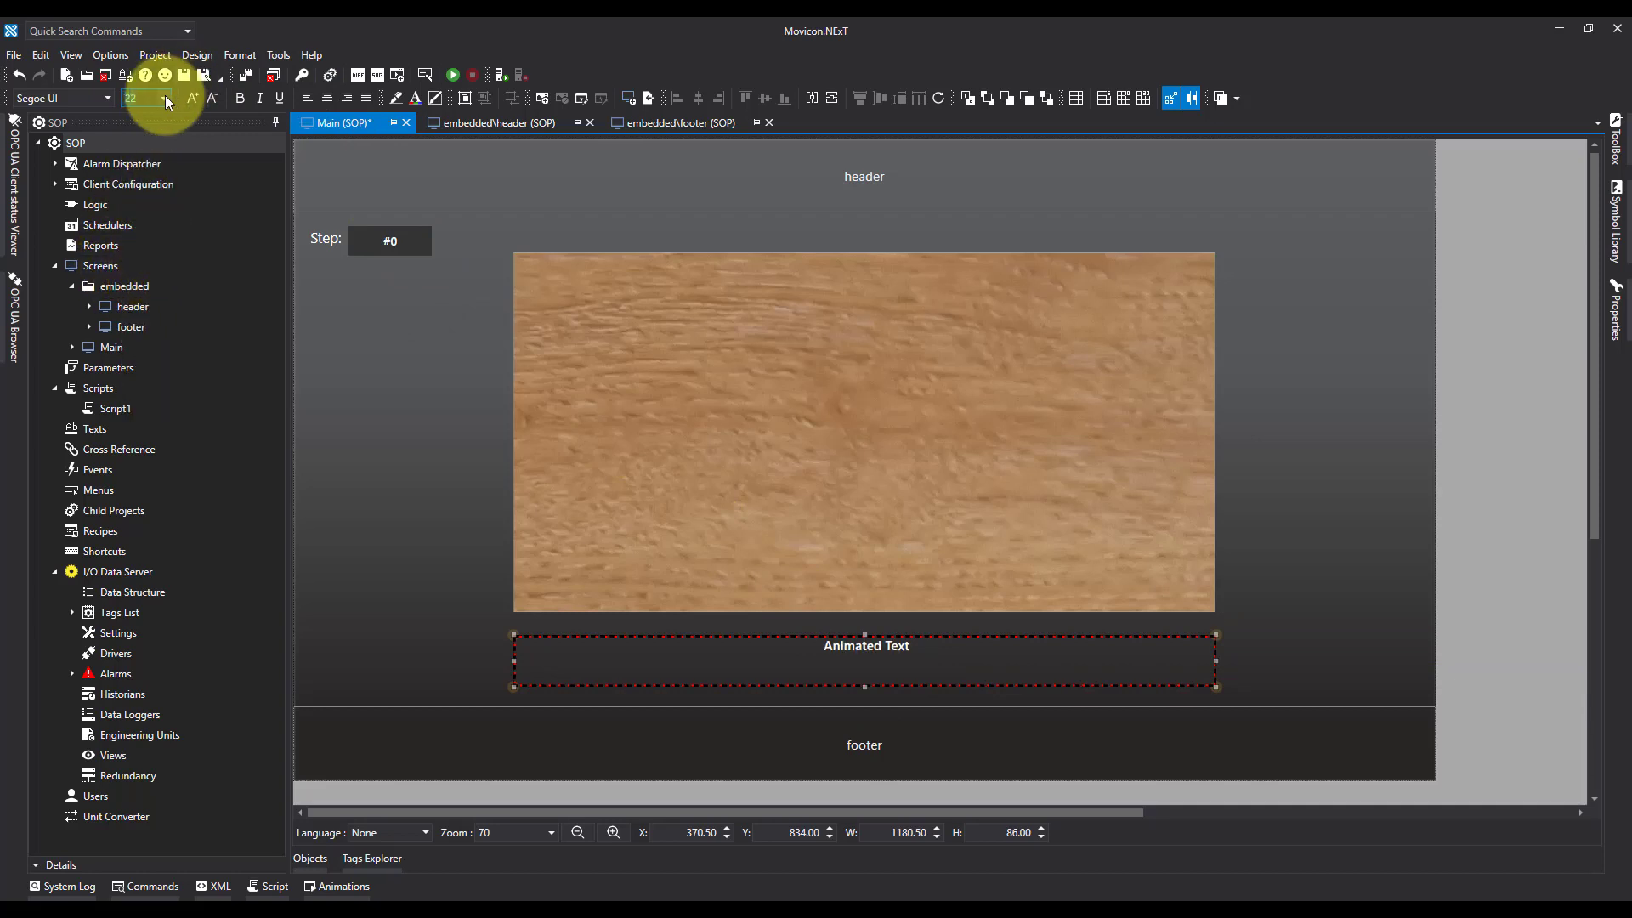
left_click(164, 94)
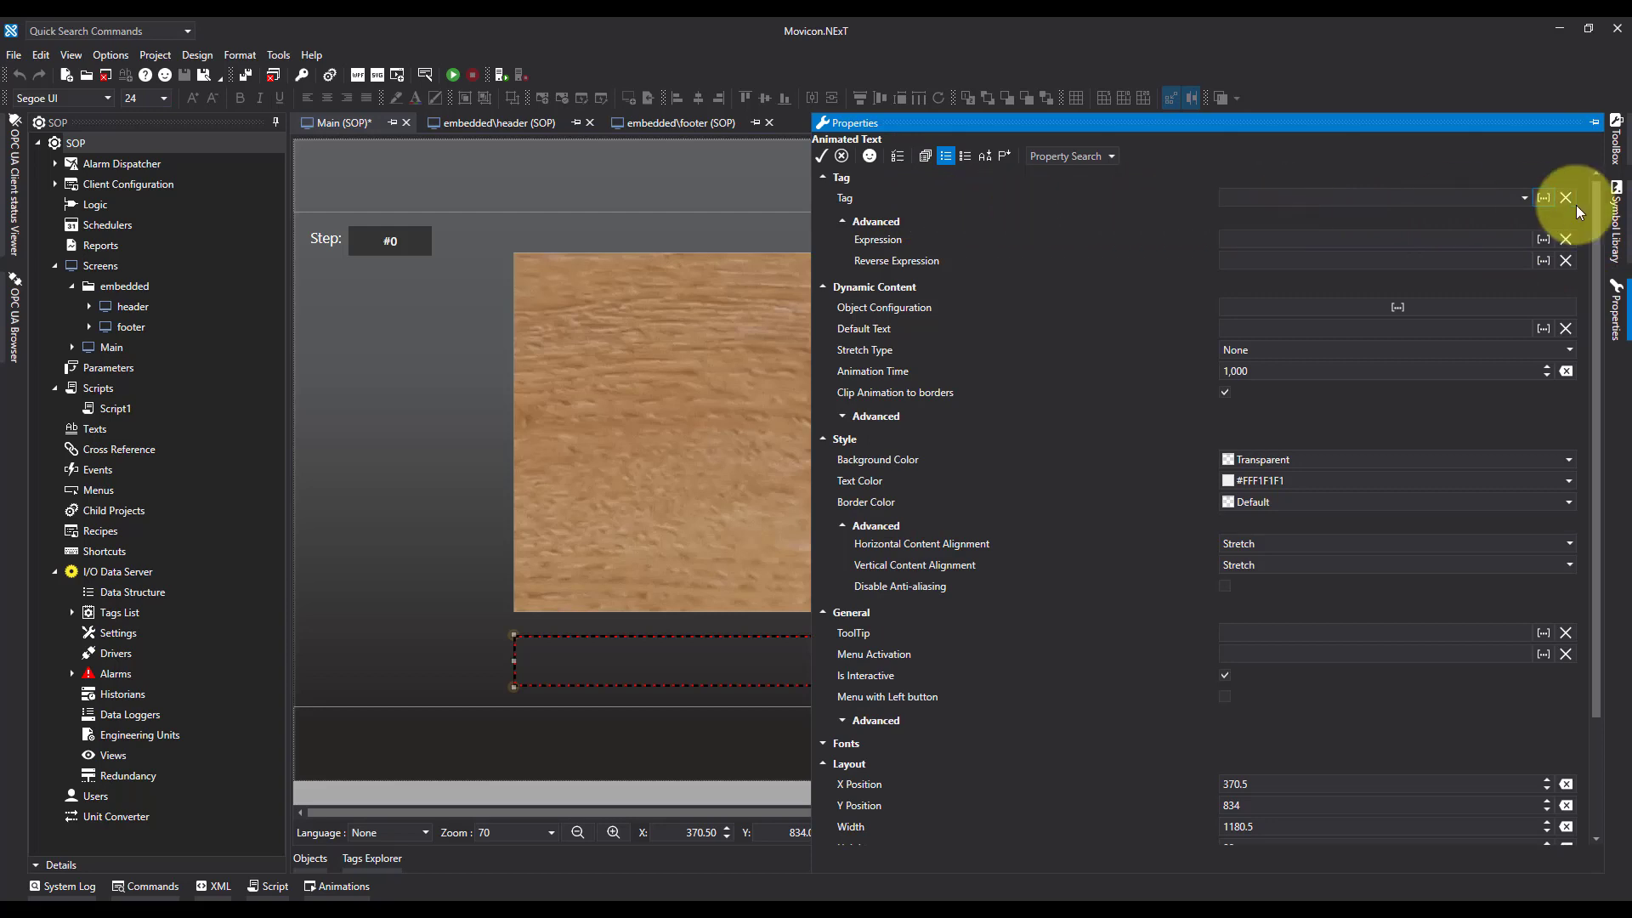
Step: Set the Animated Text's Tag property to StepNo from the I/O Data Server
left_click(1545, 197)
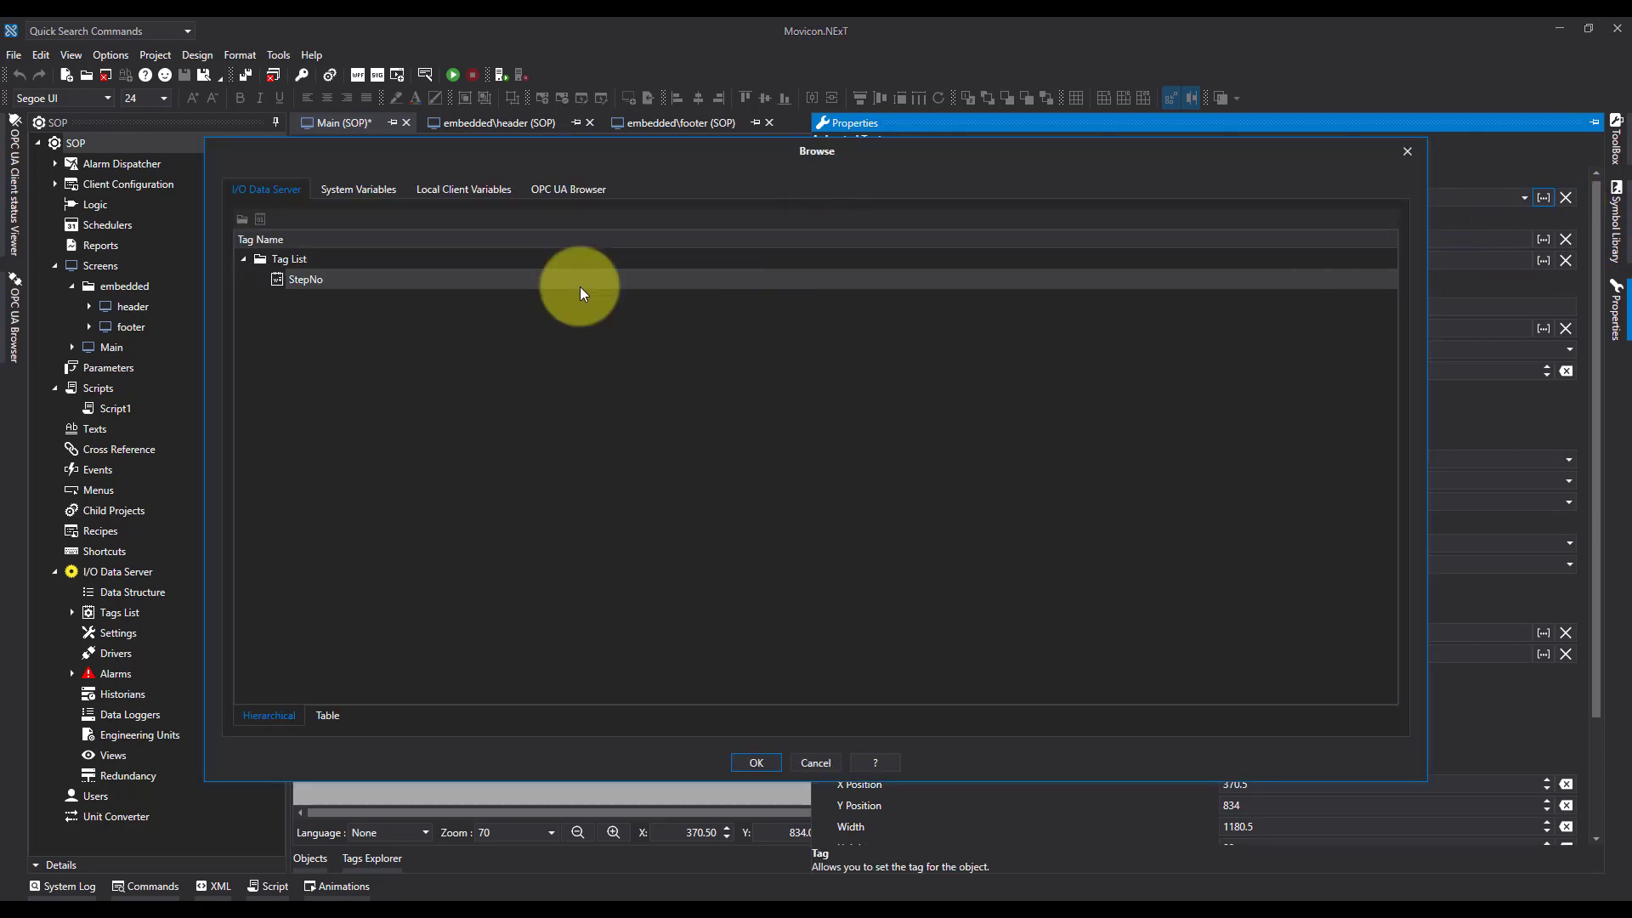
left_click(306, 279)
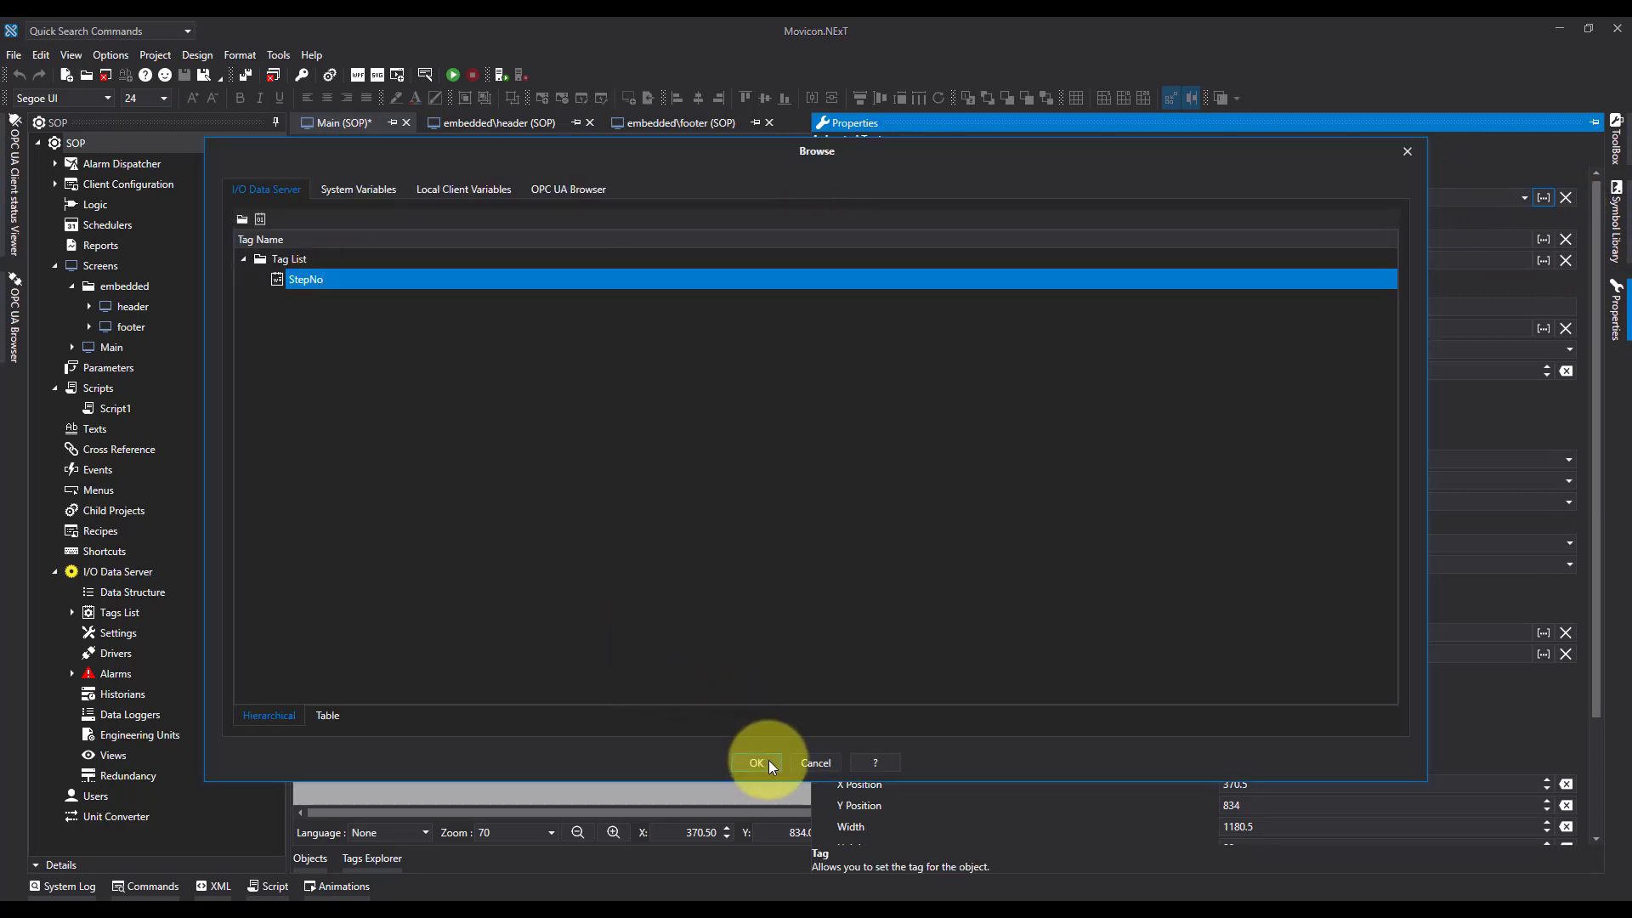
left_click(756, 763)
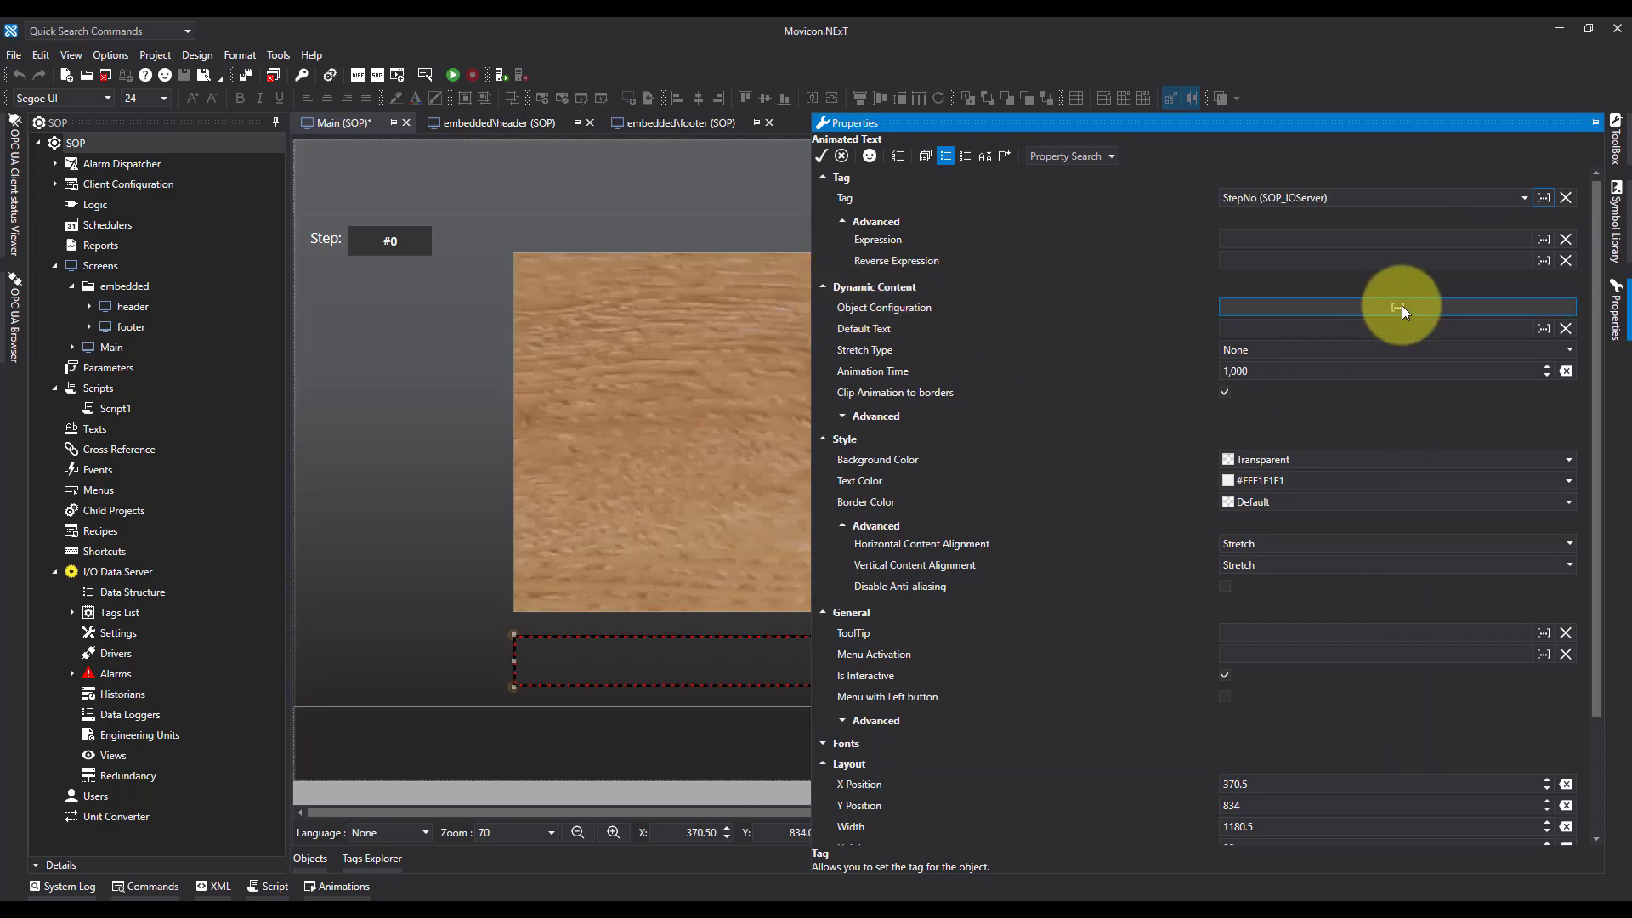
Step: Add value entries 1–4 to the Animated Text's configuration, with step instruction text such as 'side down'
left_click(1544, 306)
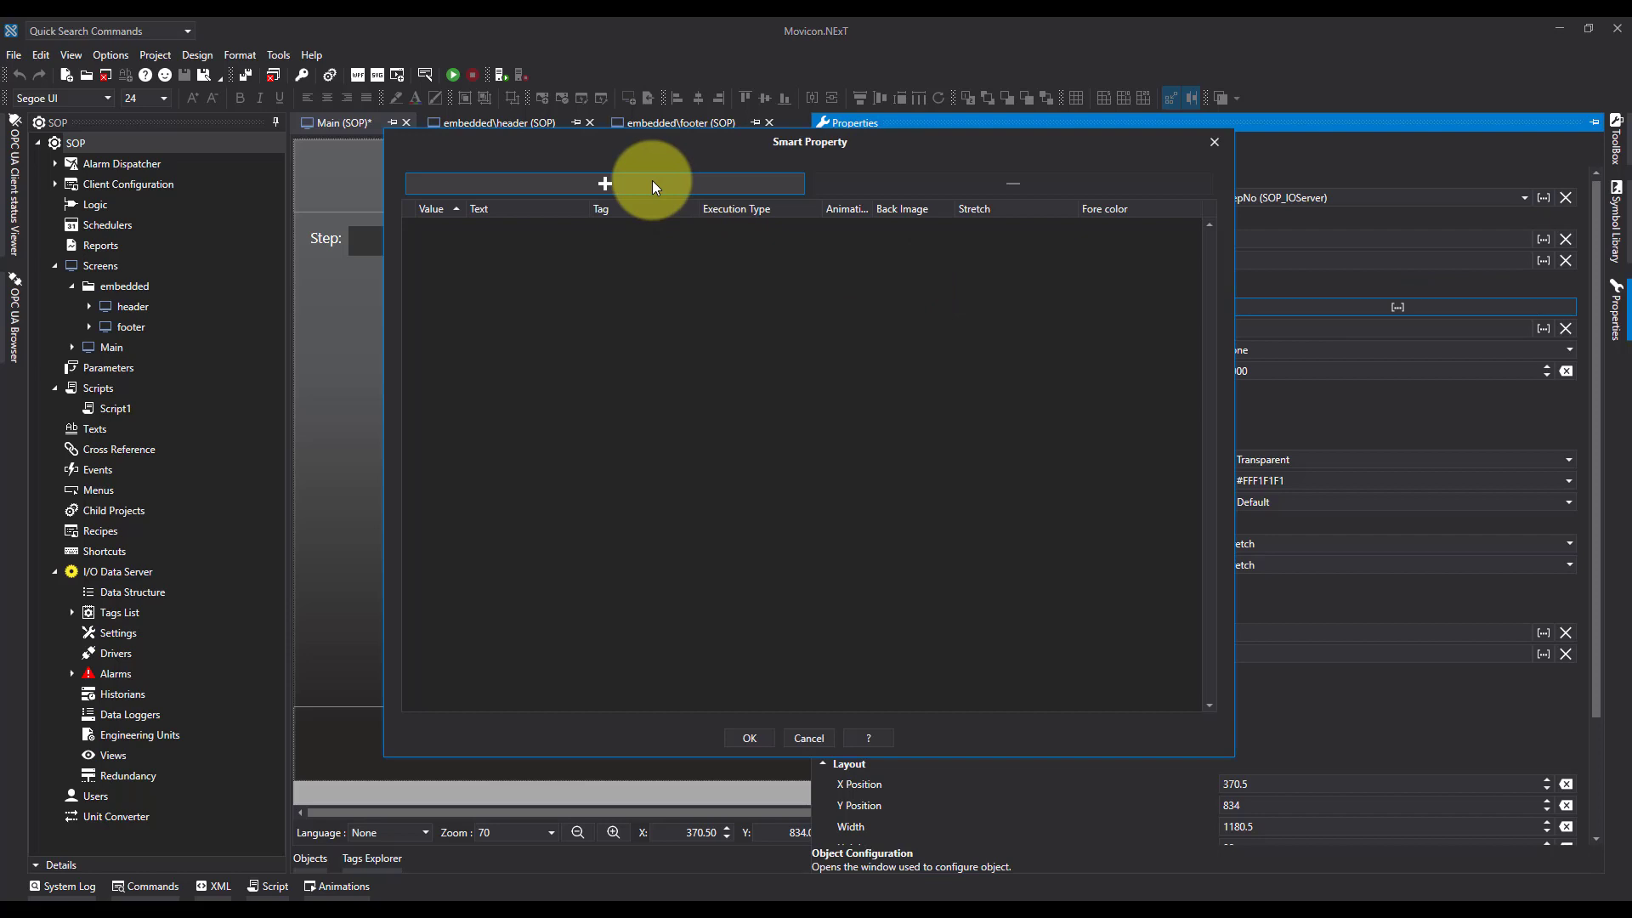
left_click(605, 184)
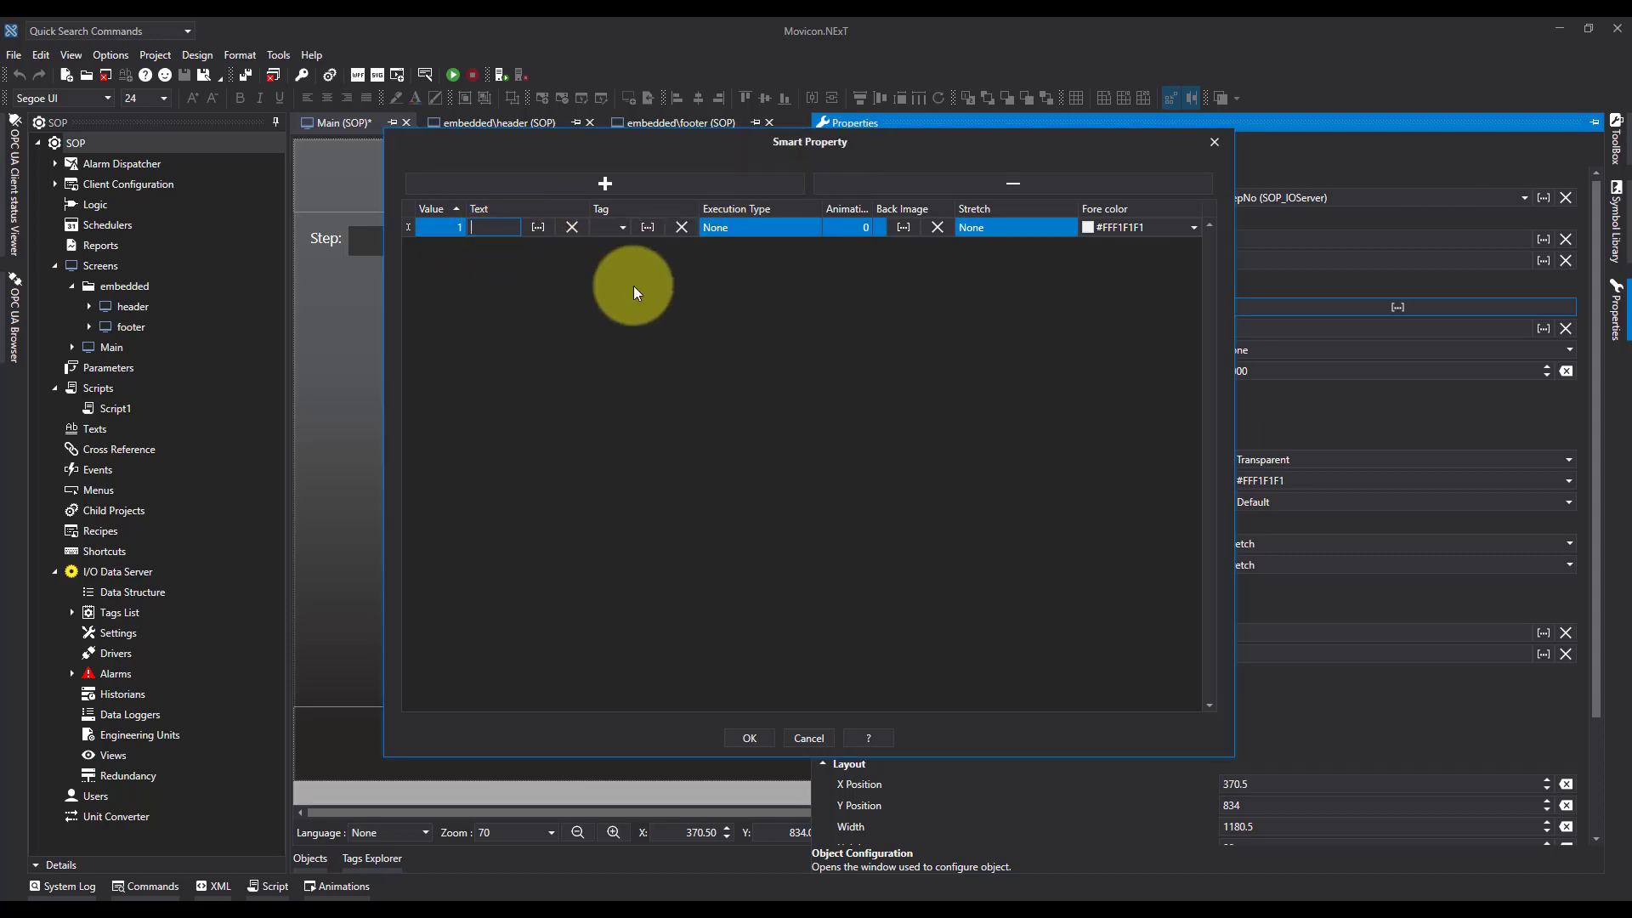
type("side down")
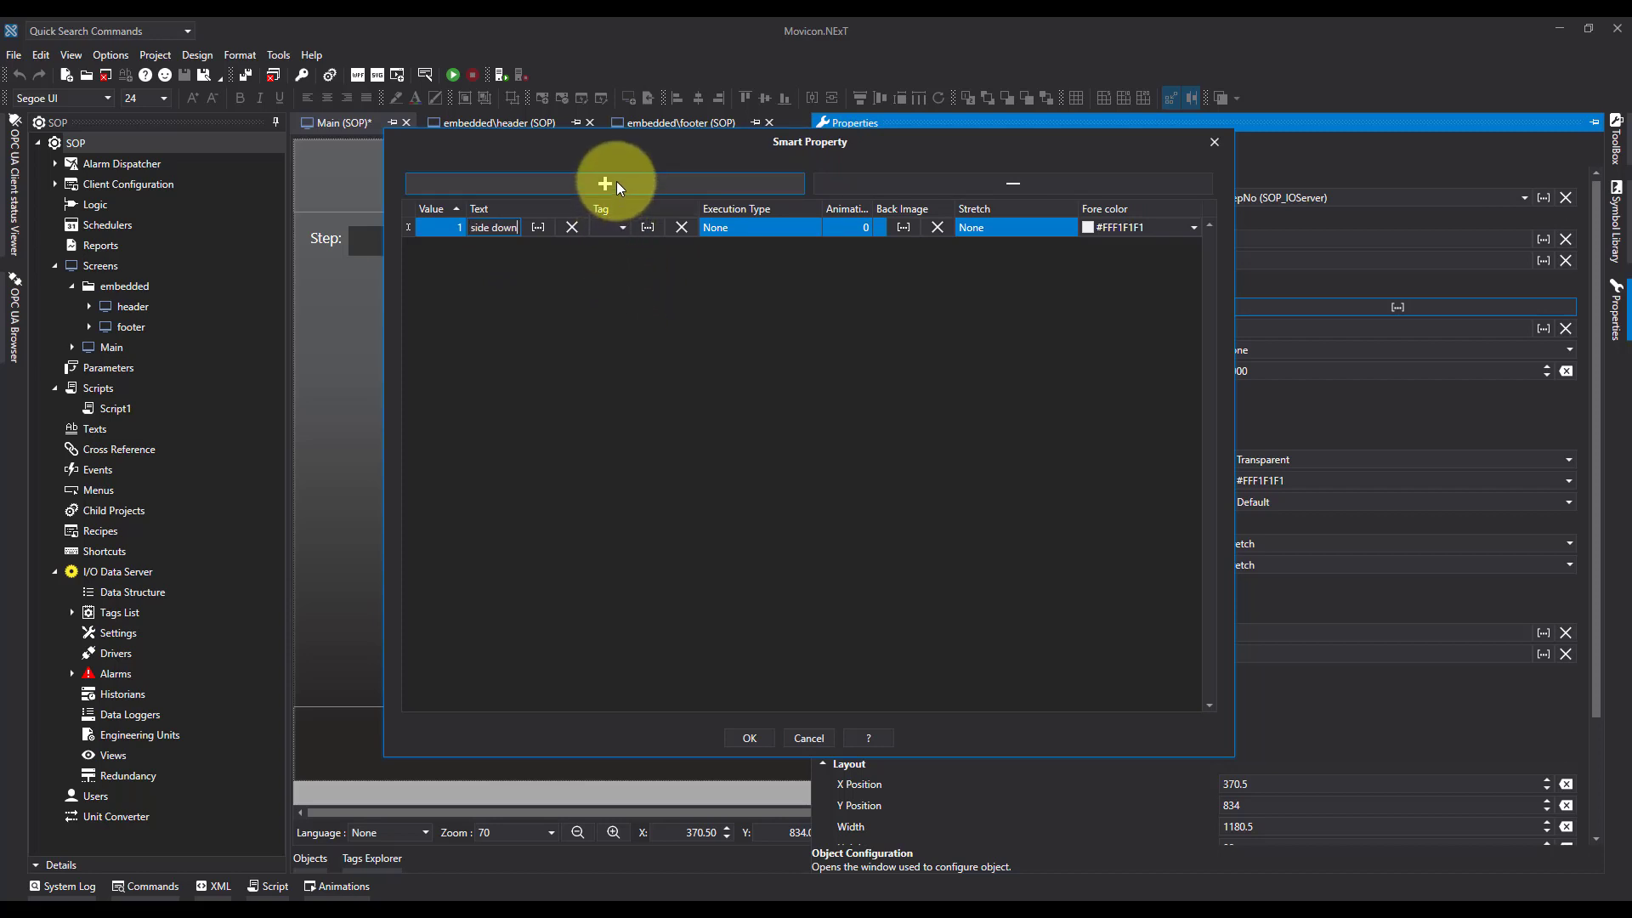
left_click(604, 183)
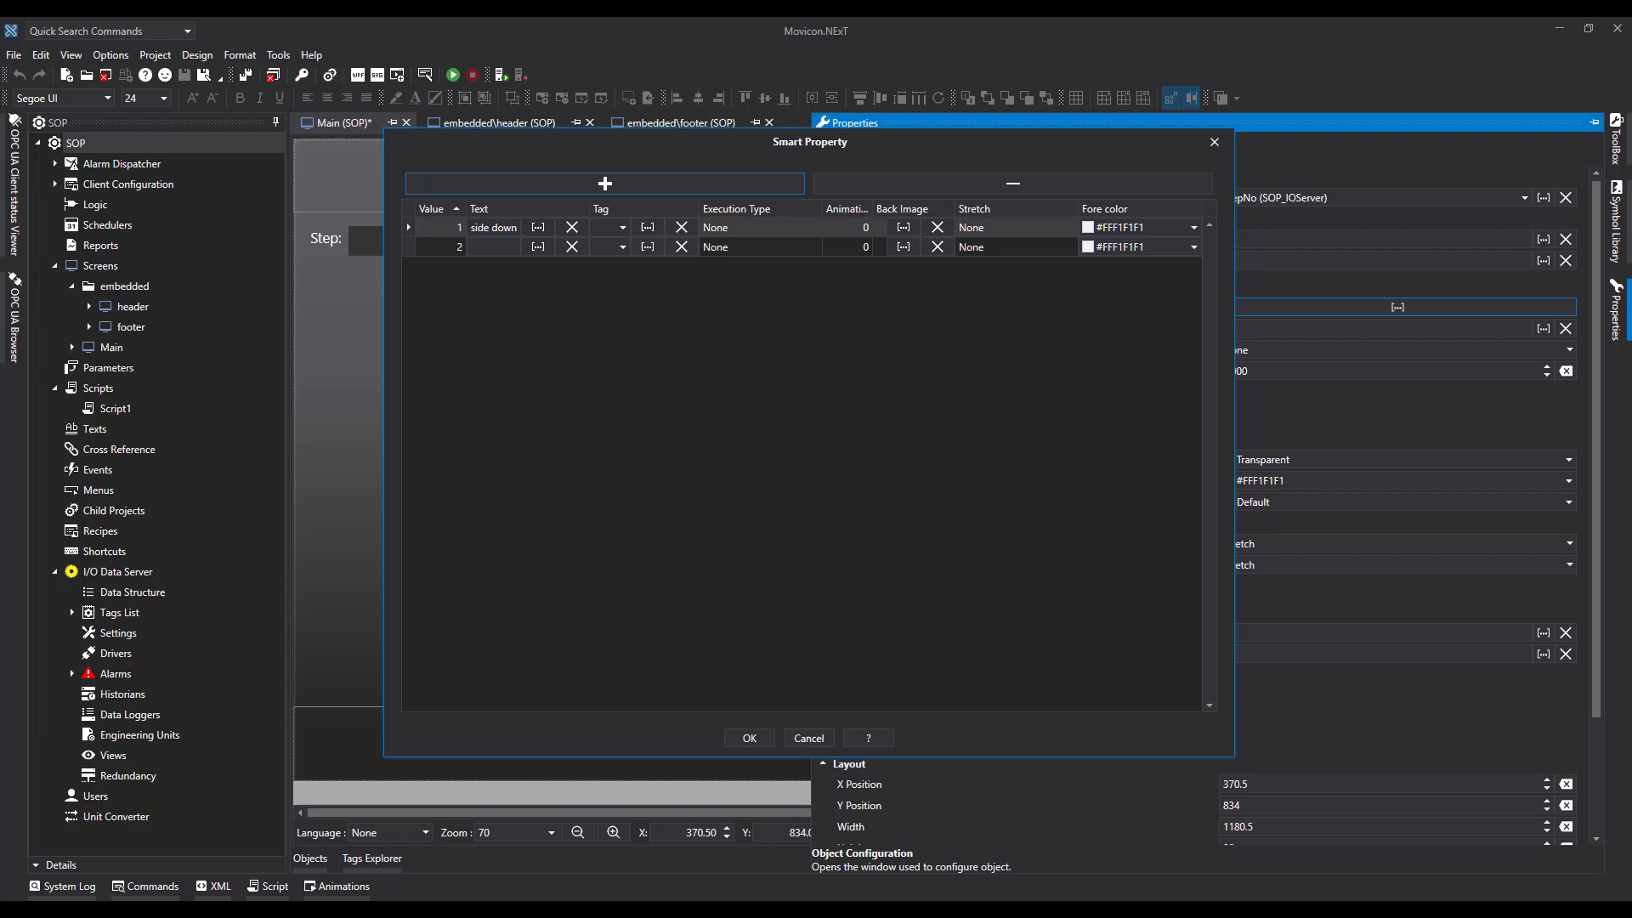
left_click(605, 184)
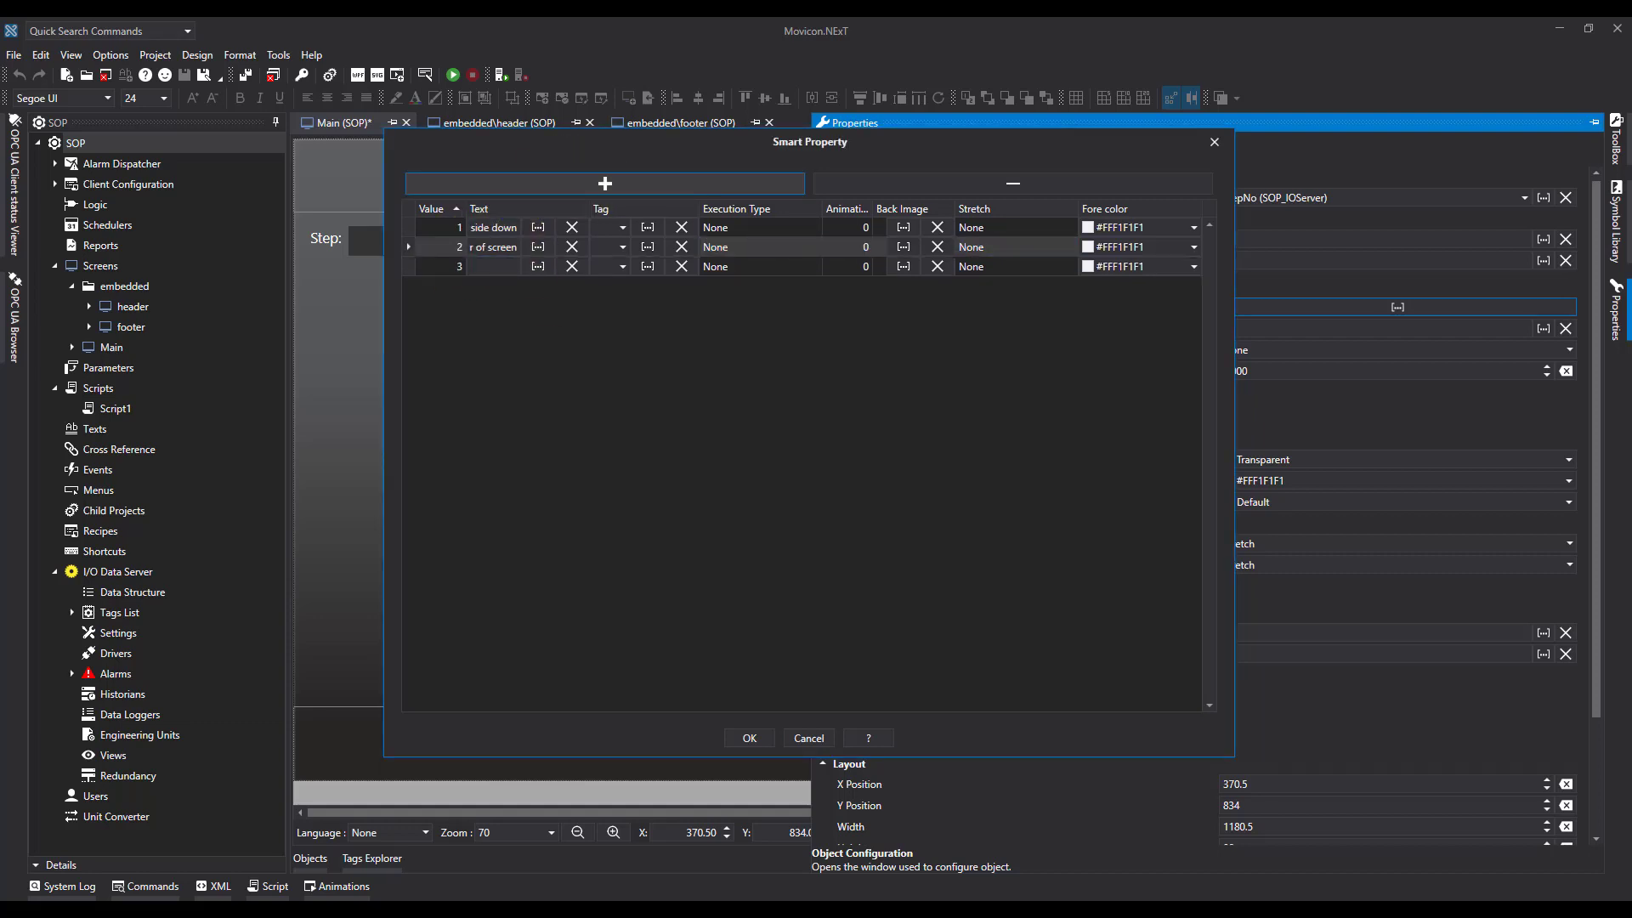
left_click(603, 183)
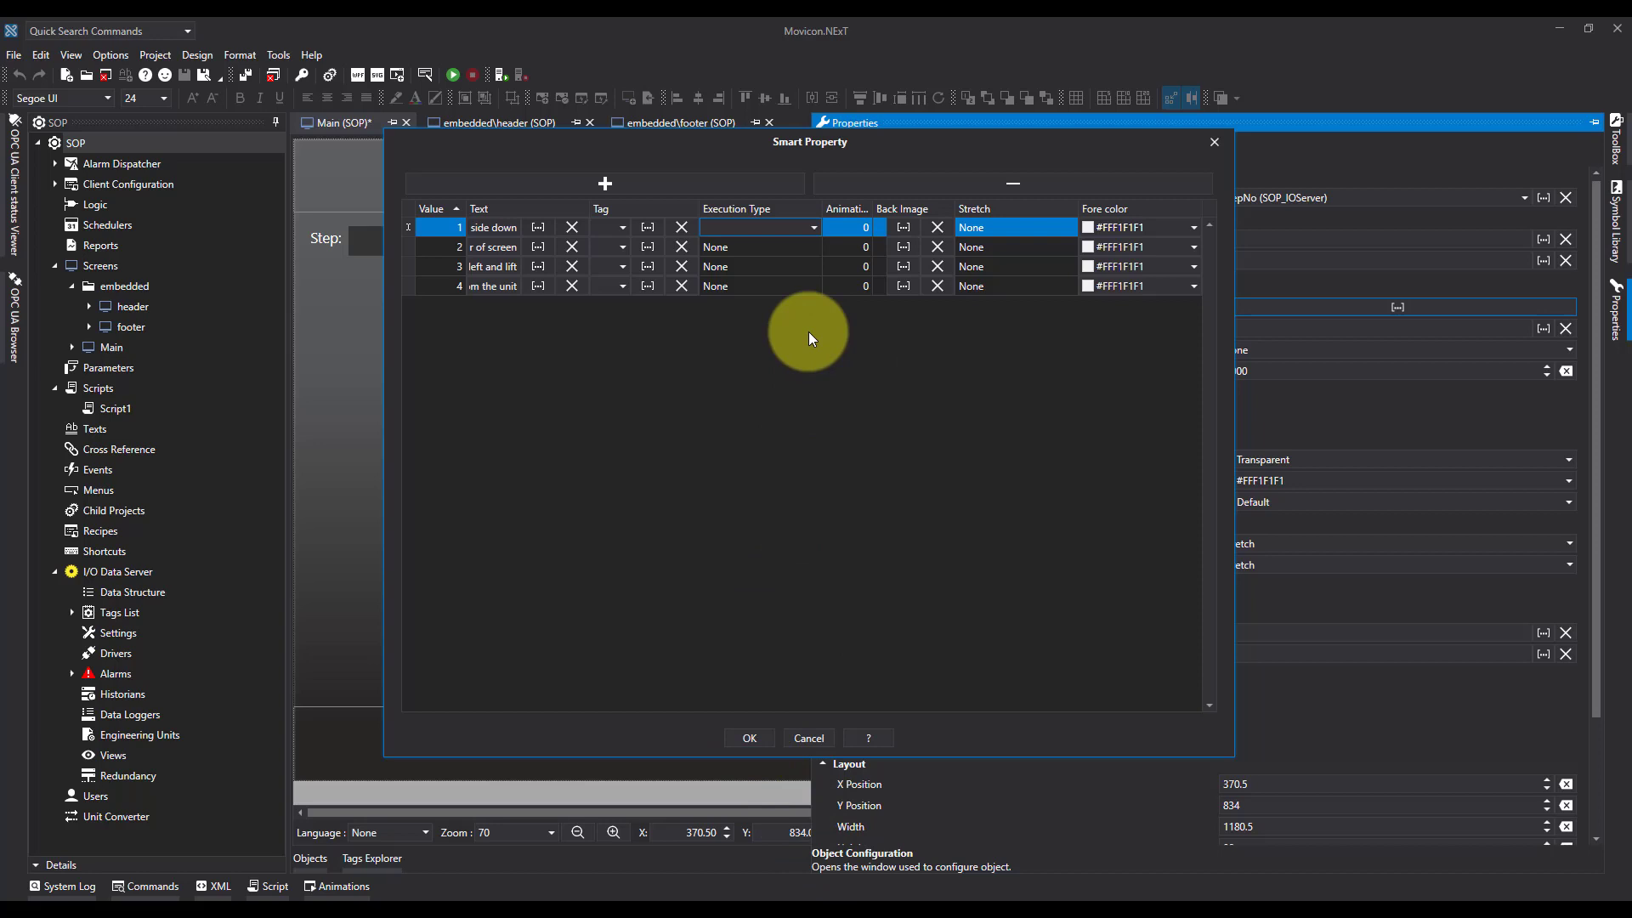
left_click(813, 227)
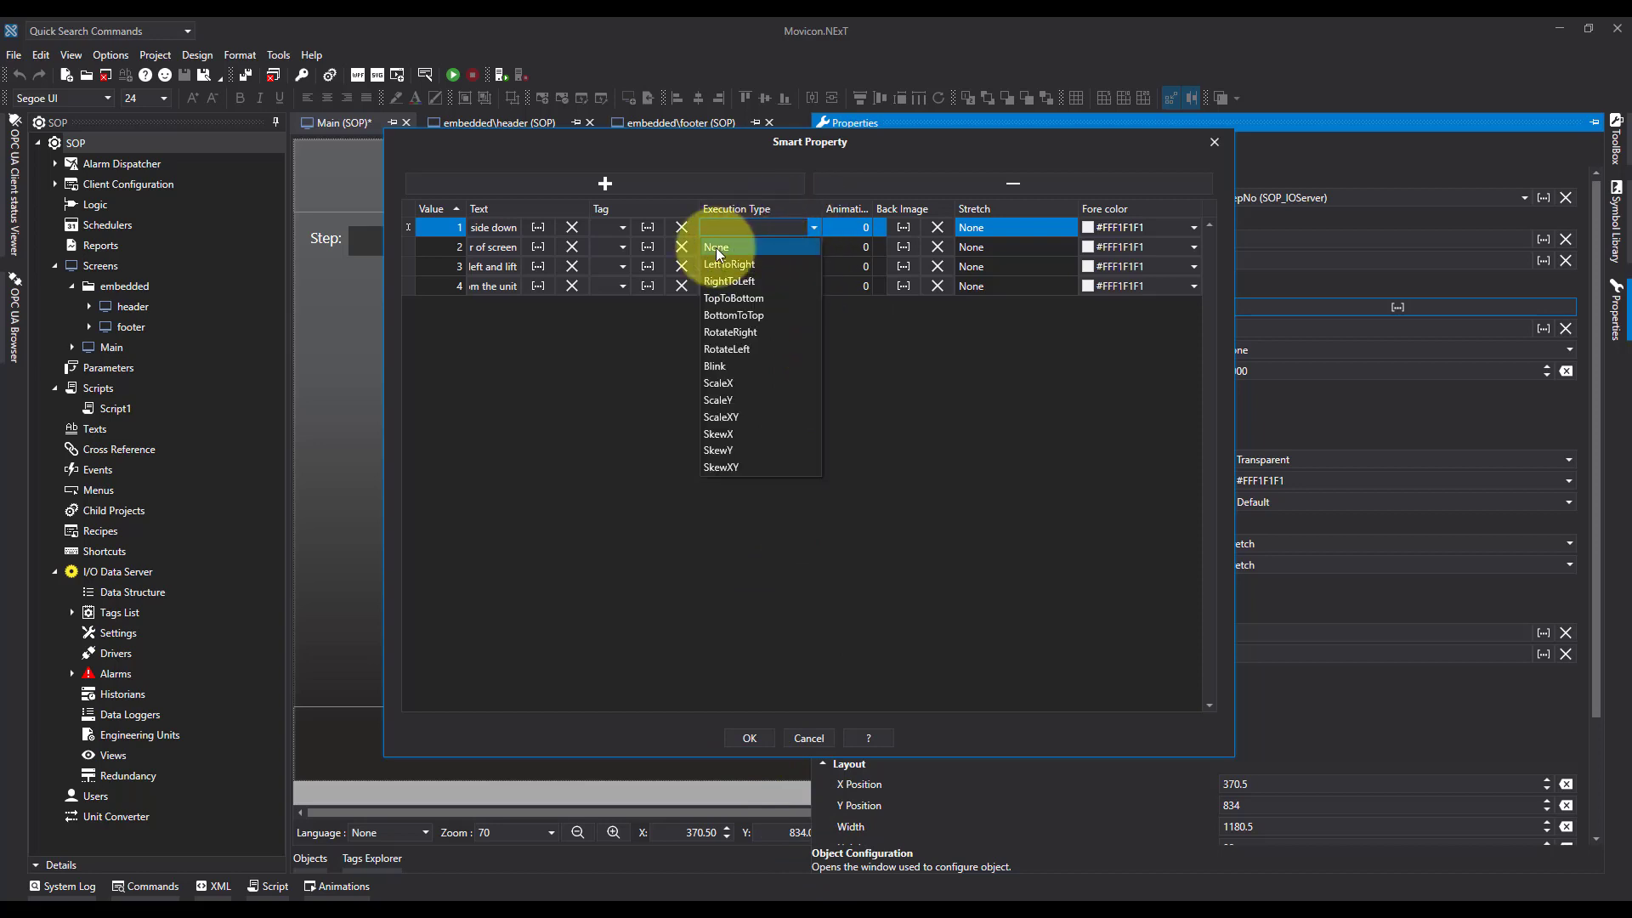